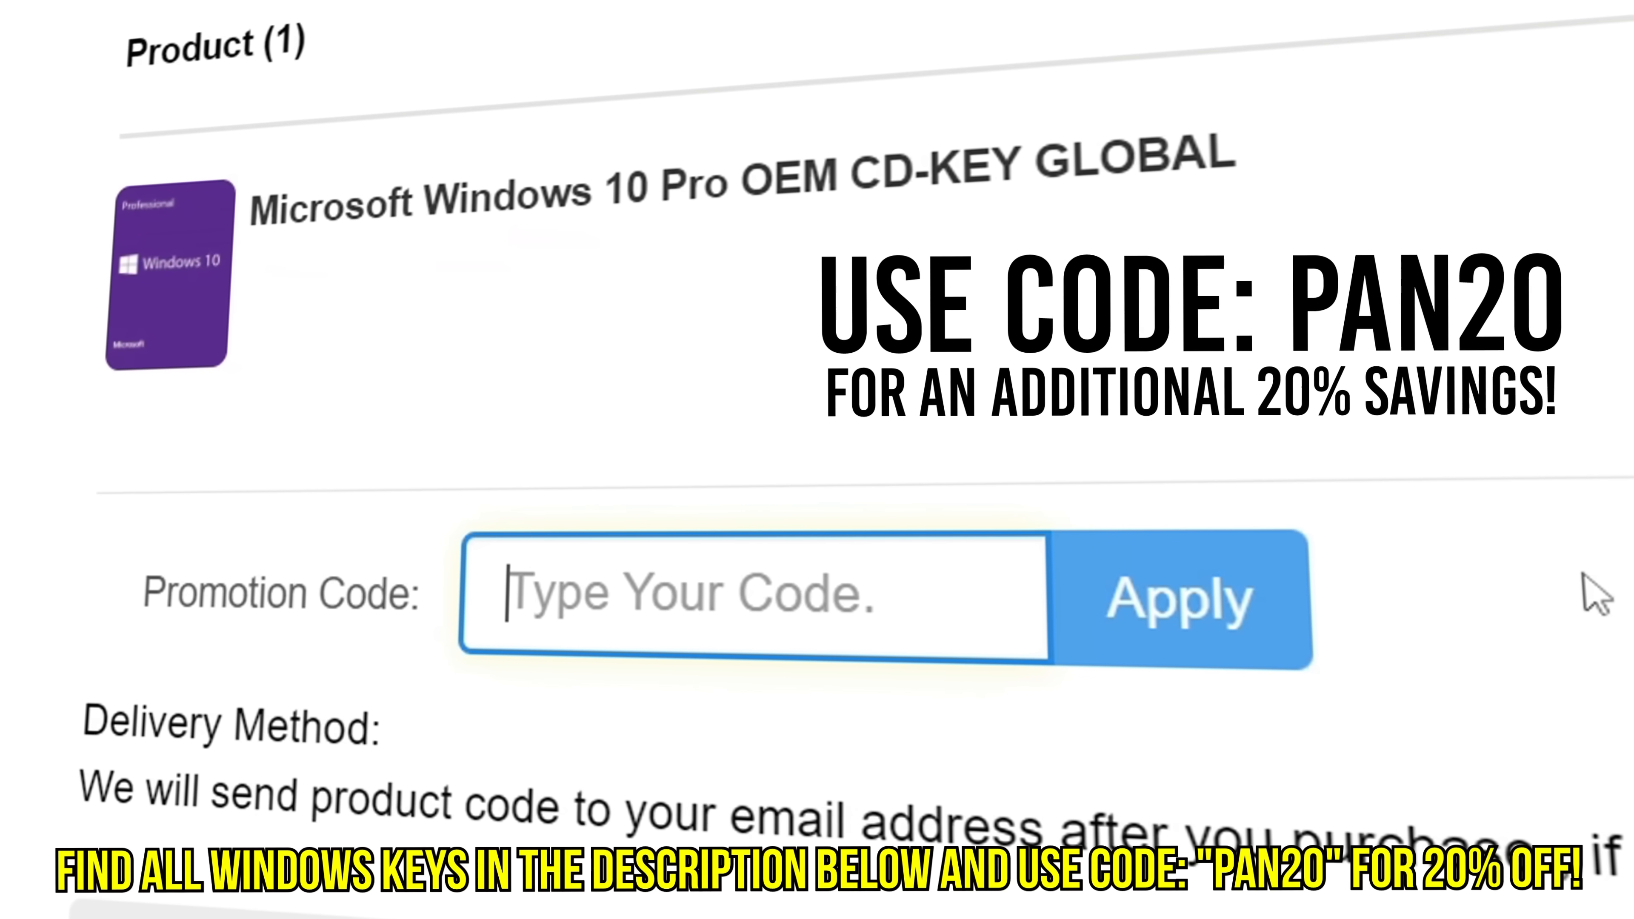
- Paste the purchased product key into Change product key and submit it with Next
left_click(1176, 601)
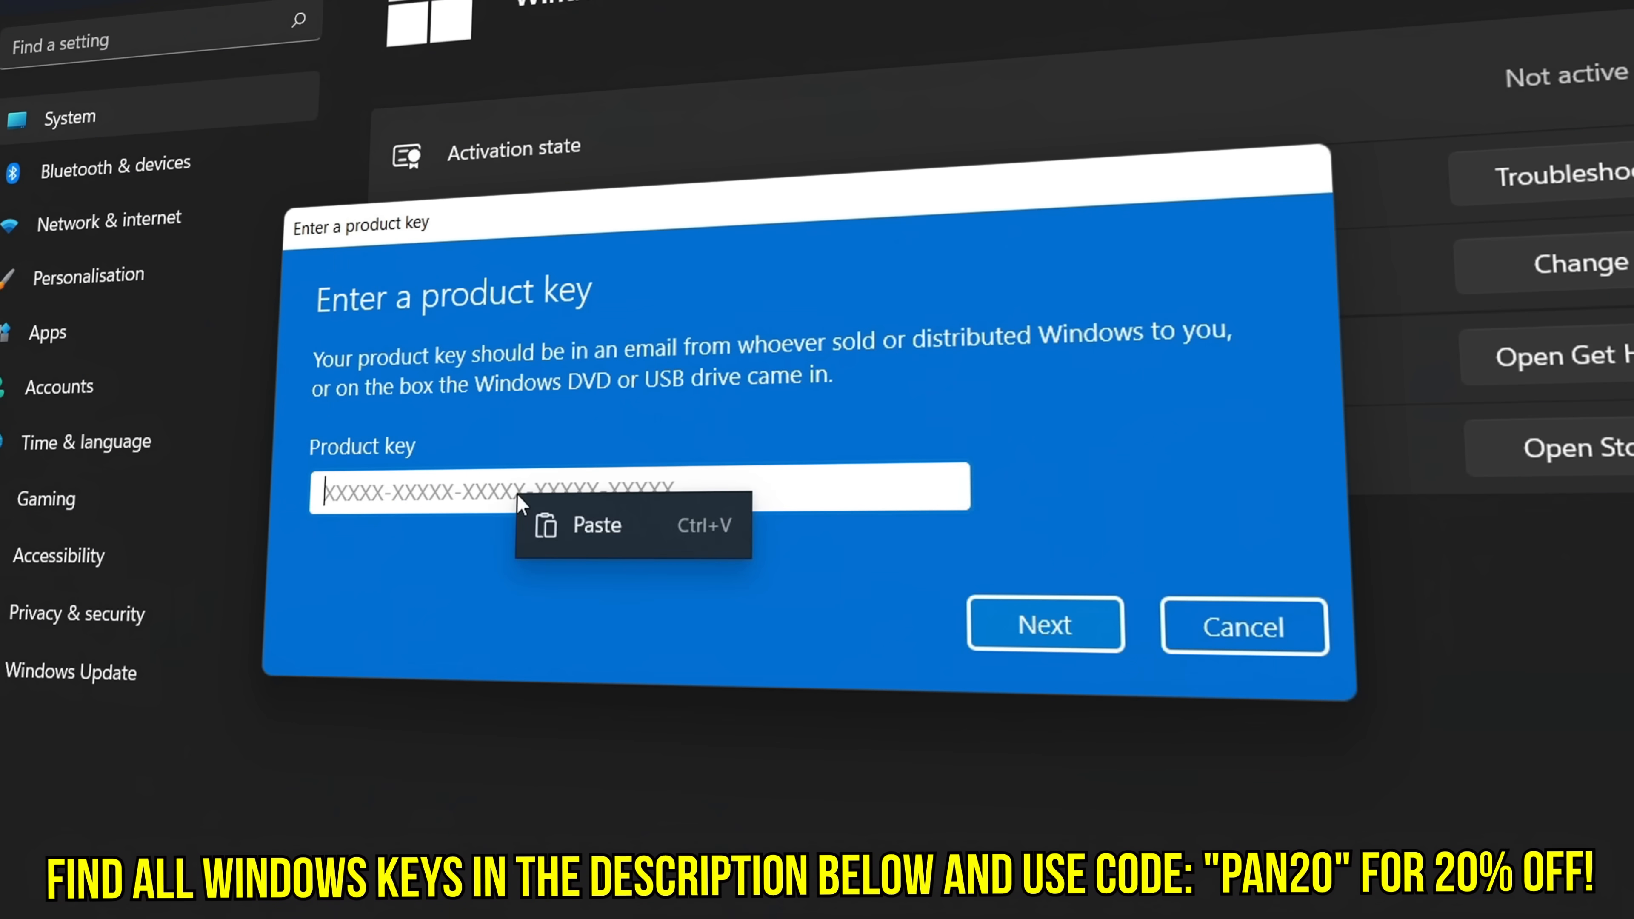
left_click(596, 525)
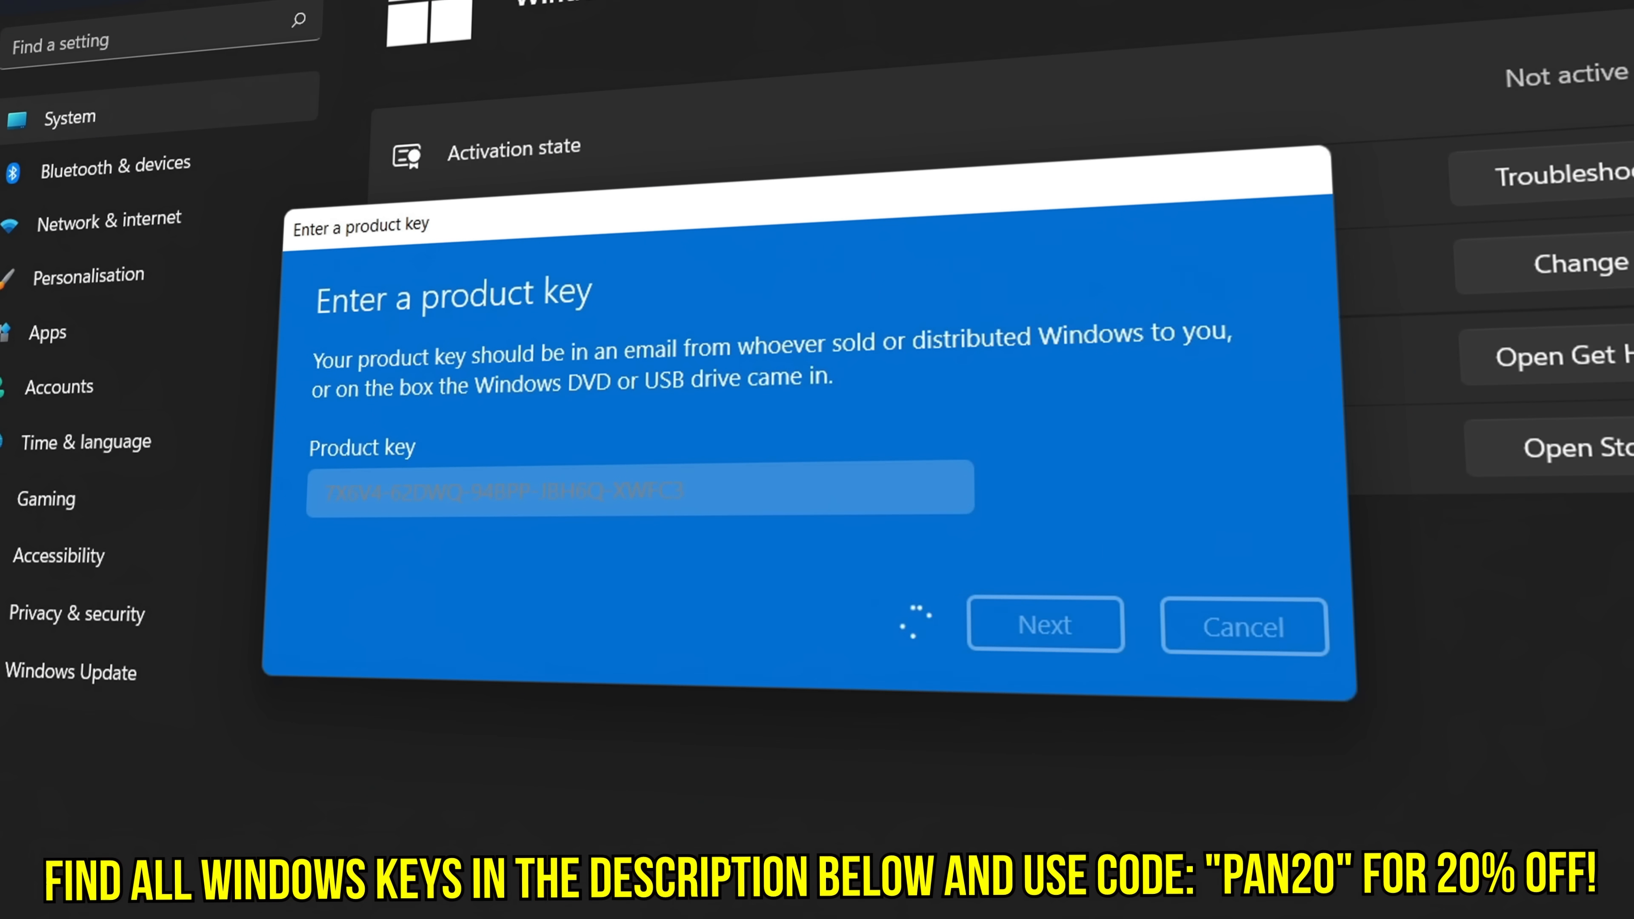
left_click(1044, 625)
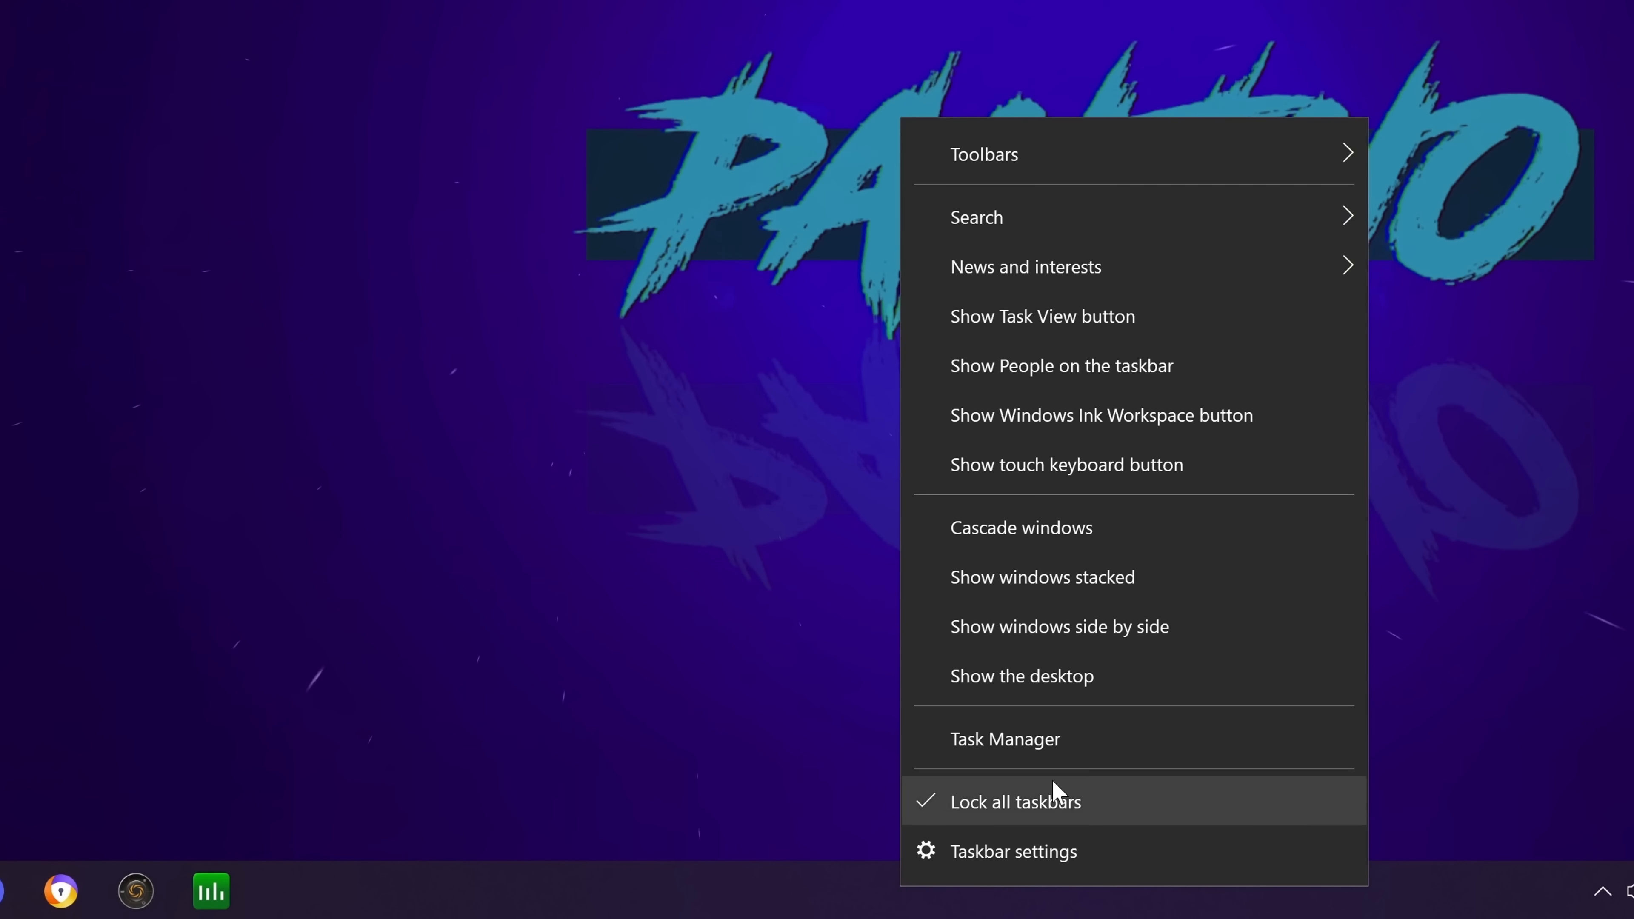
- Show Task Manager's Startup list and select the disabled Spotify entry
left_click(1006, 739)
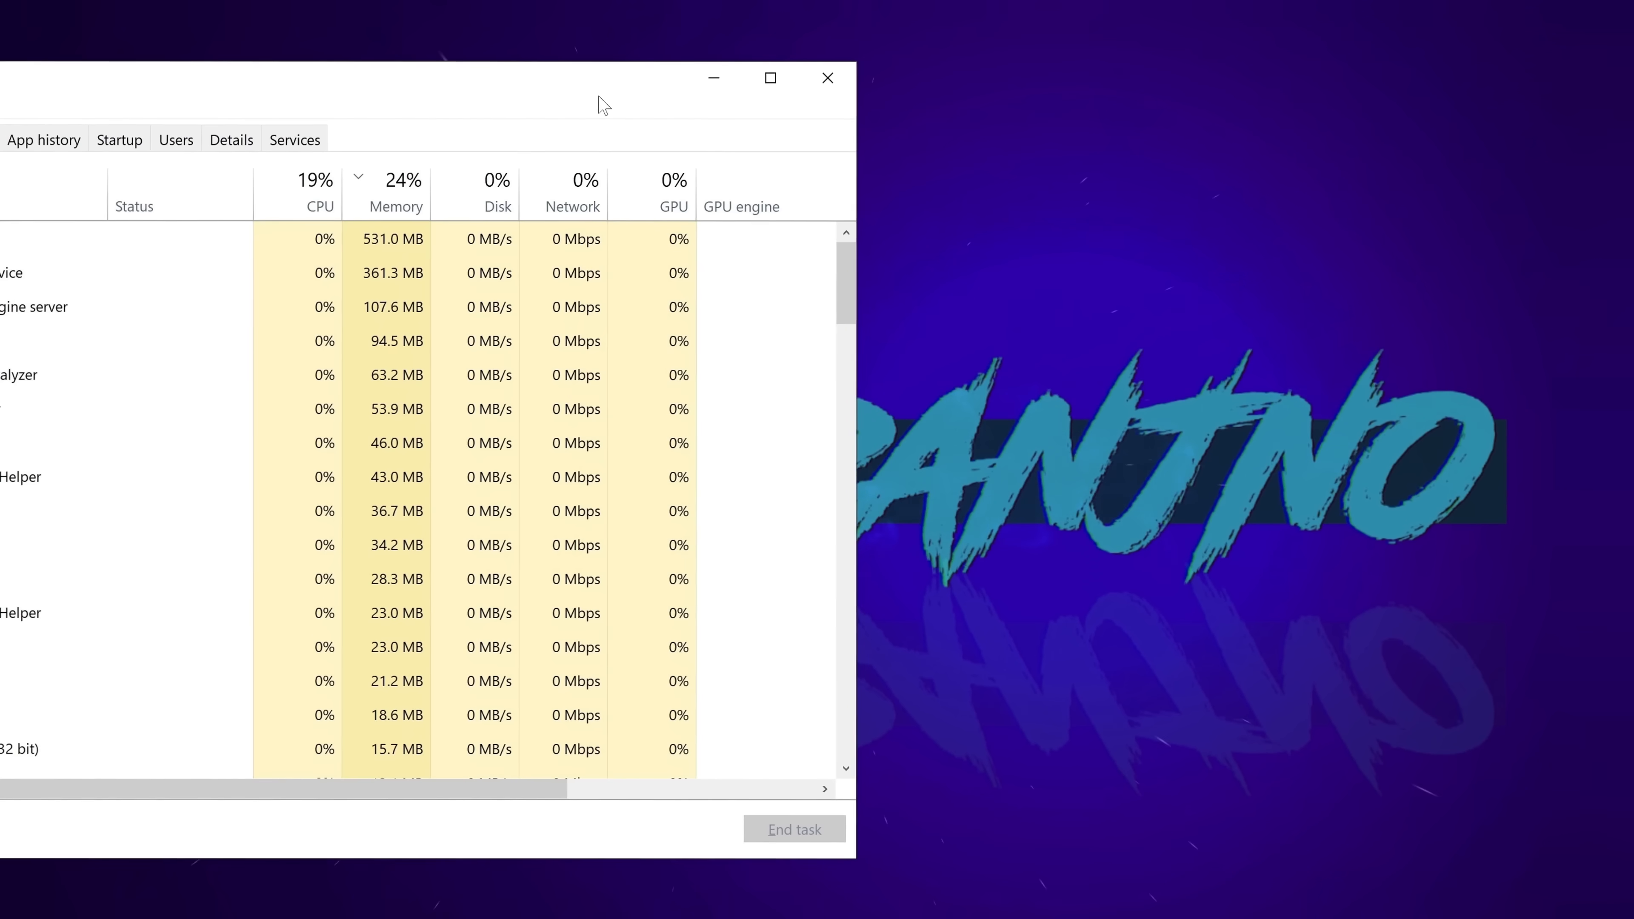
left_click(119, 140)
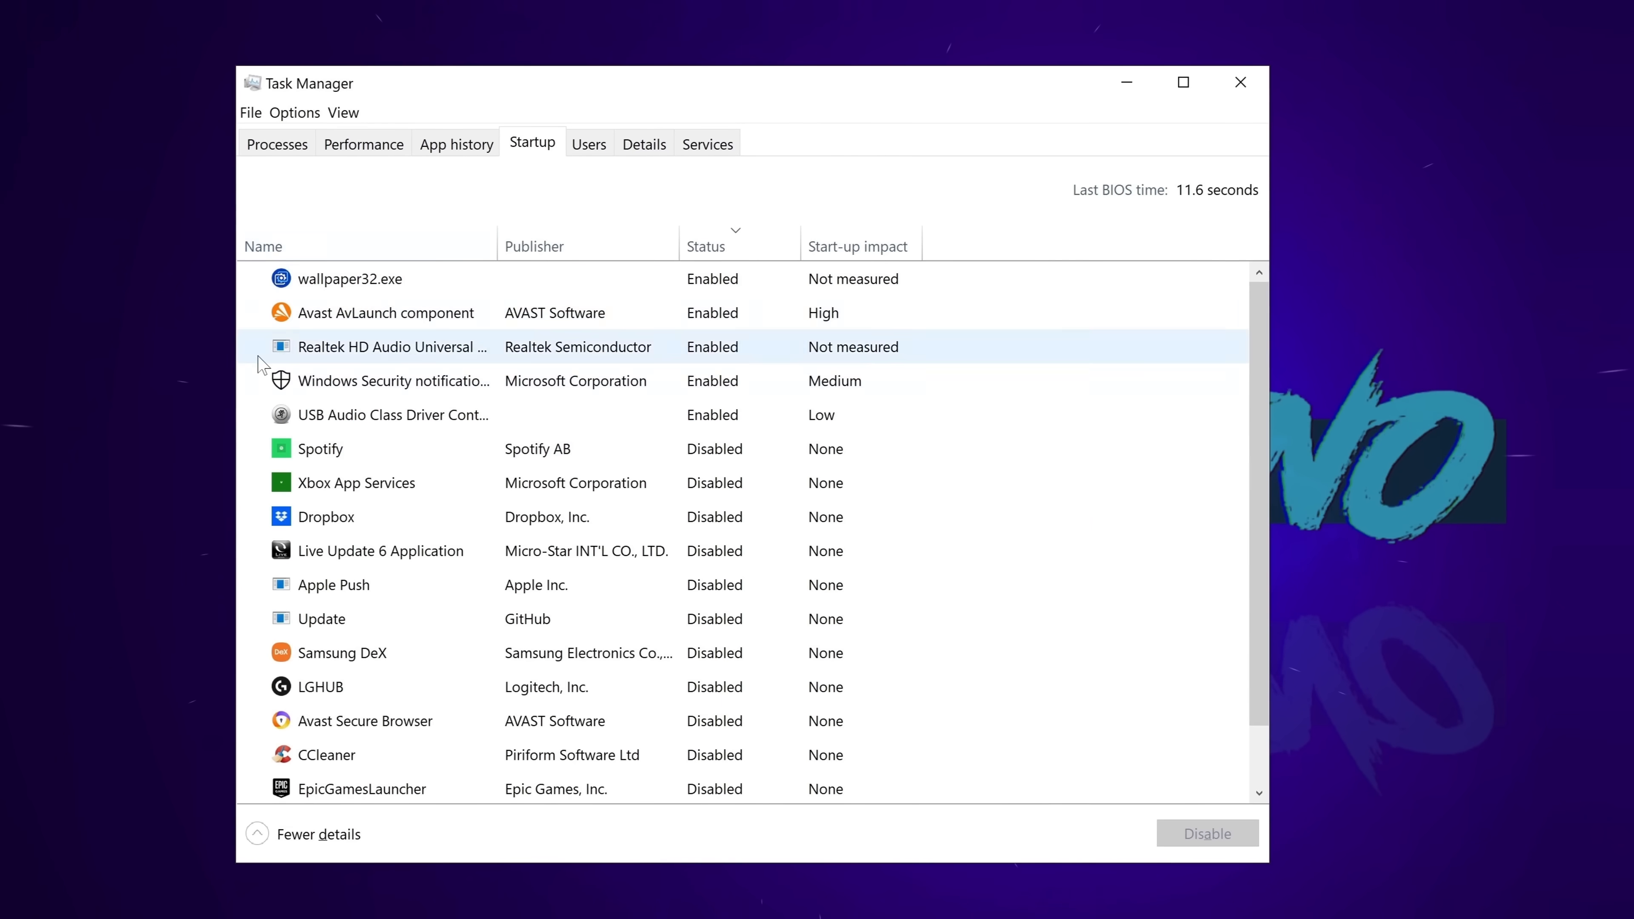
left_click(320, 448)
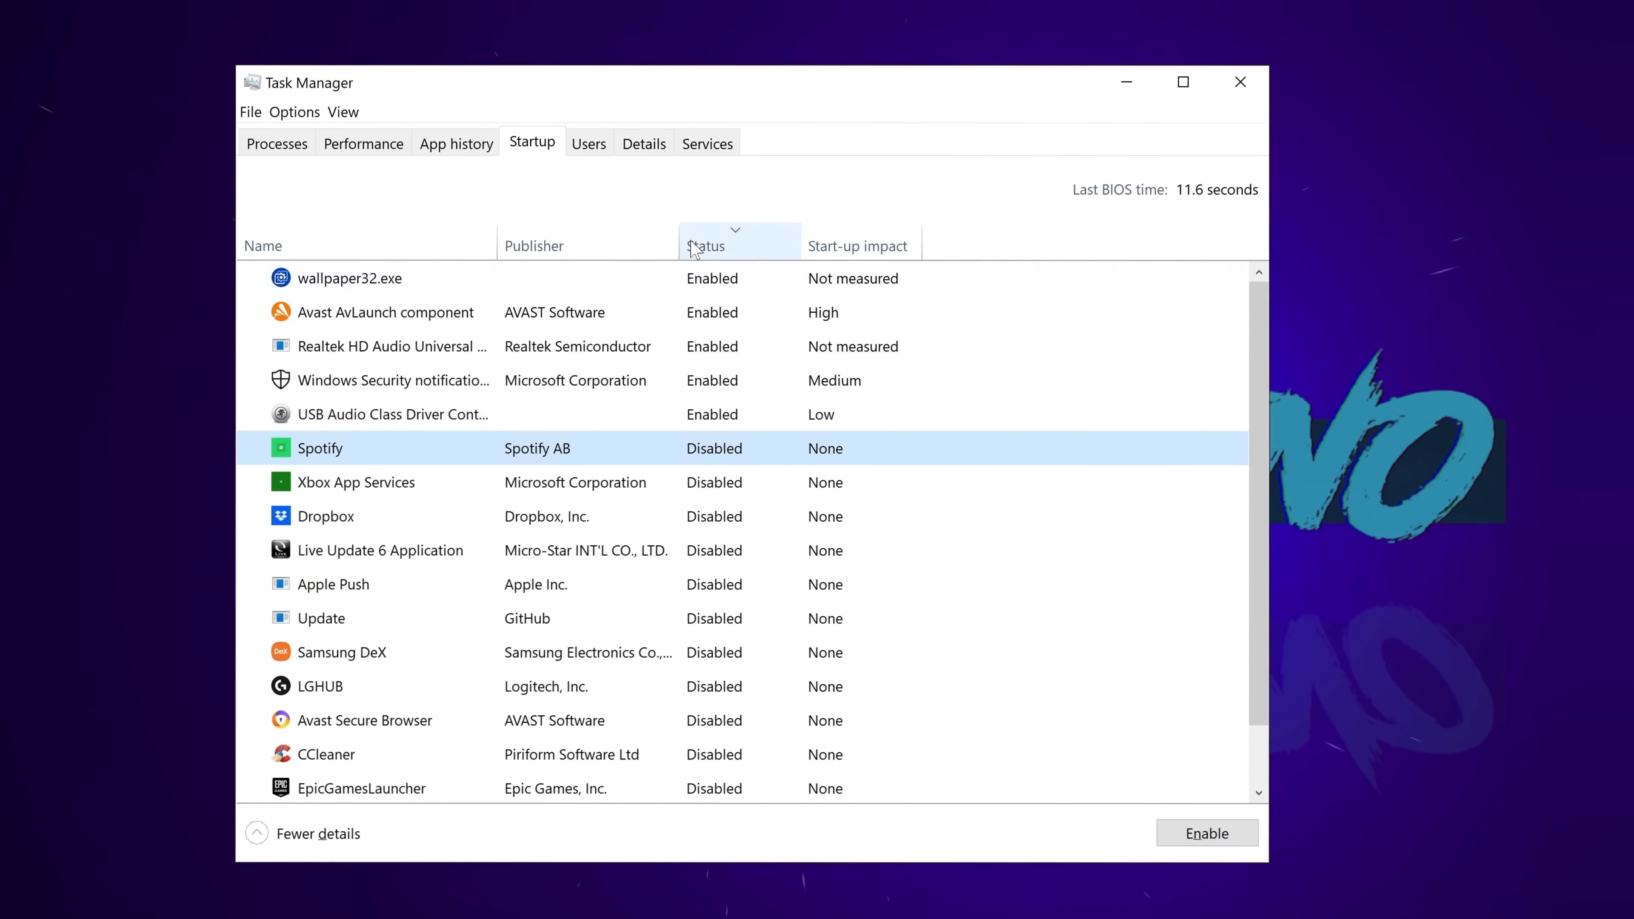
mouse_move(698, 315)
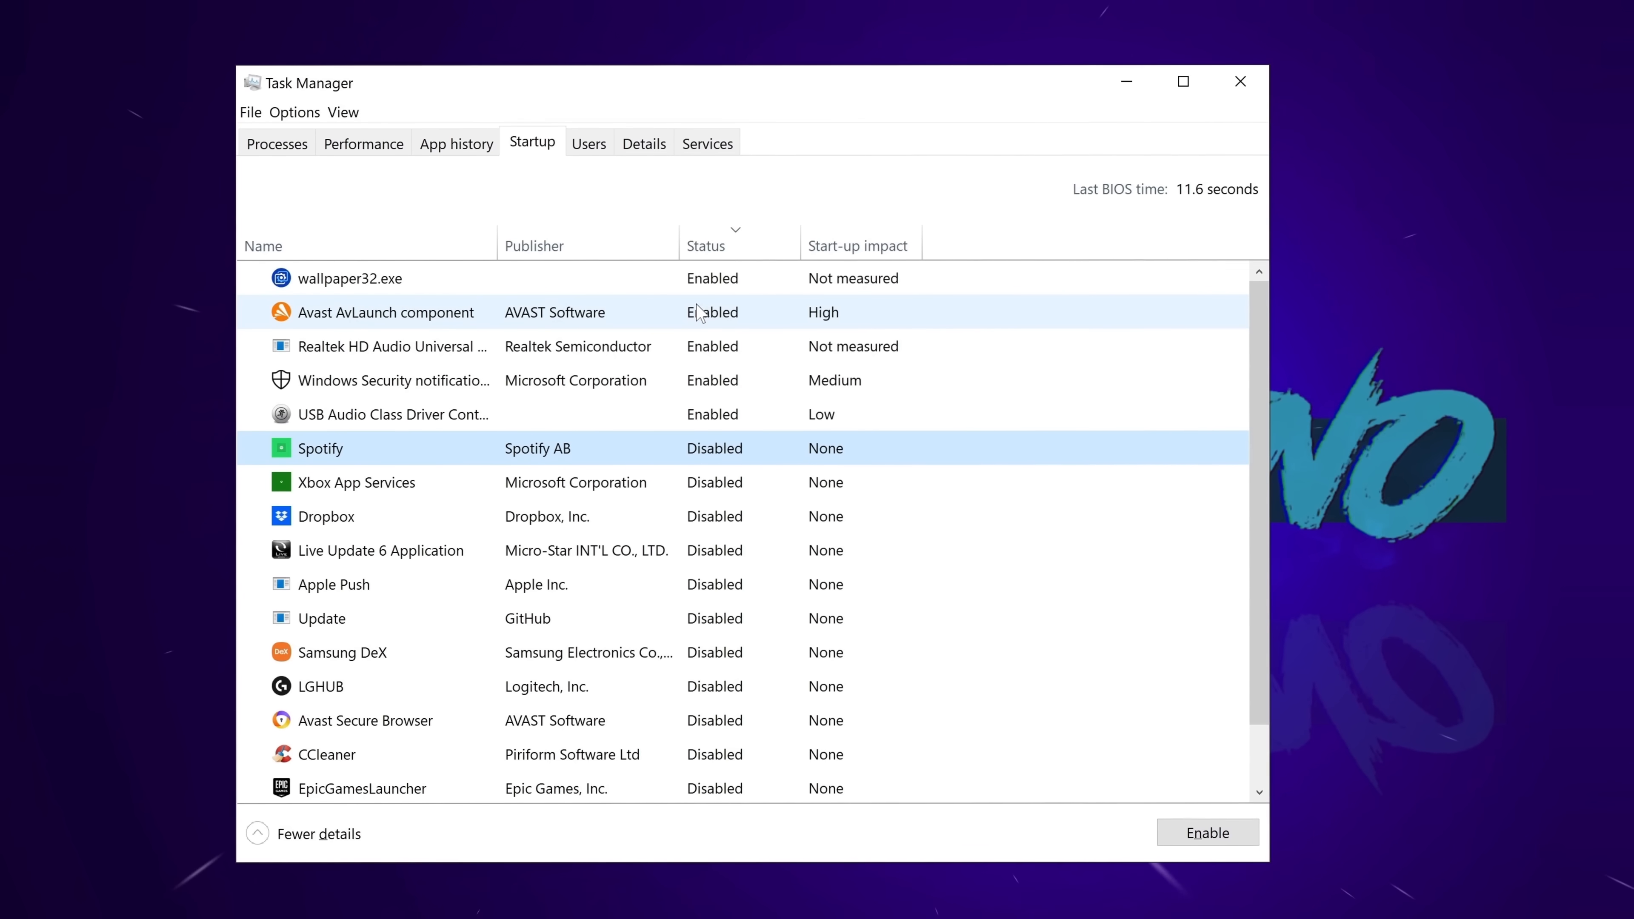
mouse_move(572, 336)
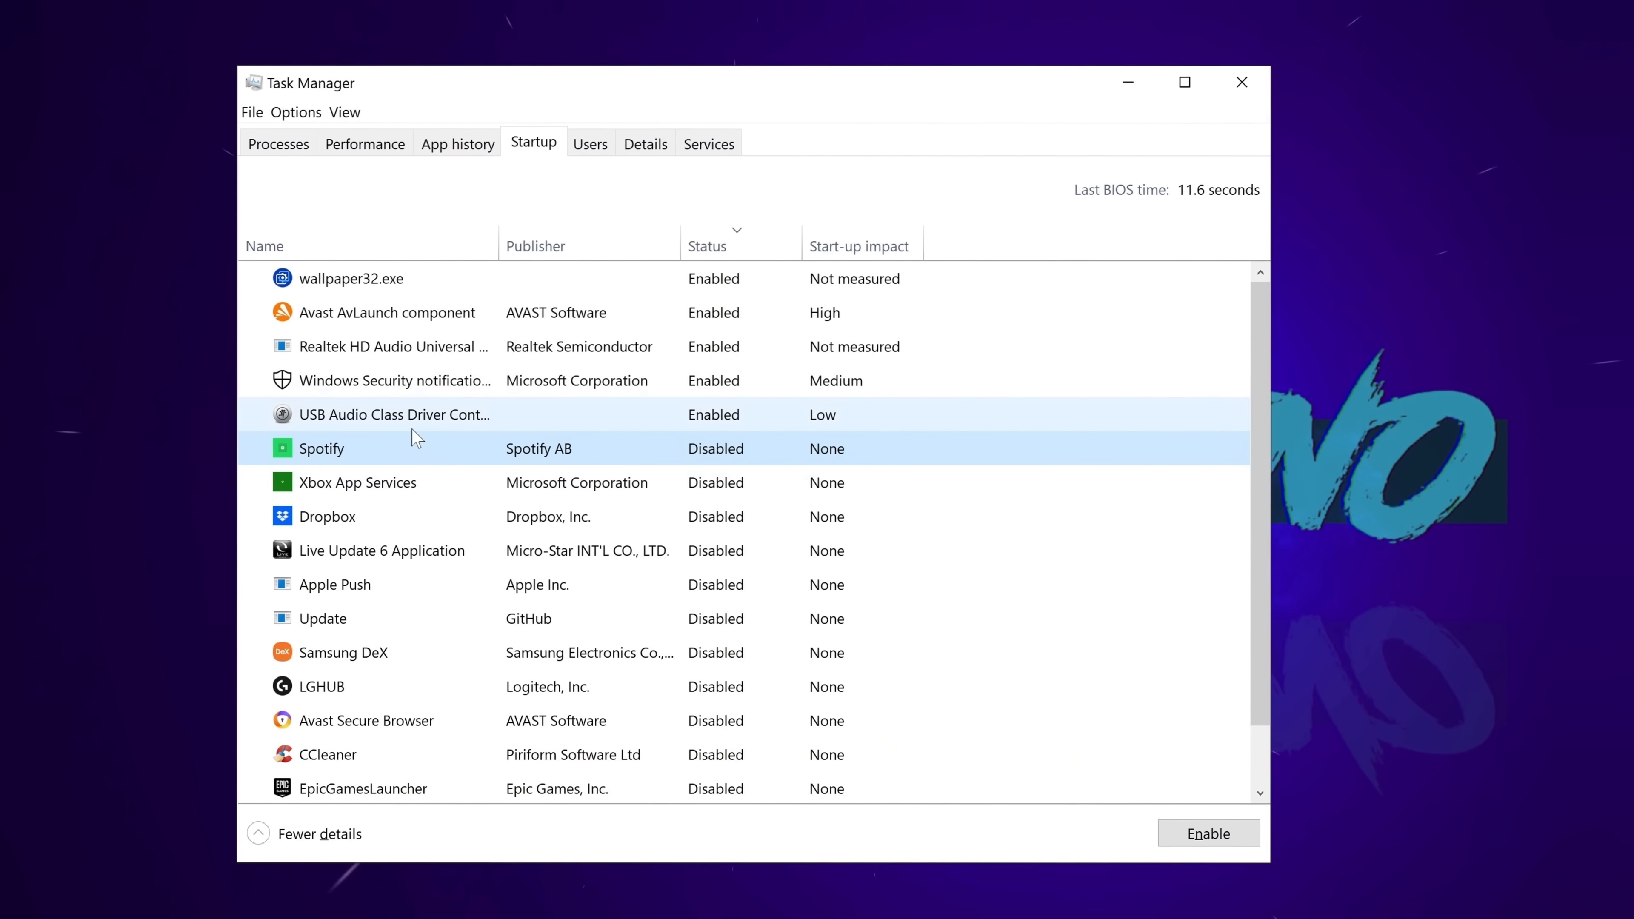
mouse_move(52, 449)
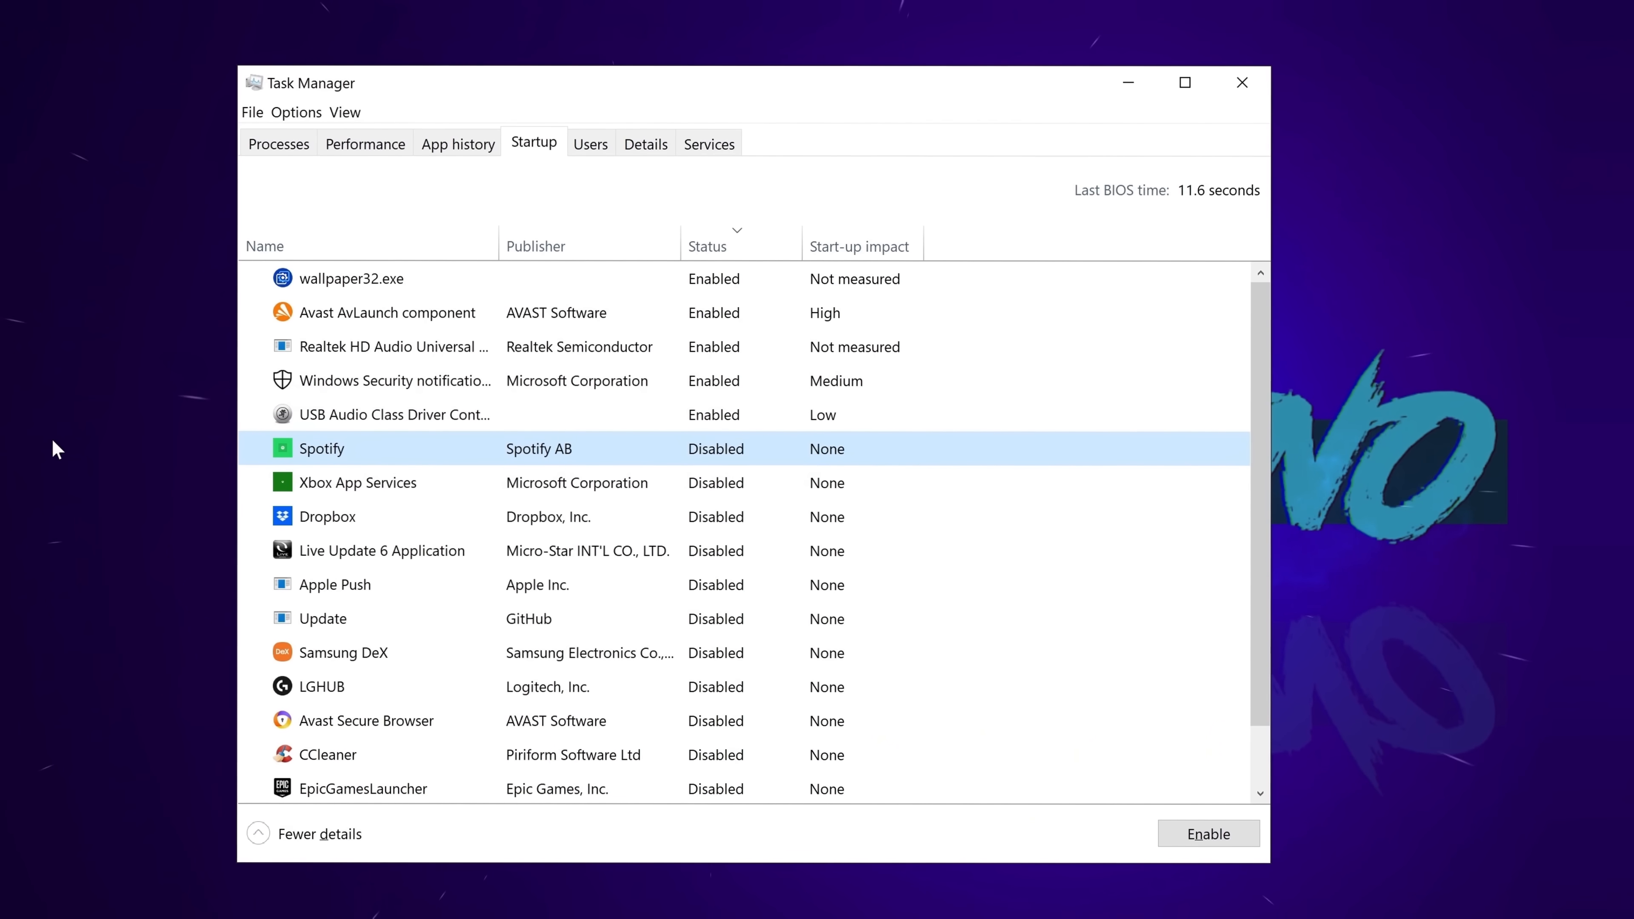
mouse_move(409, 306)
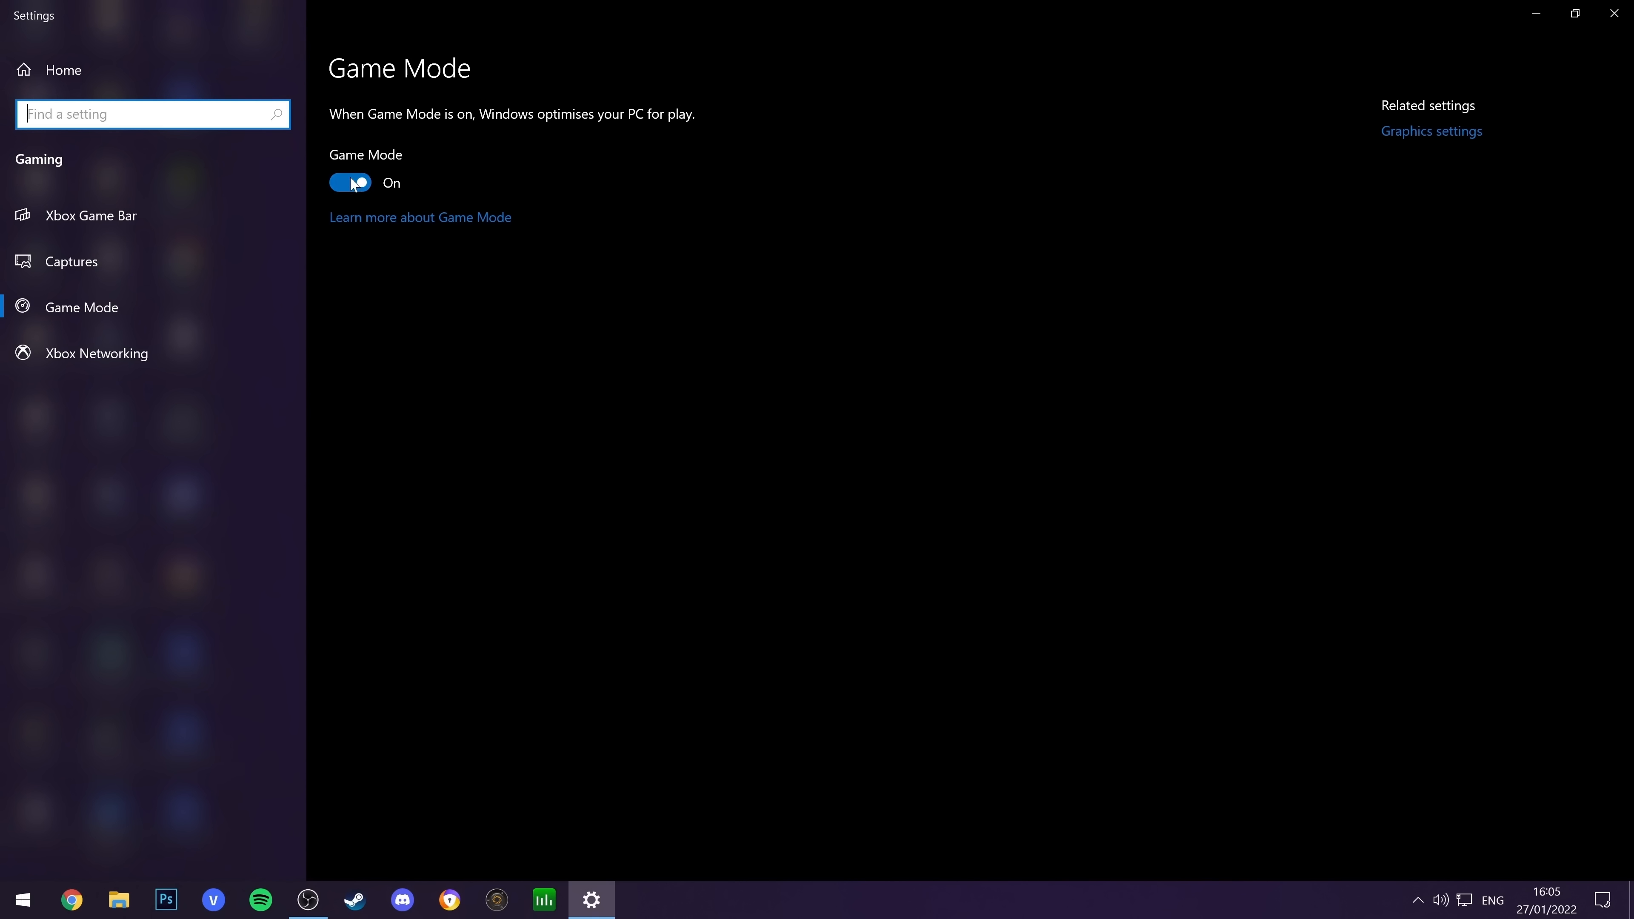
- Switch the Game Mode toggle to On
left_click(71, 899)
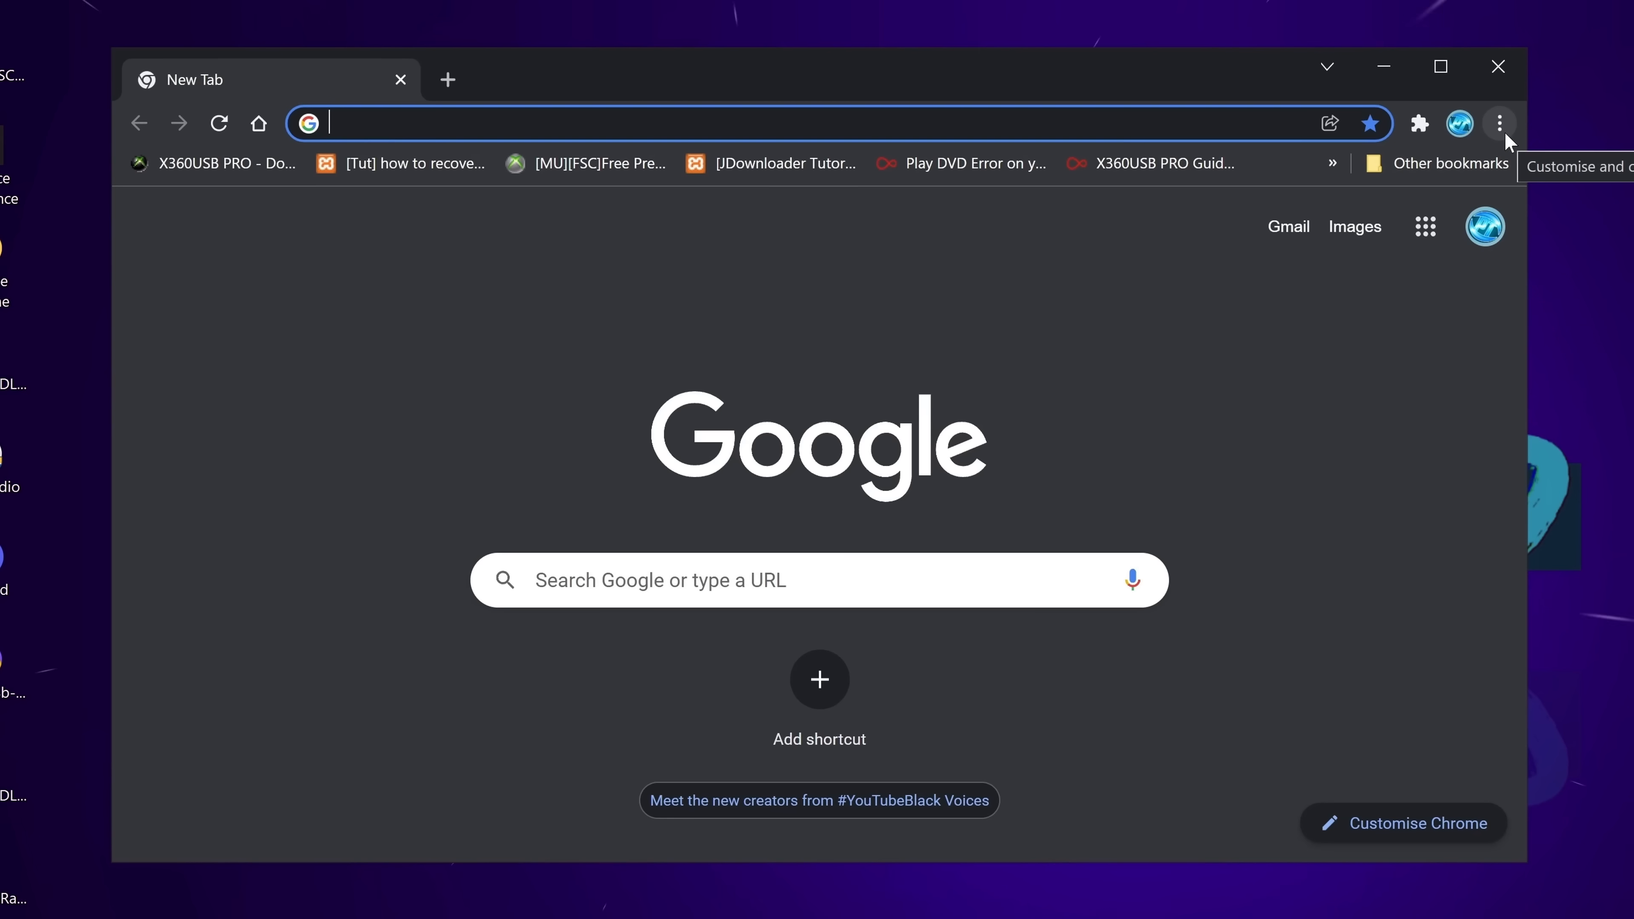
- Go into Chrome's Settings from the ⋮ menu to reach the System options
left_click(1500, 124)
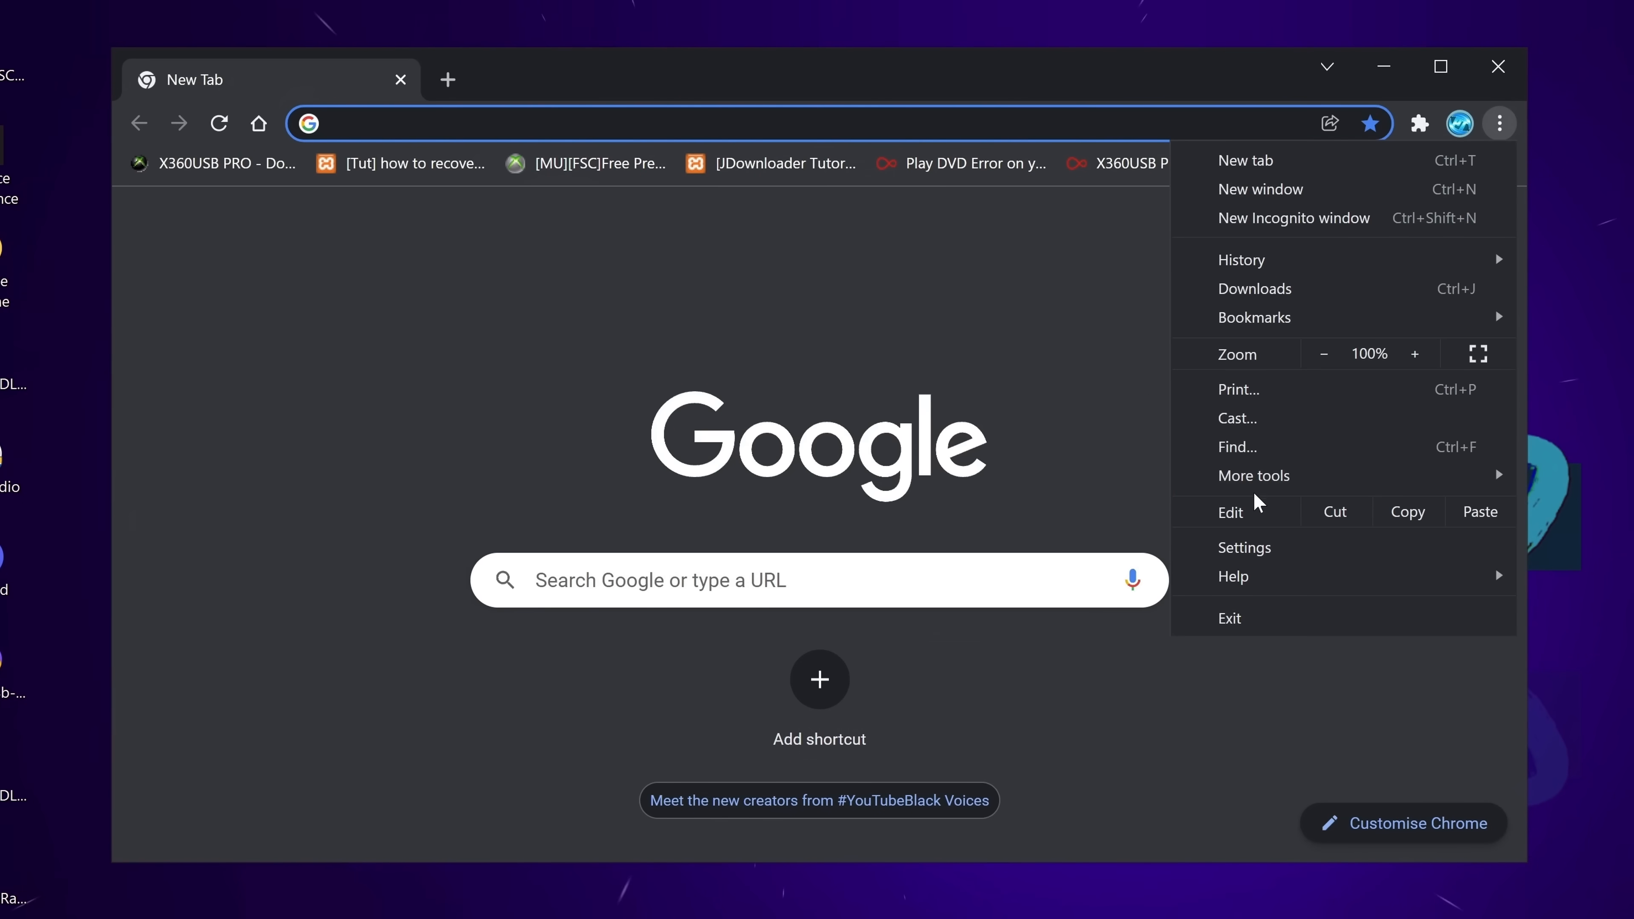
left_click(1245, 548)
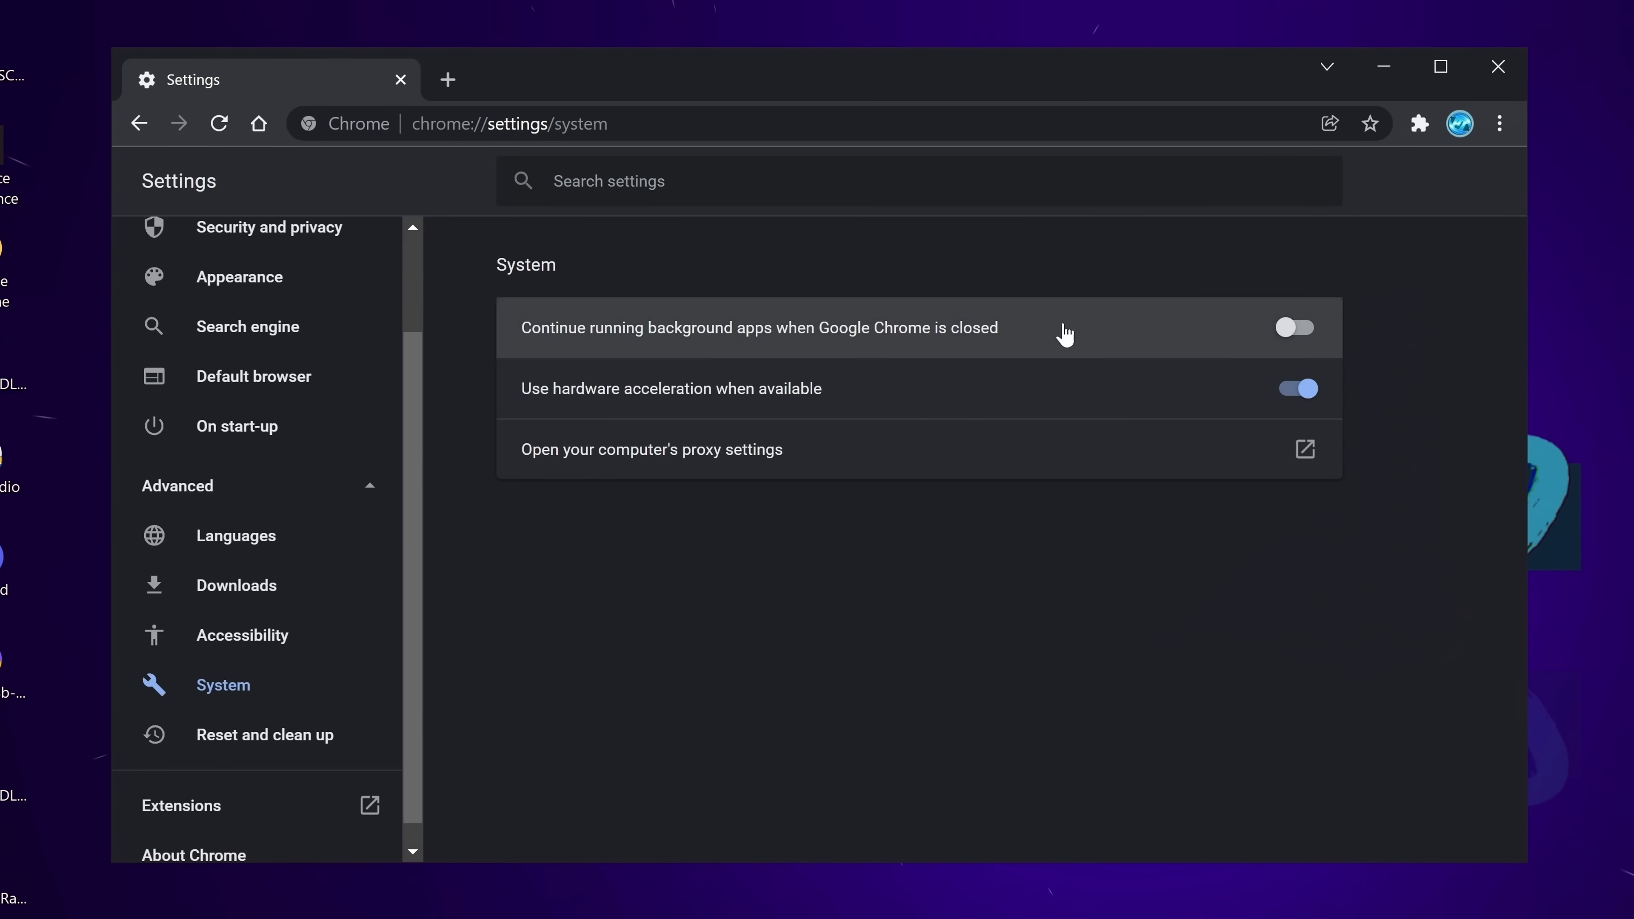
mouse_move(947, 357)
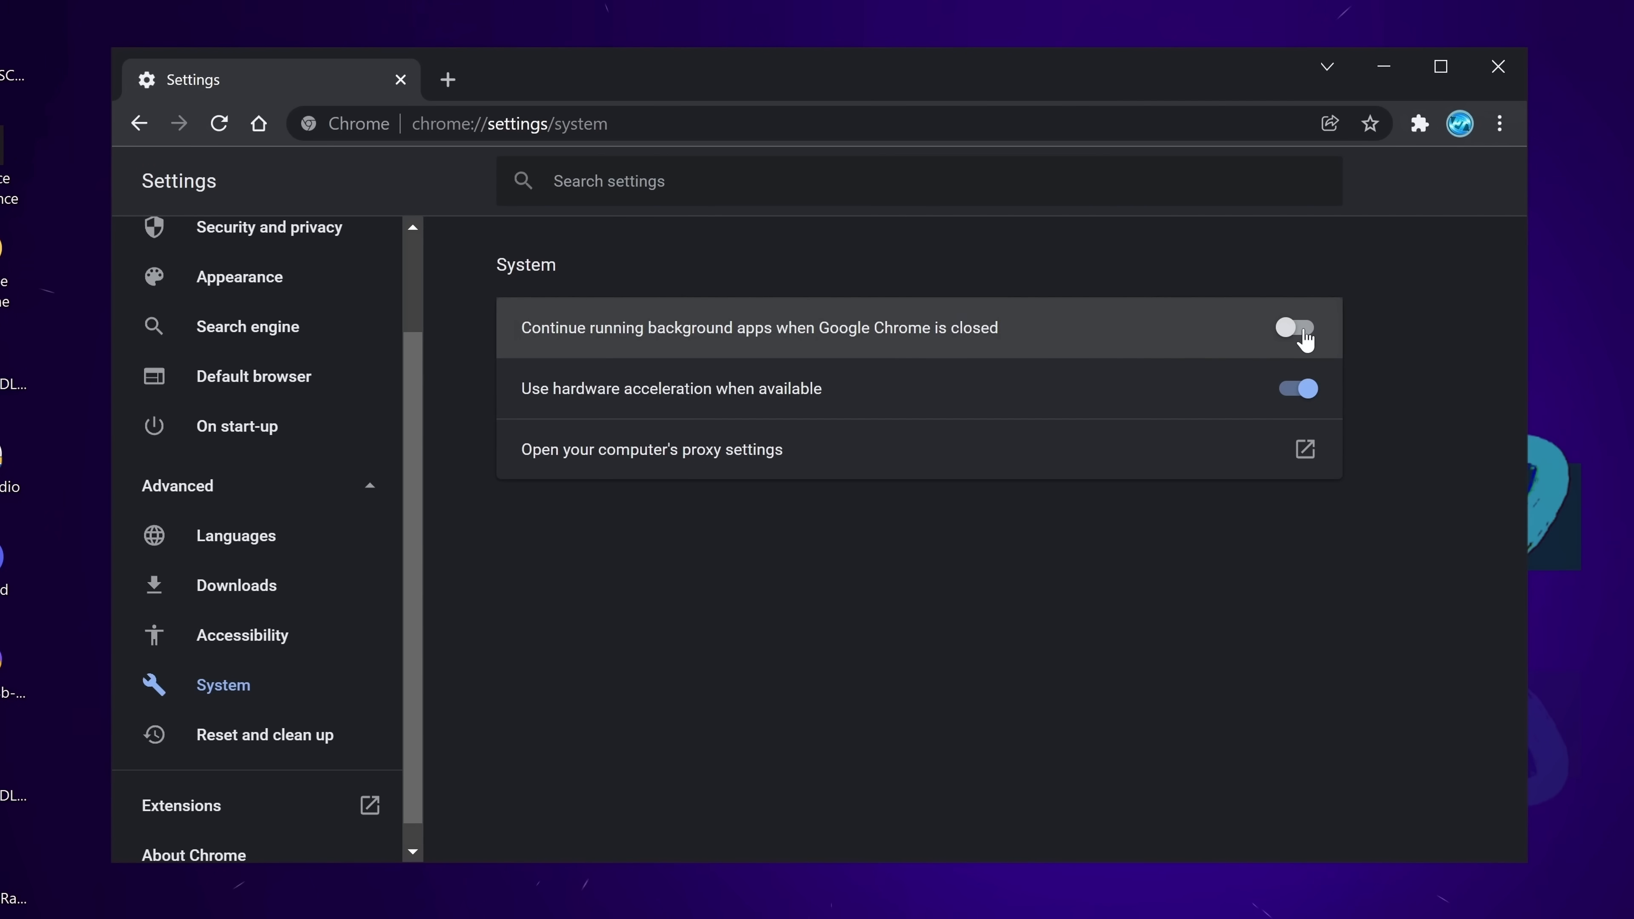
mouse_move(1499, 66)
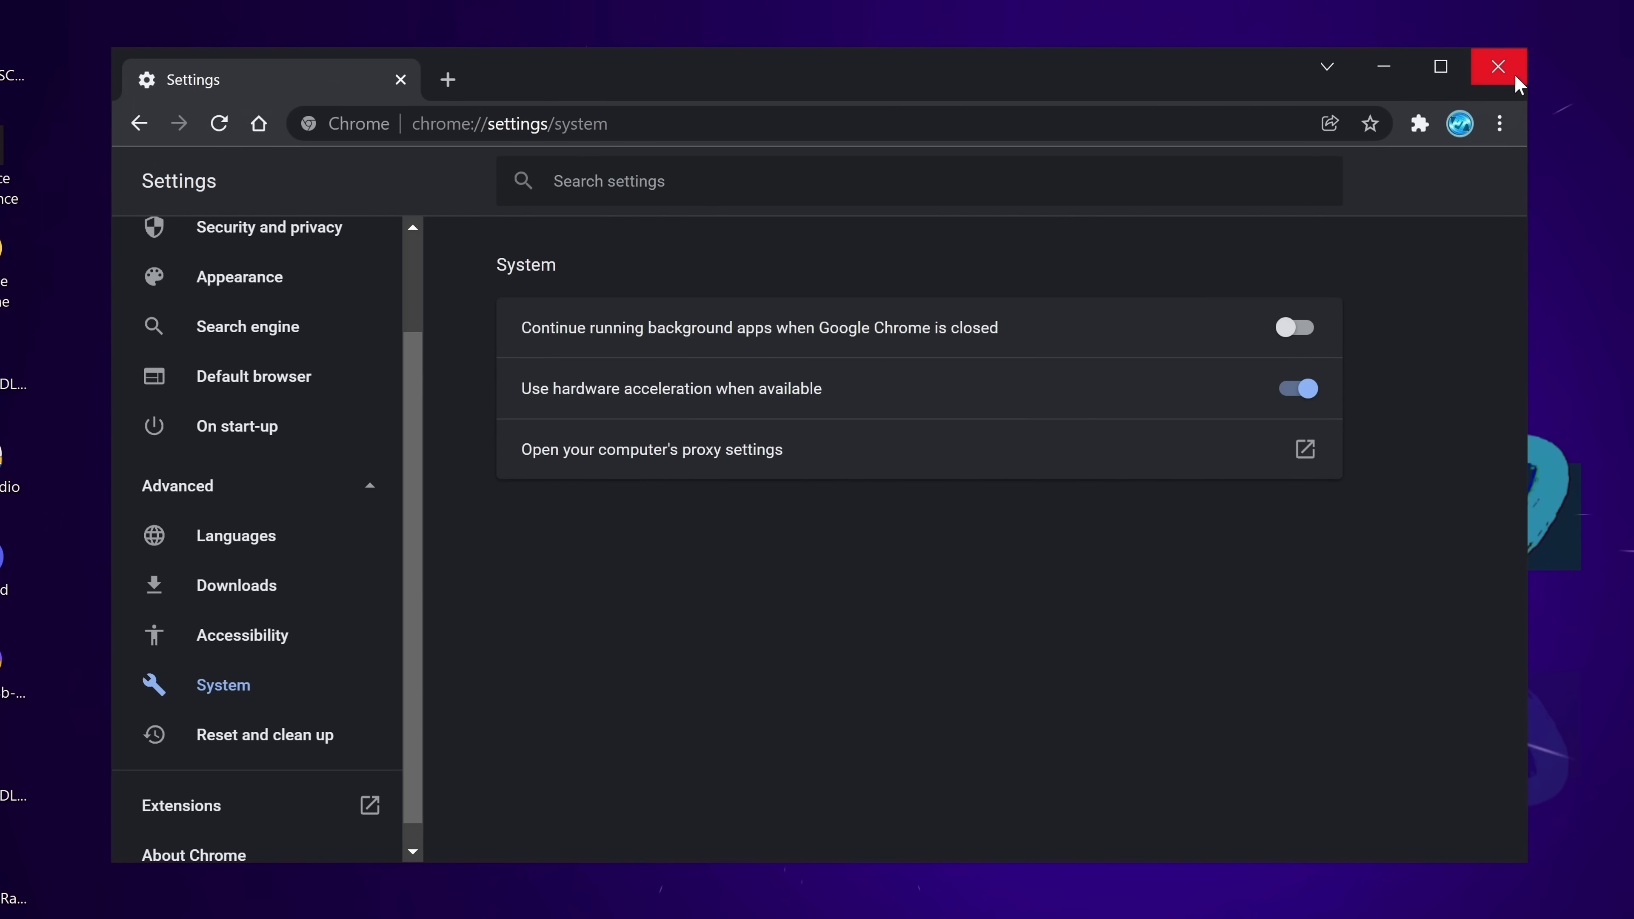
mouse_move(1518, 83)
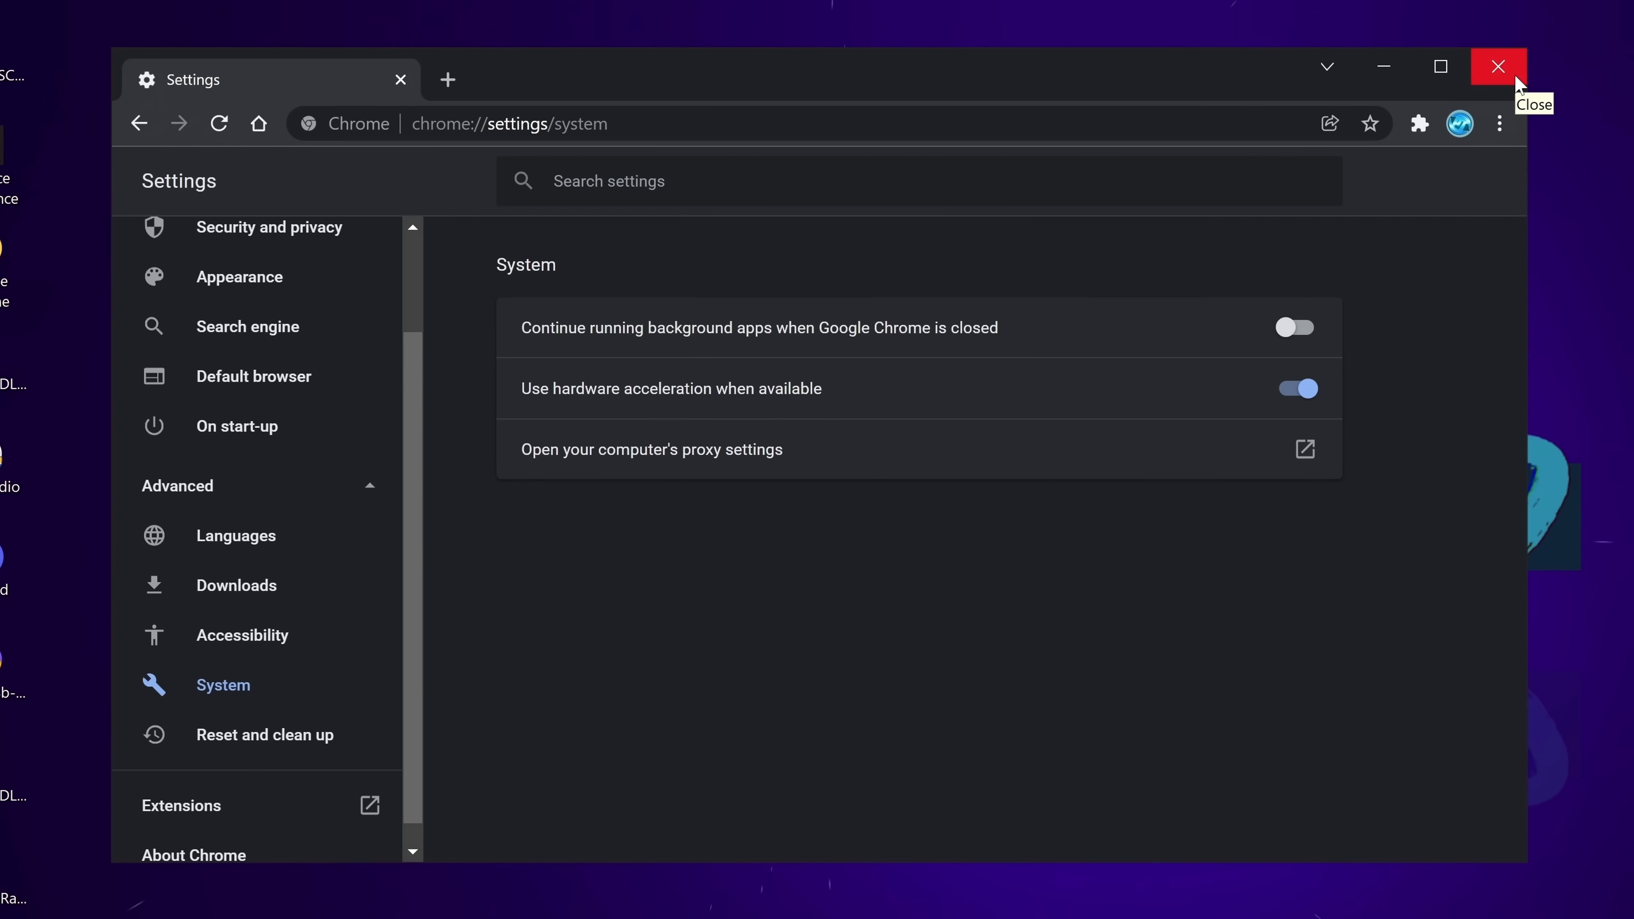
mouse_move(1522, 87)
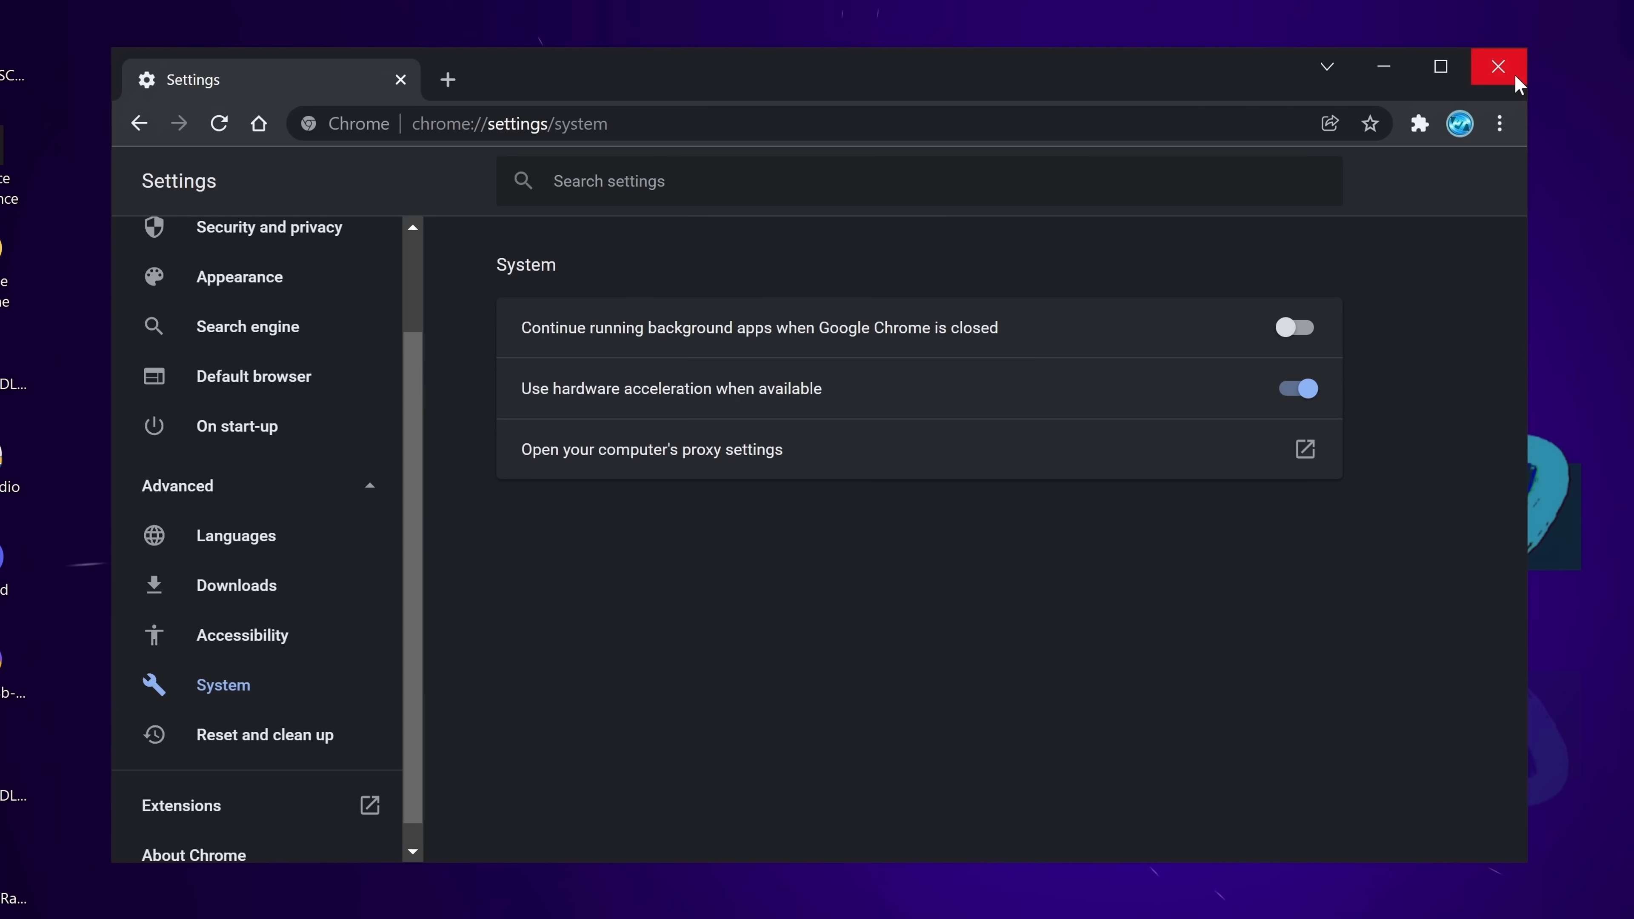
- Close Chrome and exit Steam from the hidden tray icons
left_click(1498, 67)
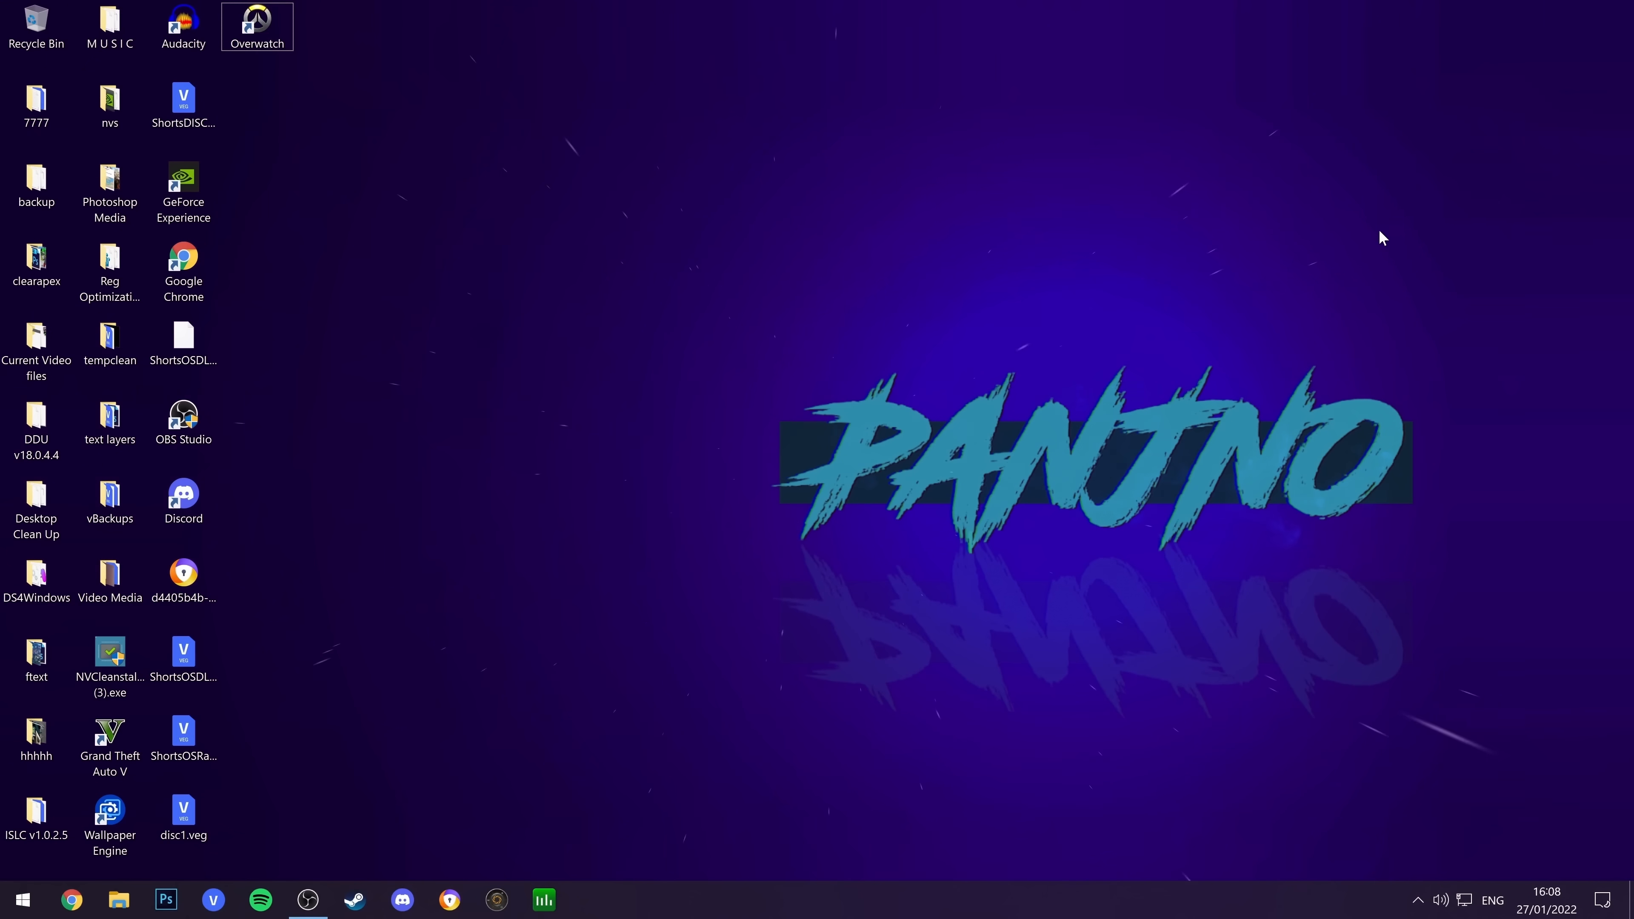
mouse_move(1420, 908)
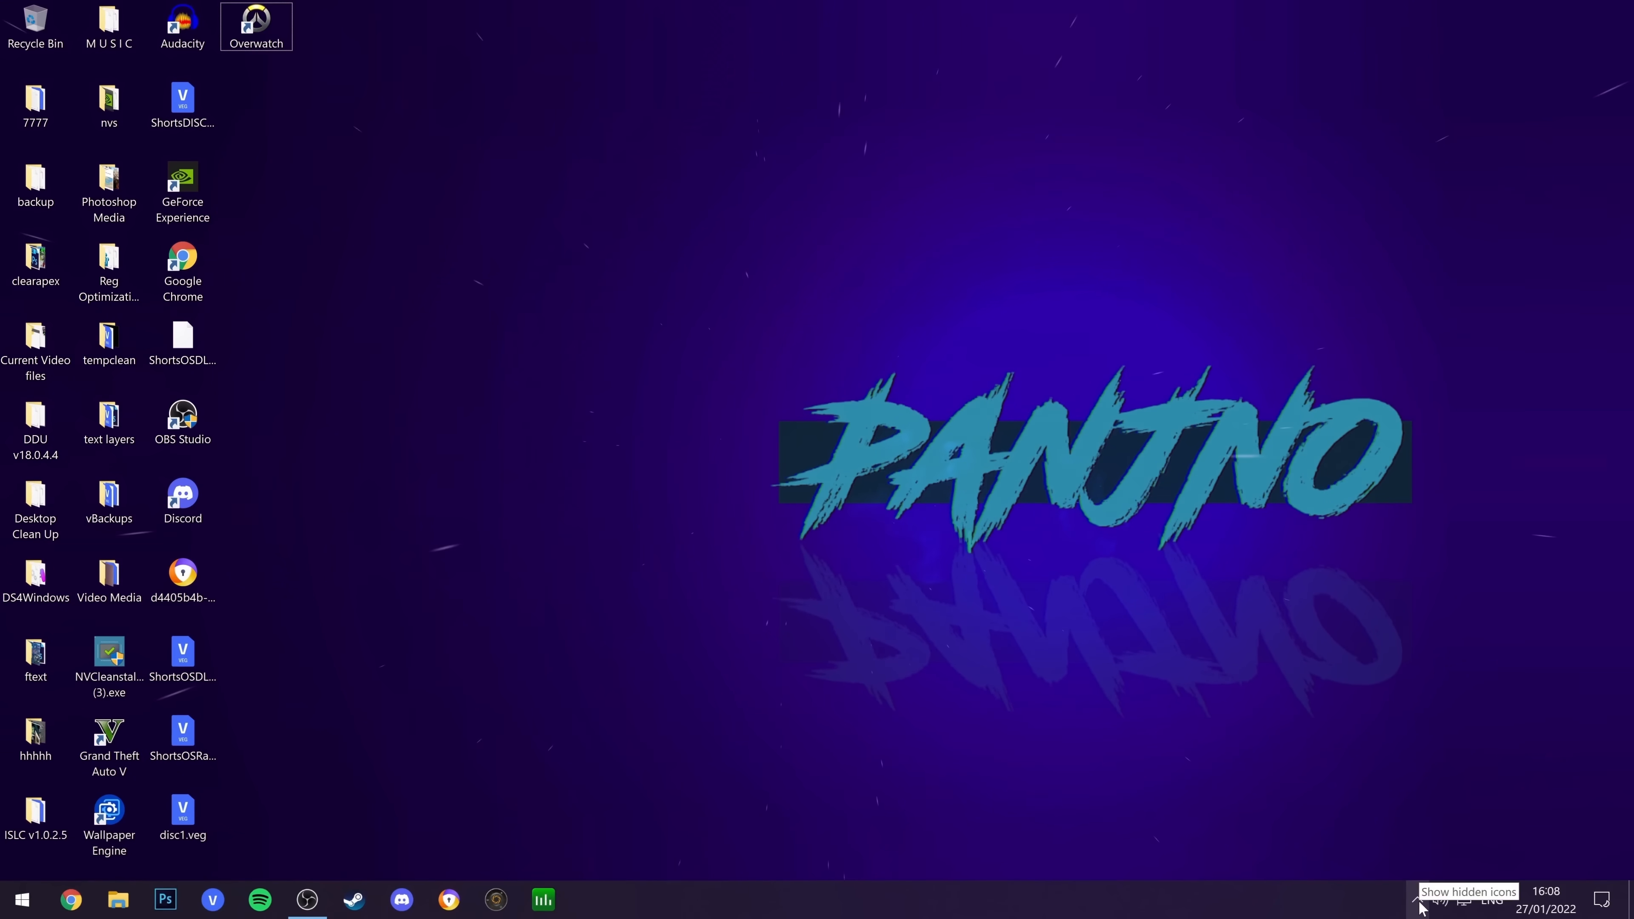
left_click(1418, 902)
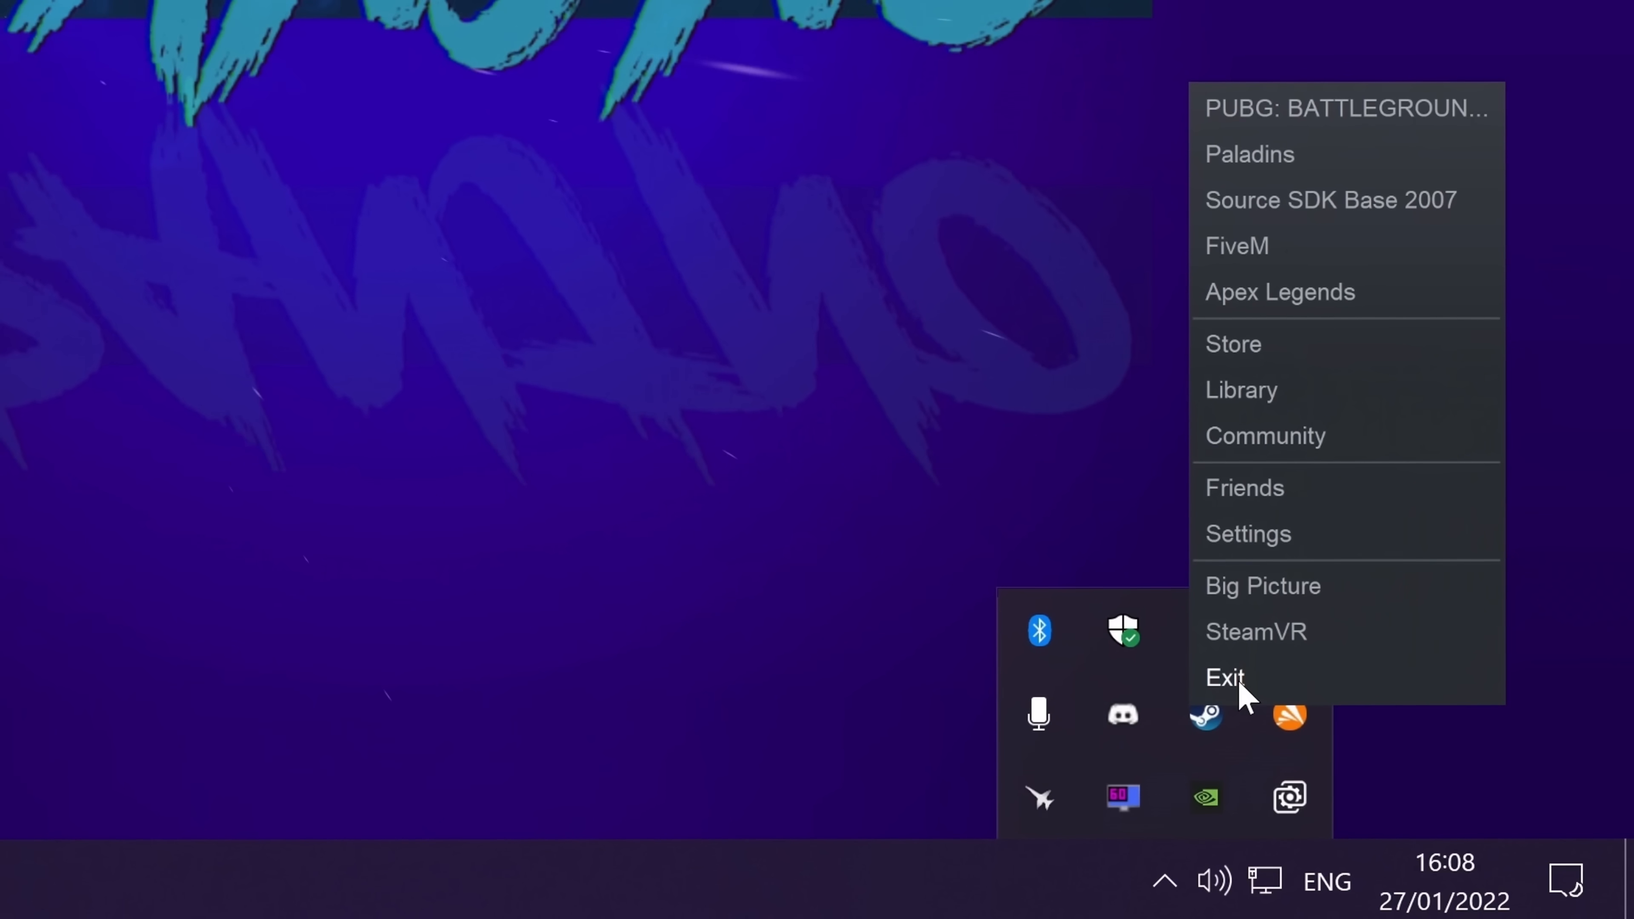
left_click(1224, 679)
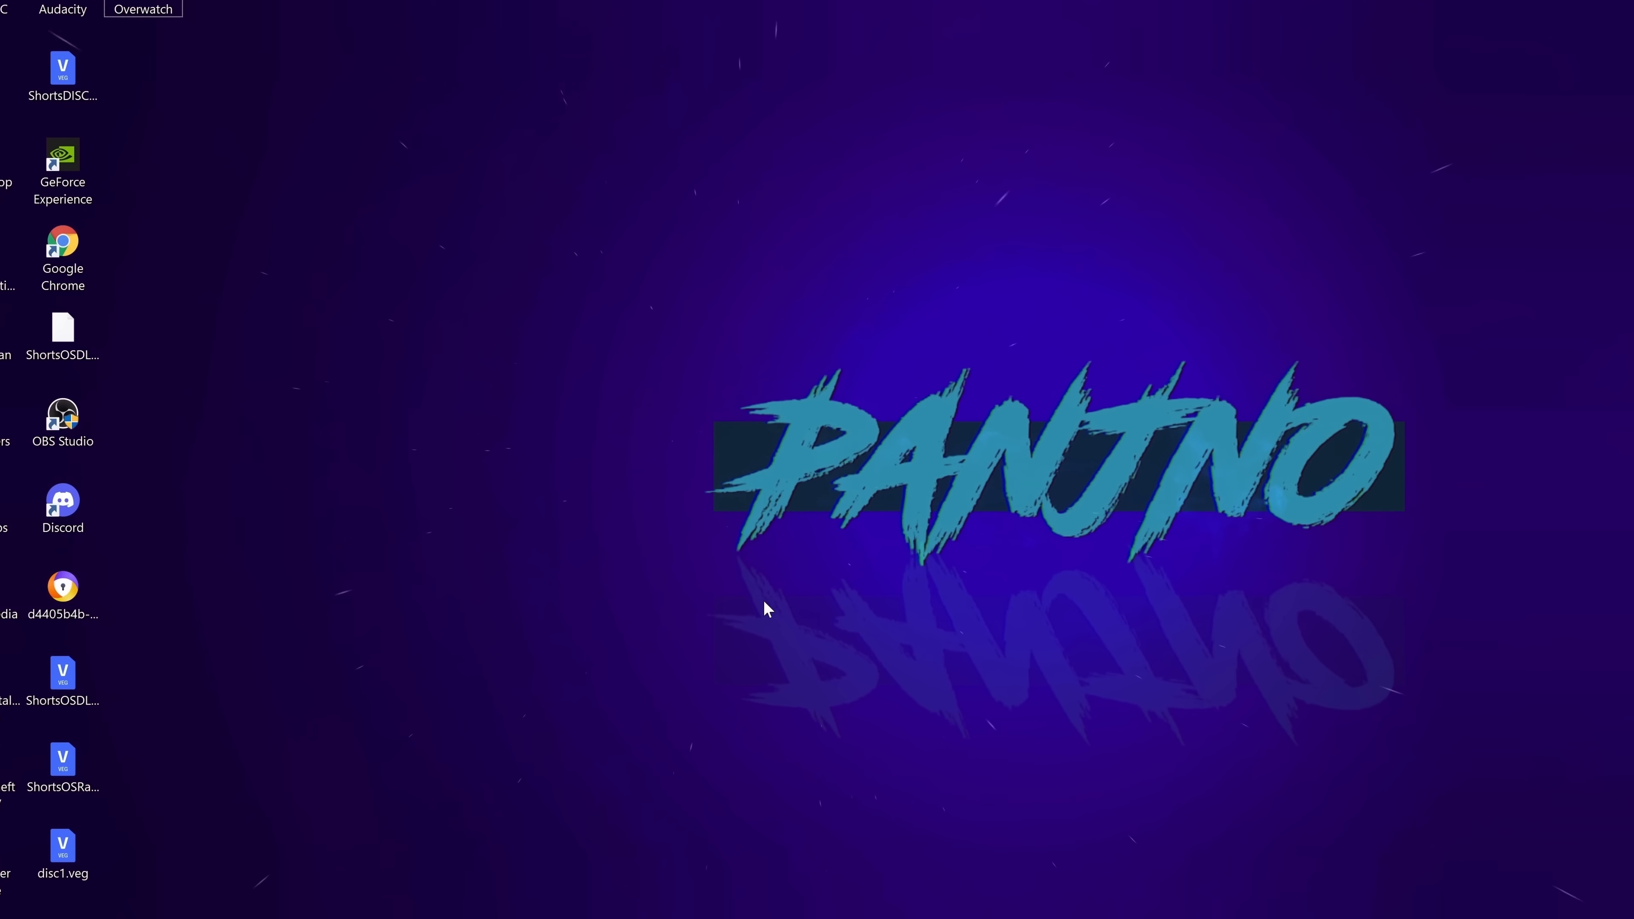
- Launch Device Manager from Start search and select High precision event timer under System devices
type("device manager")
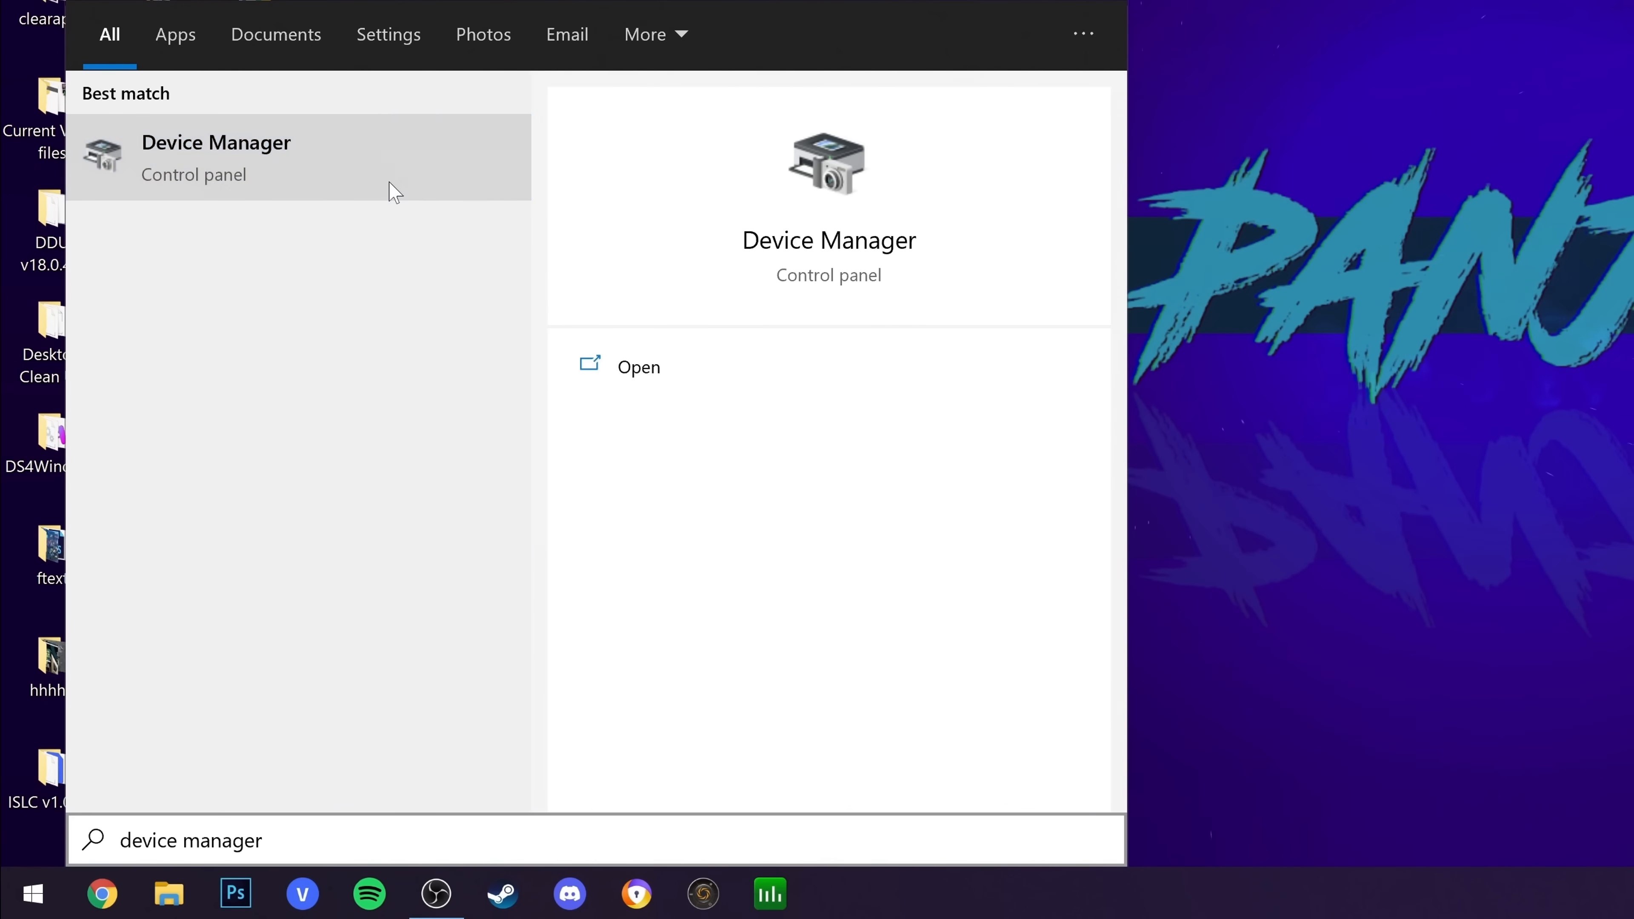
left_click(216, 143)
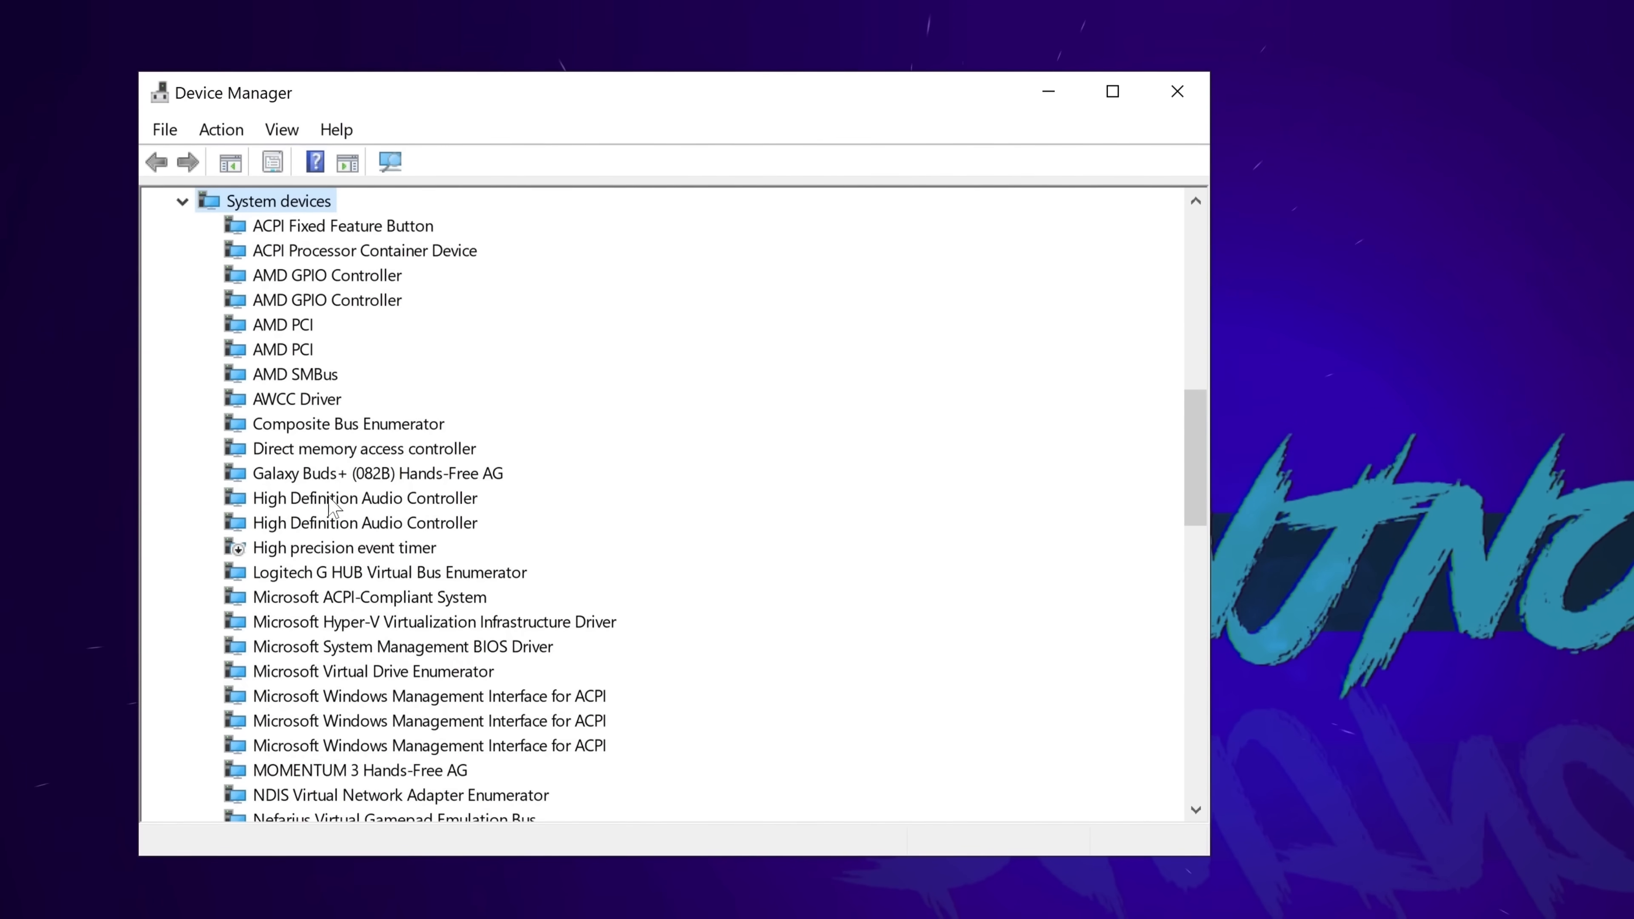
left_click(319, 548)
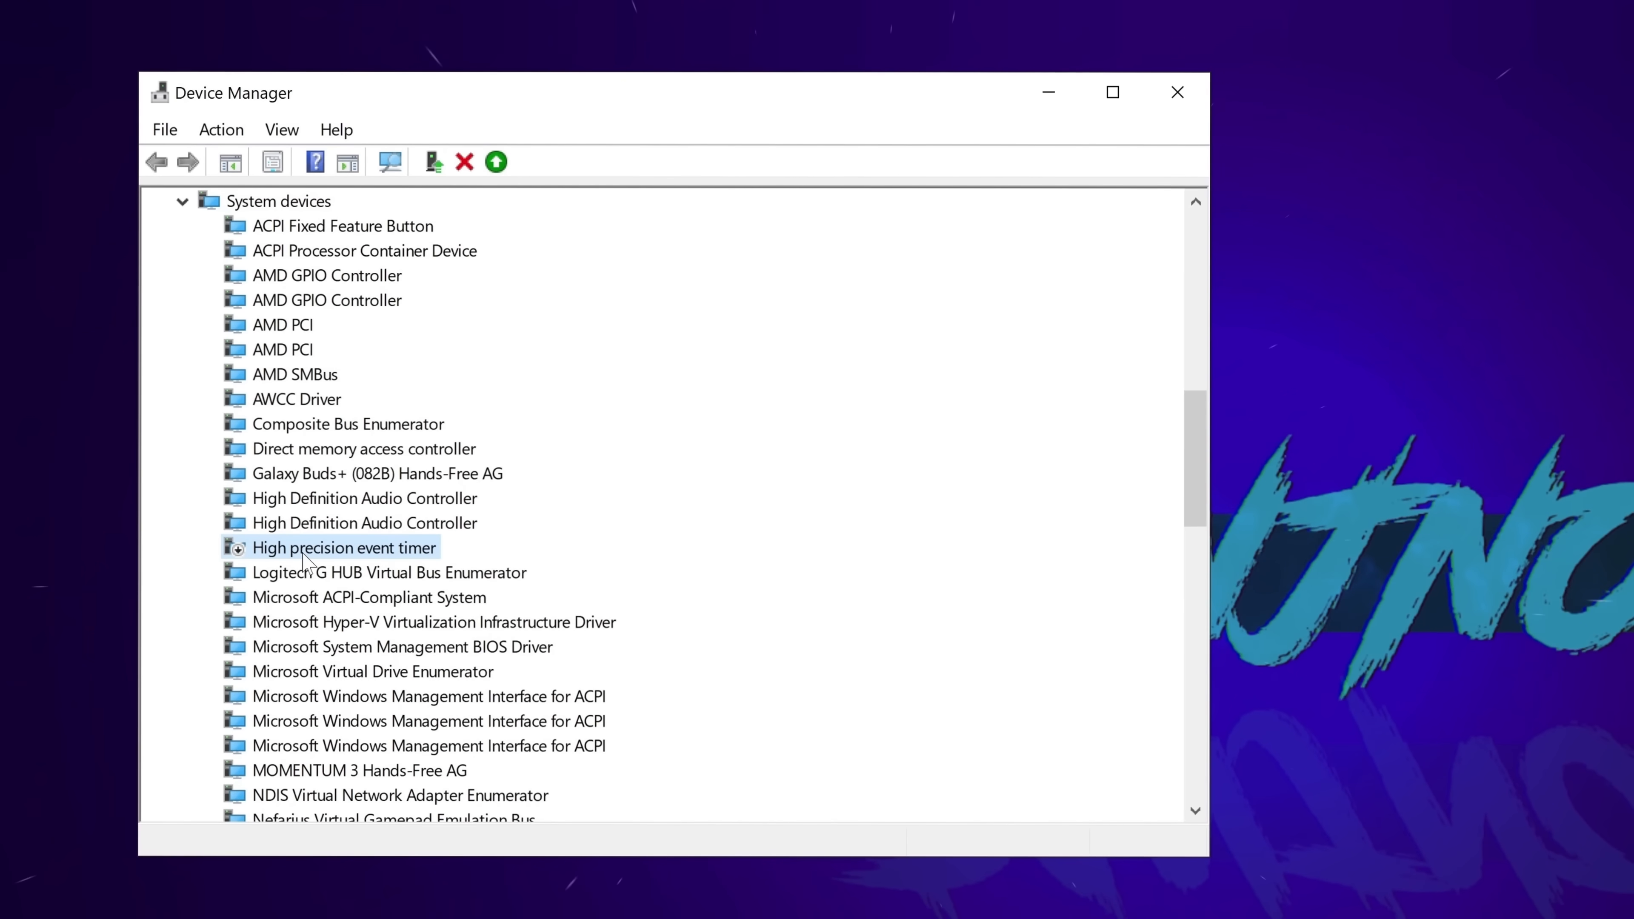
- Check the High precision event timer's Enable/Disable actions, confirming it is disabled
right_click(308, 548)
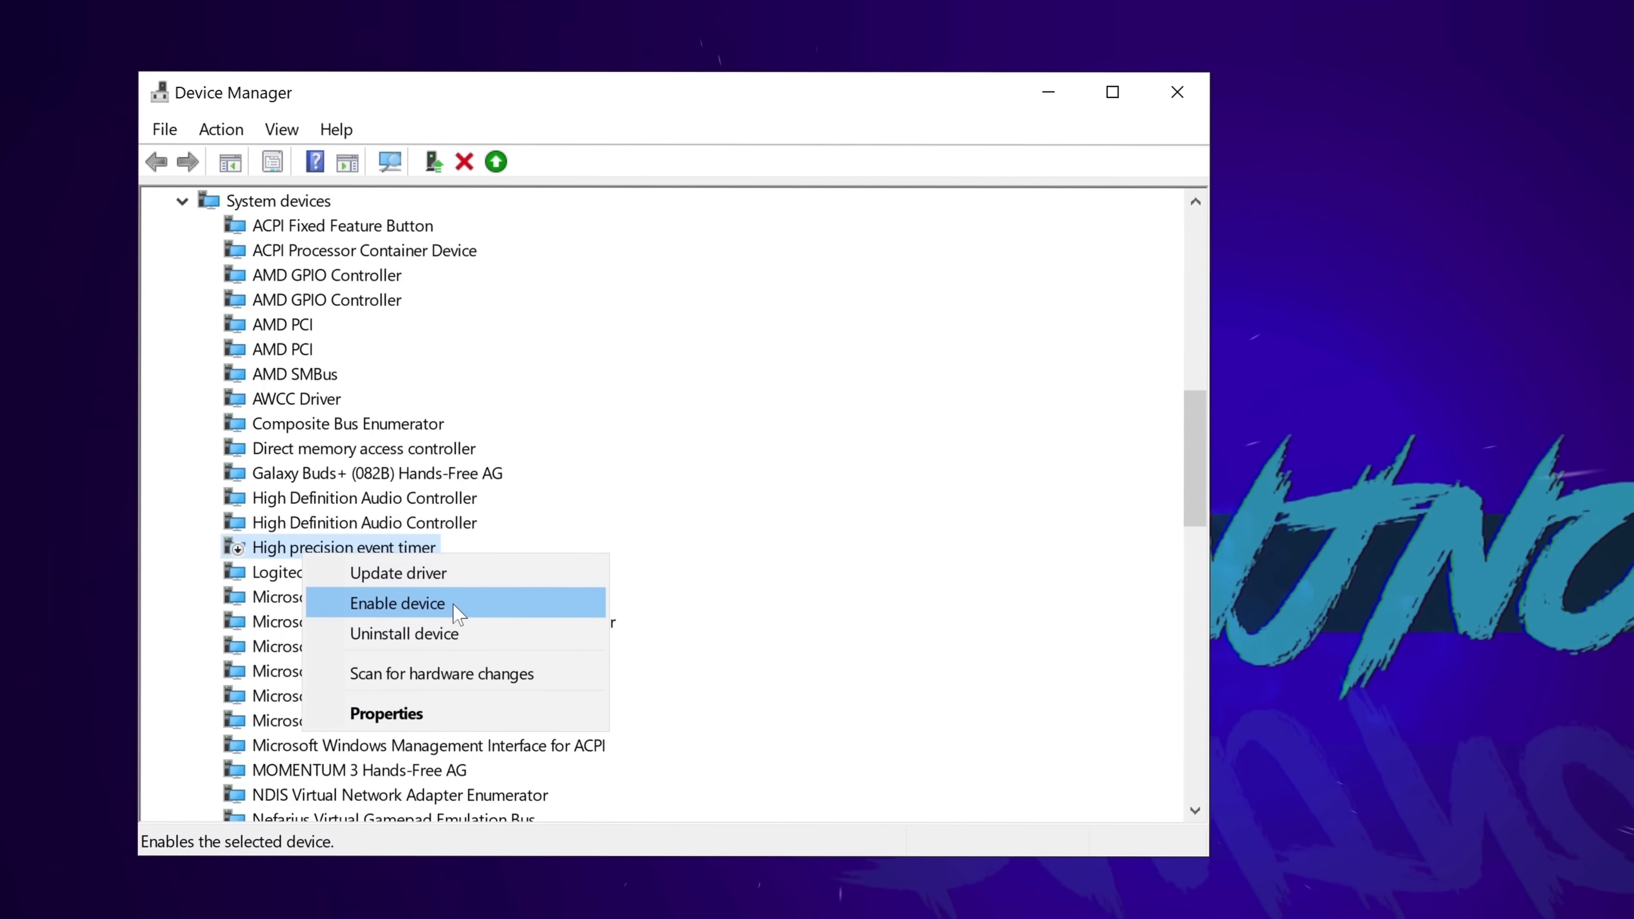
left_click(397, 604)
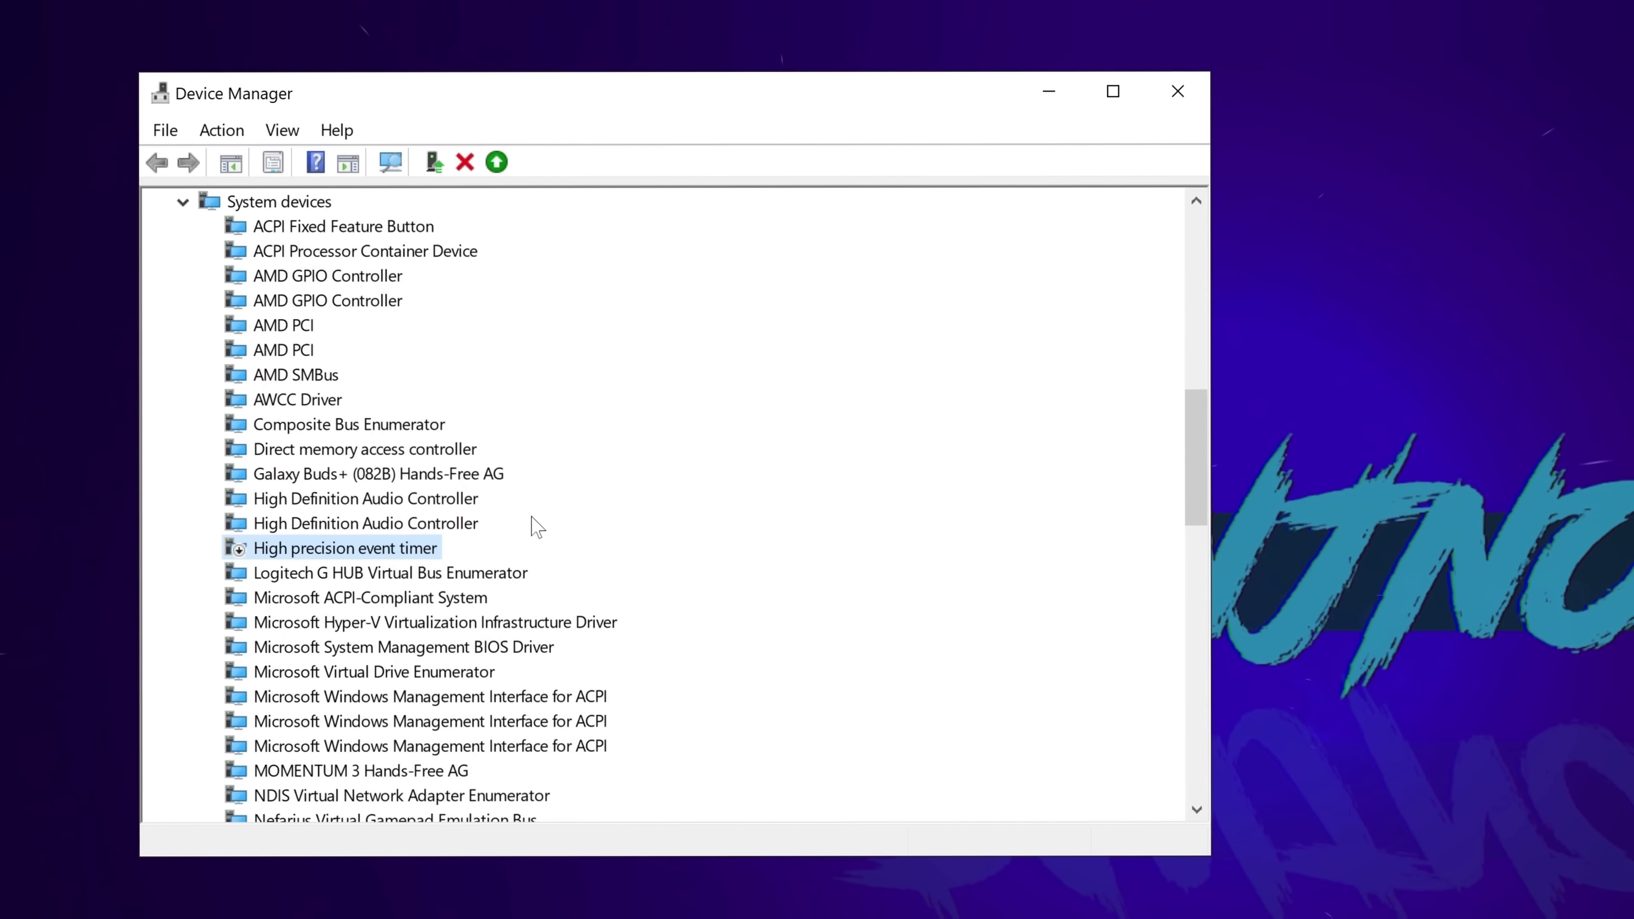
mouse_move(470, 442)
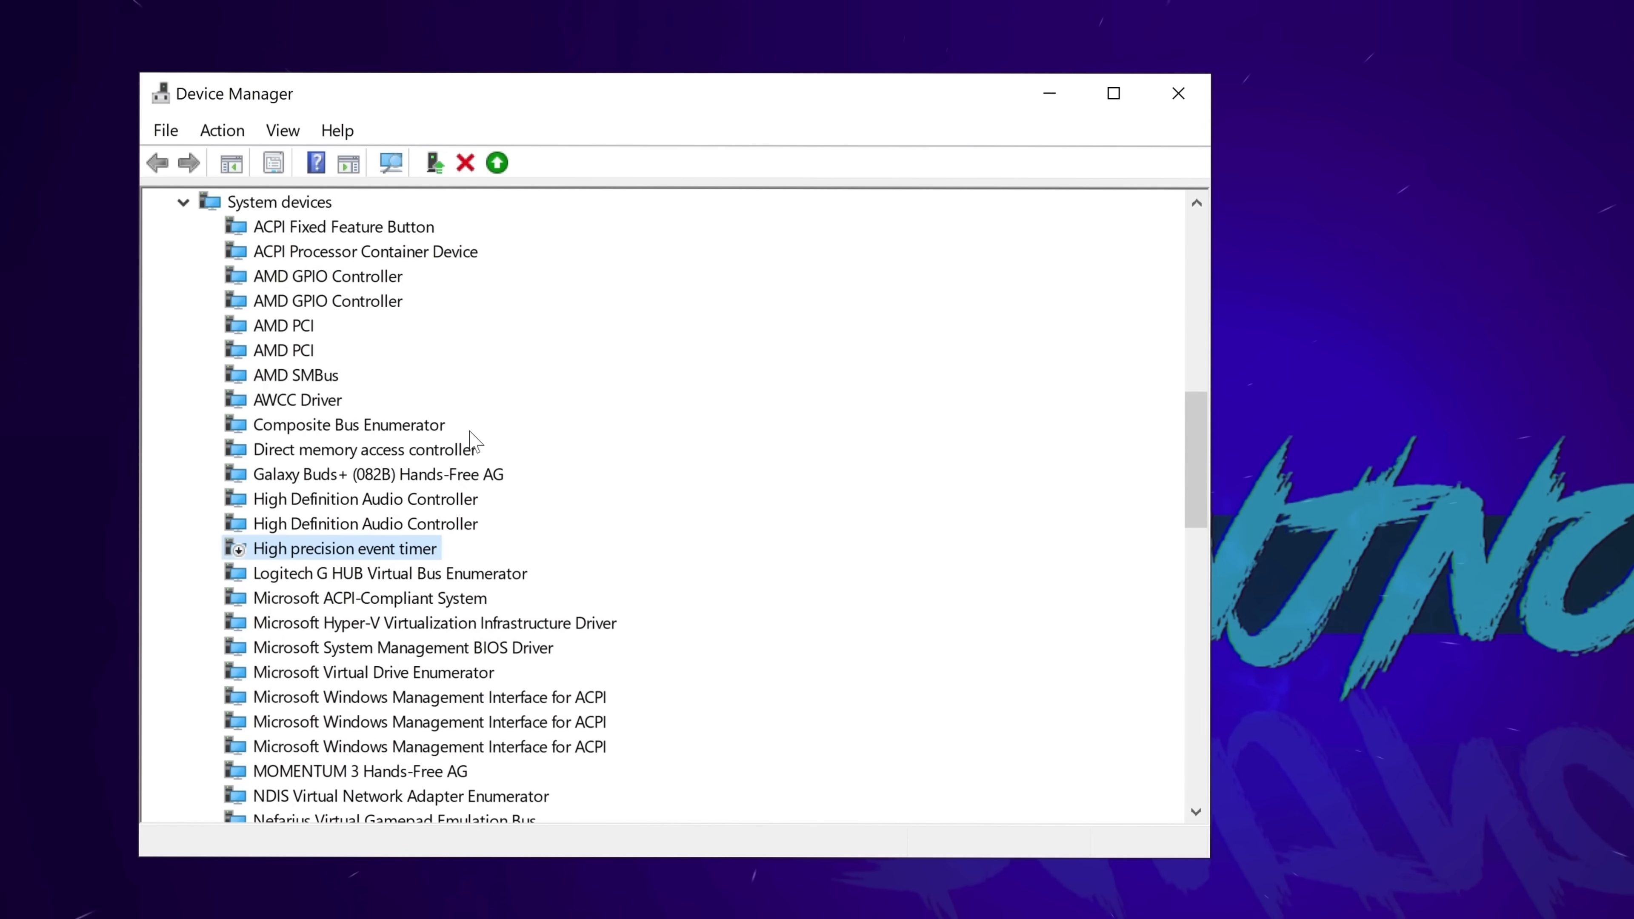
mouse_move(357, 547)
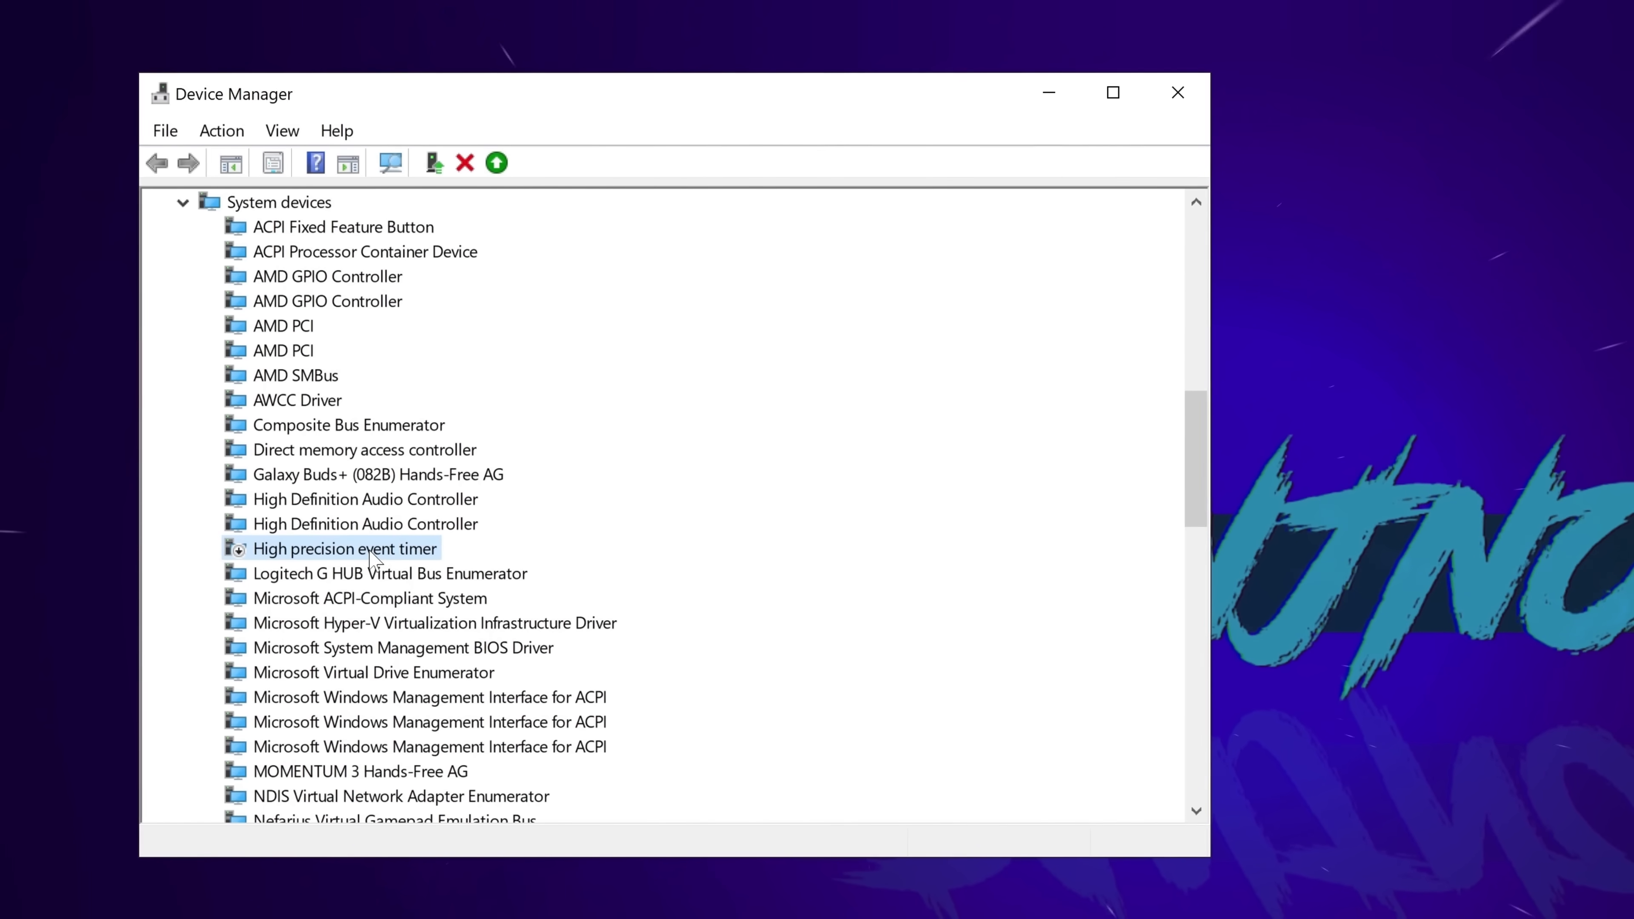
right_click(369, 554)
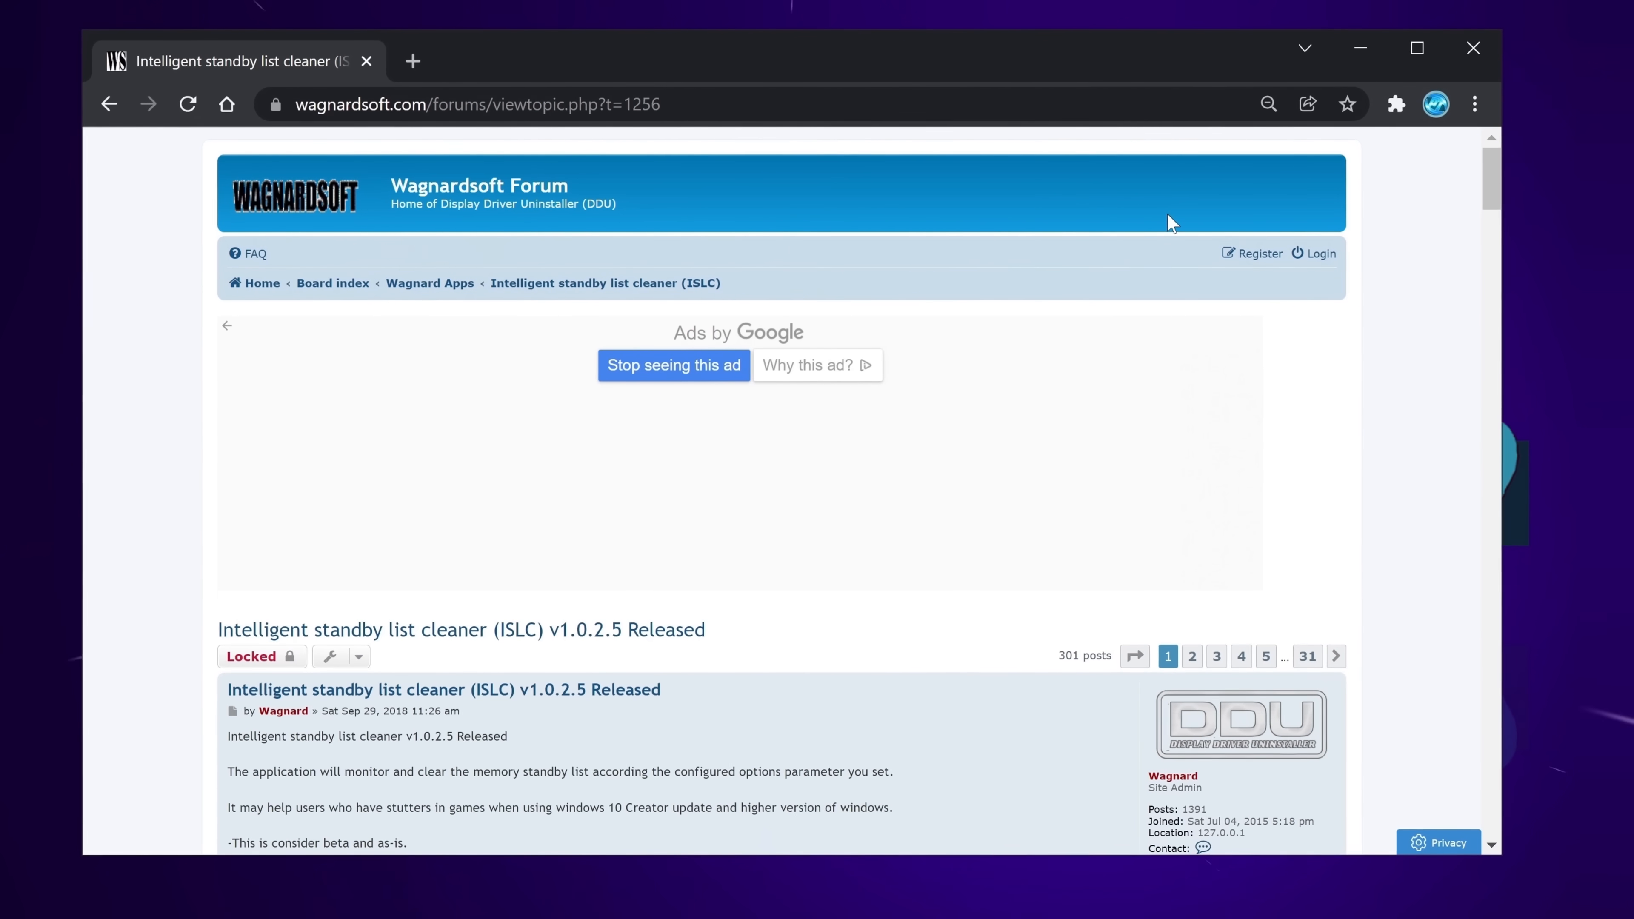
- Download ISLC v1.0.2.5 and extract it with 7-Zip to the desktop, replacing existing files
scroll("down", 3)
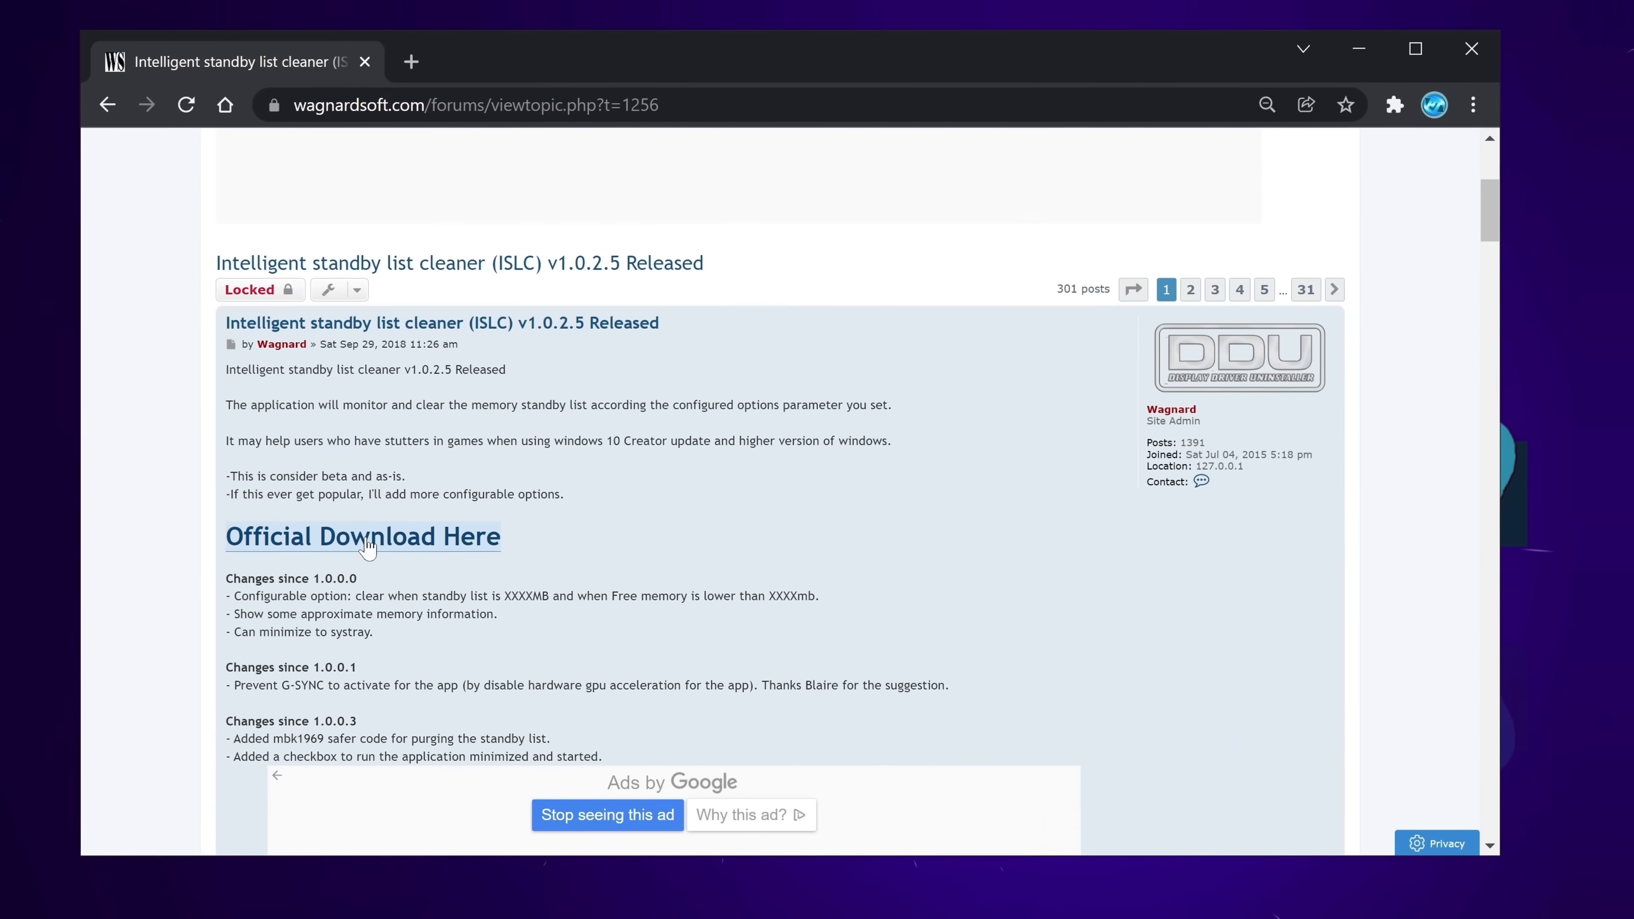
left_click(368, 544)
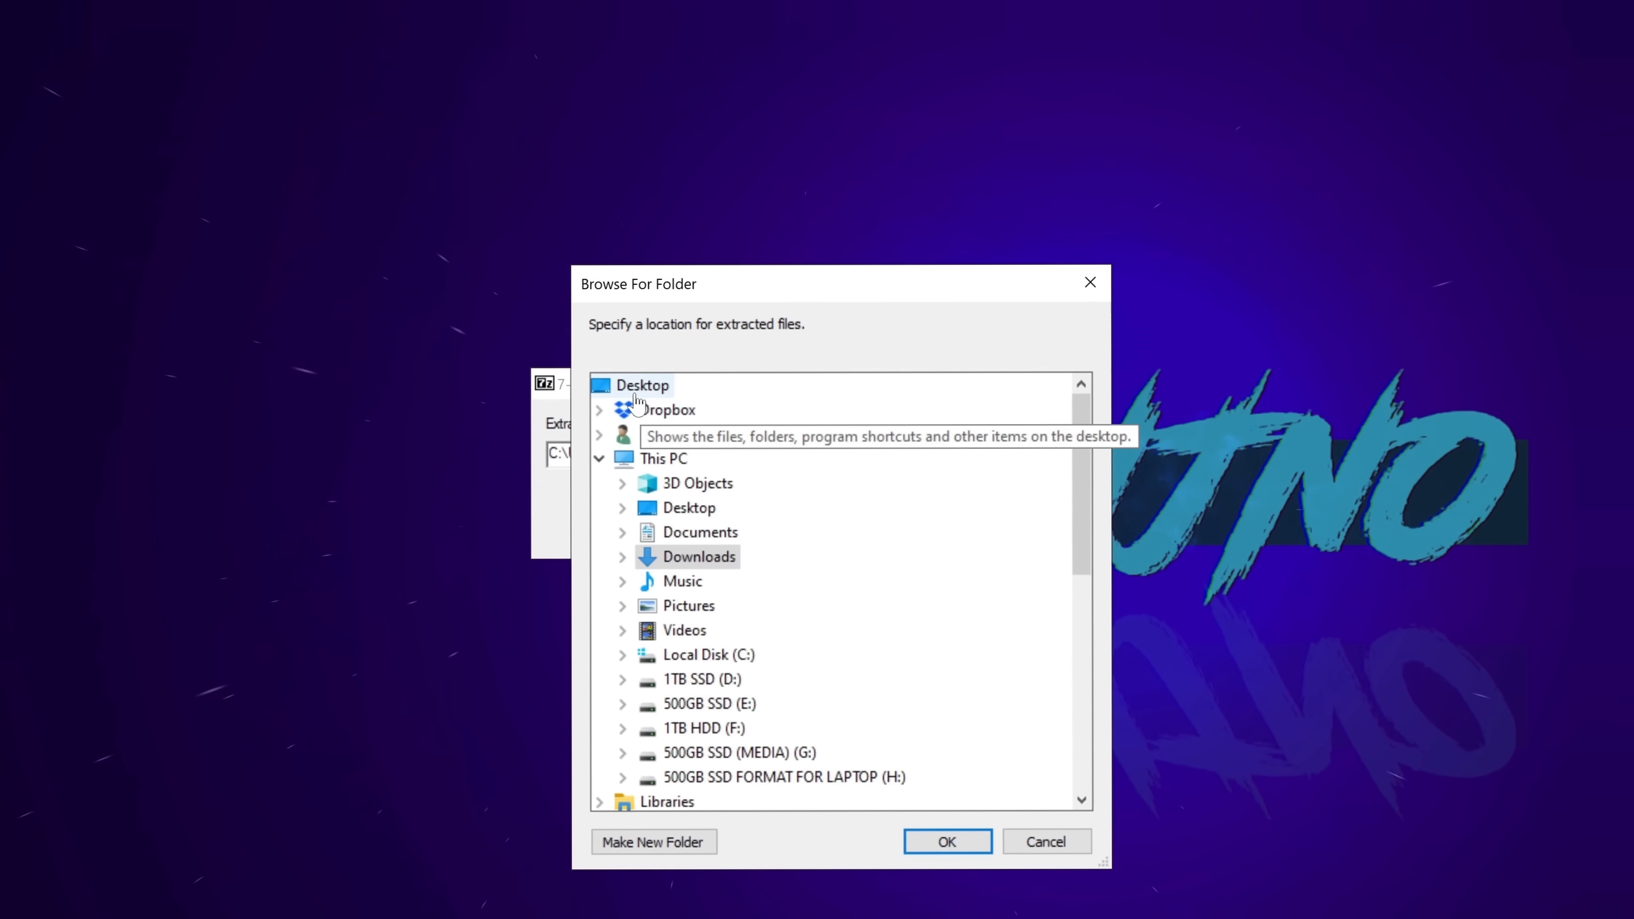
left_click(949, 842)
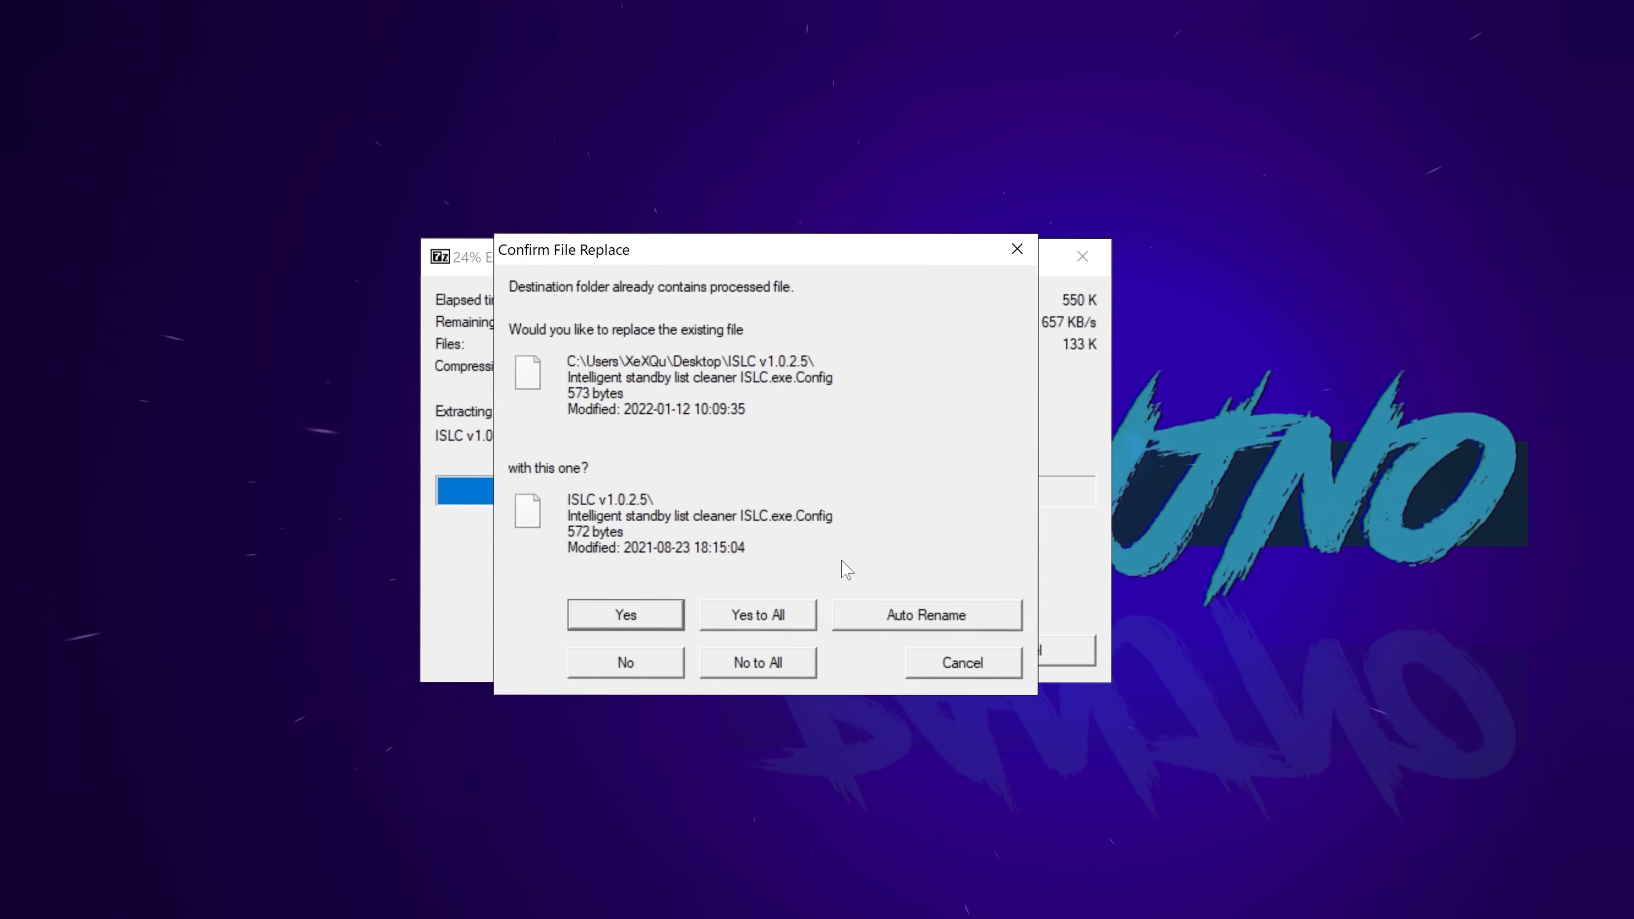
left_click(626, 614)
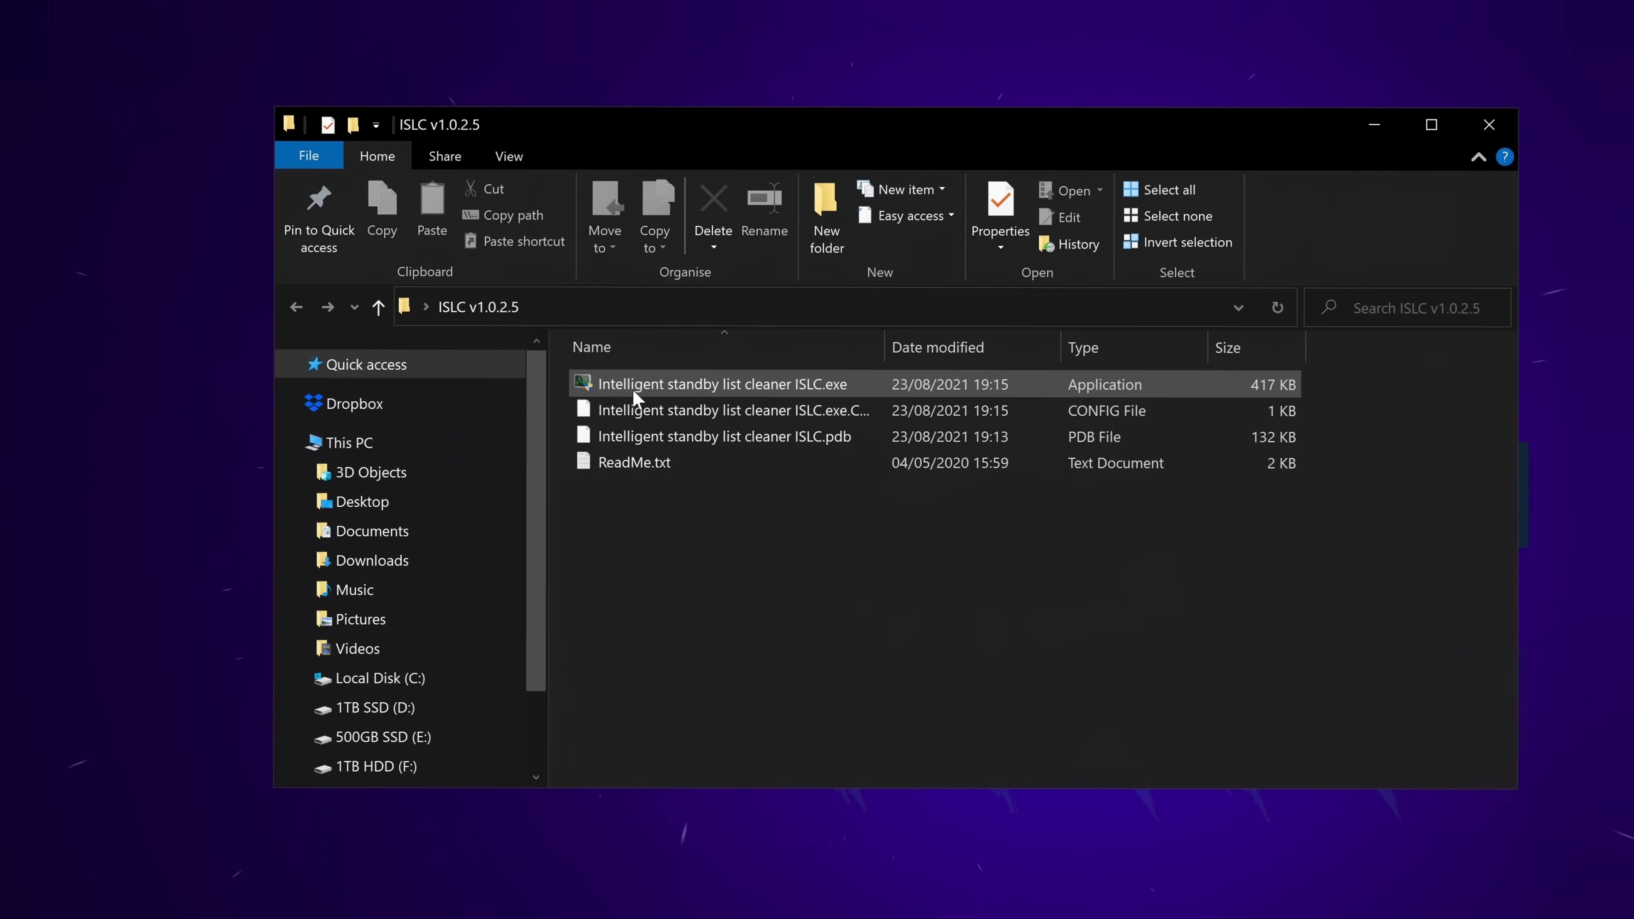
- Launch ISLC and set the 'Free memory is lower than' threshold to 16000 MB
double_click(722, 384)
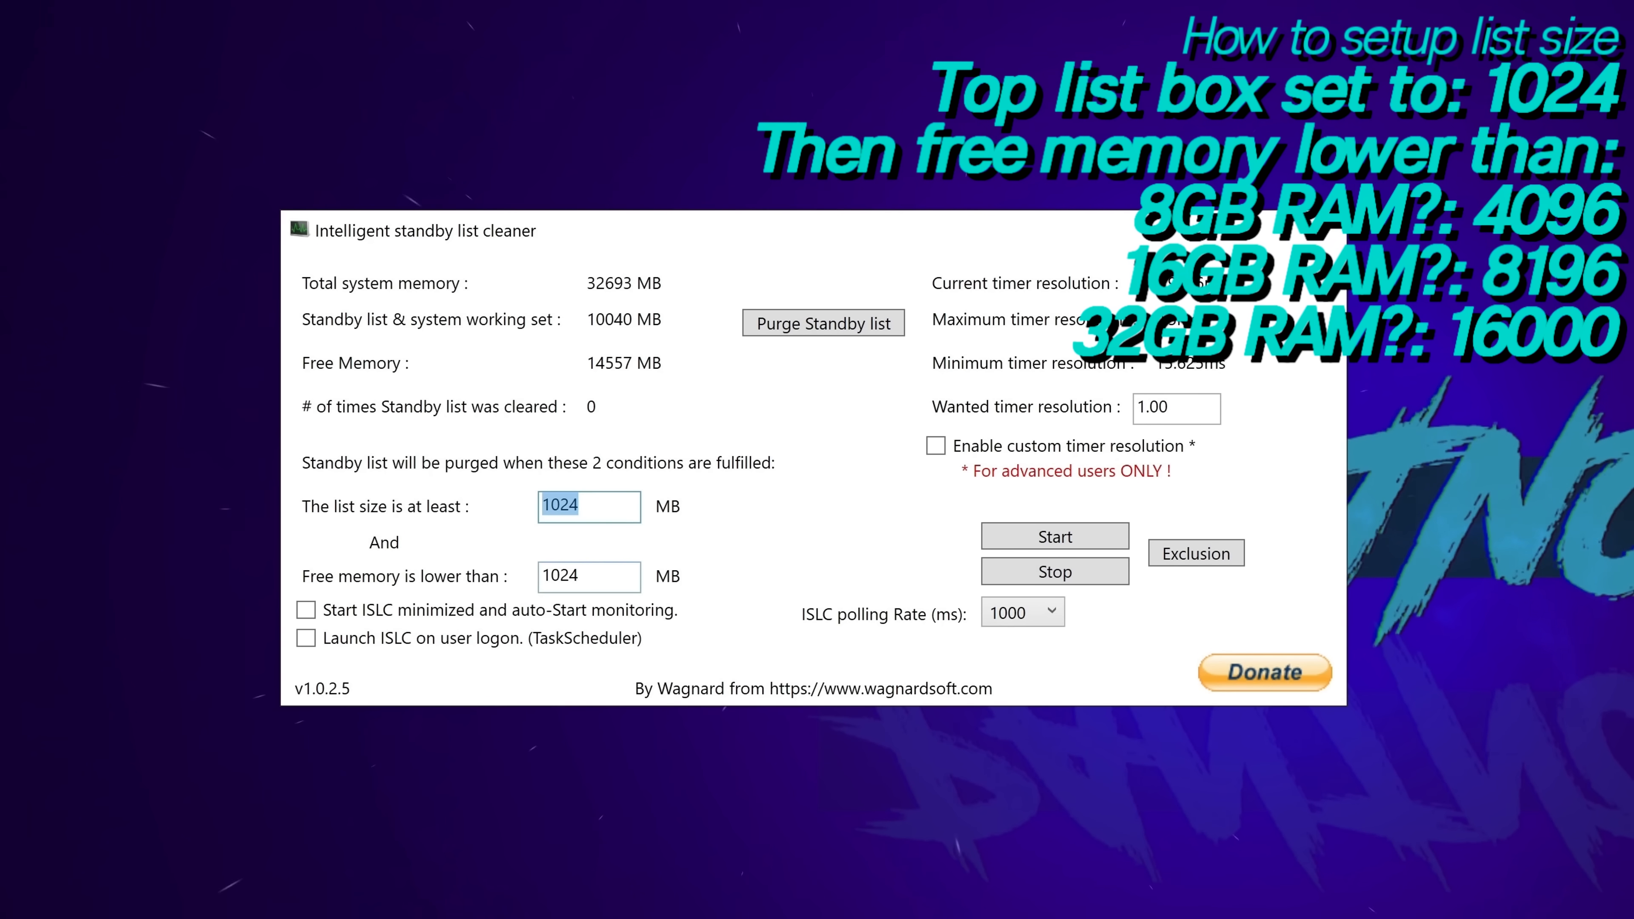
left_click(589, 577)
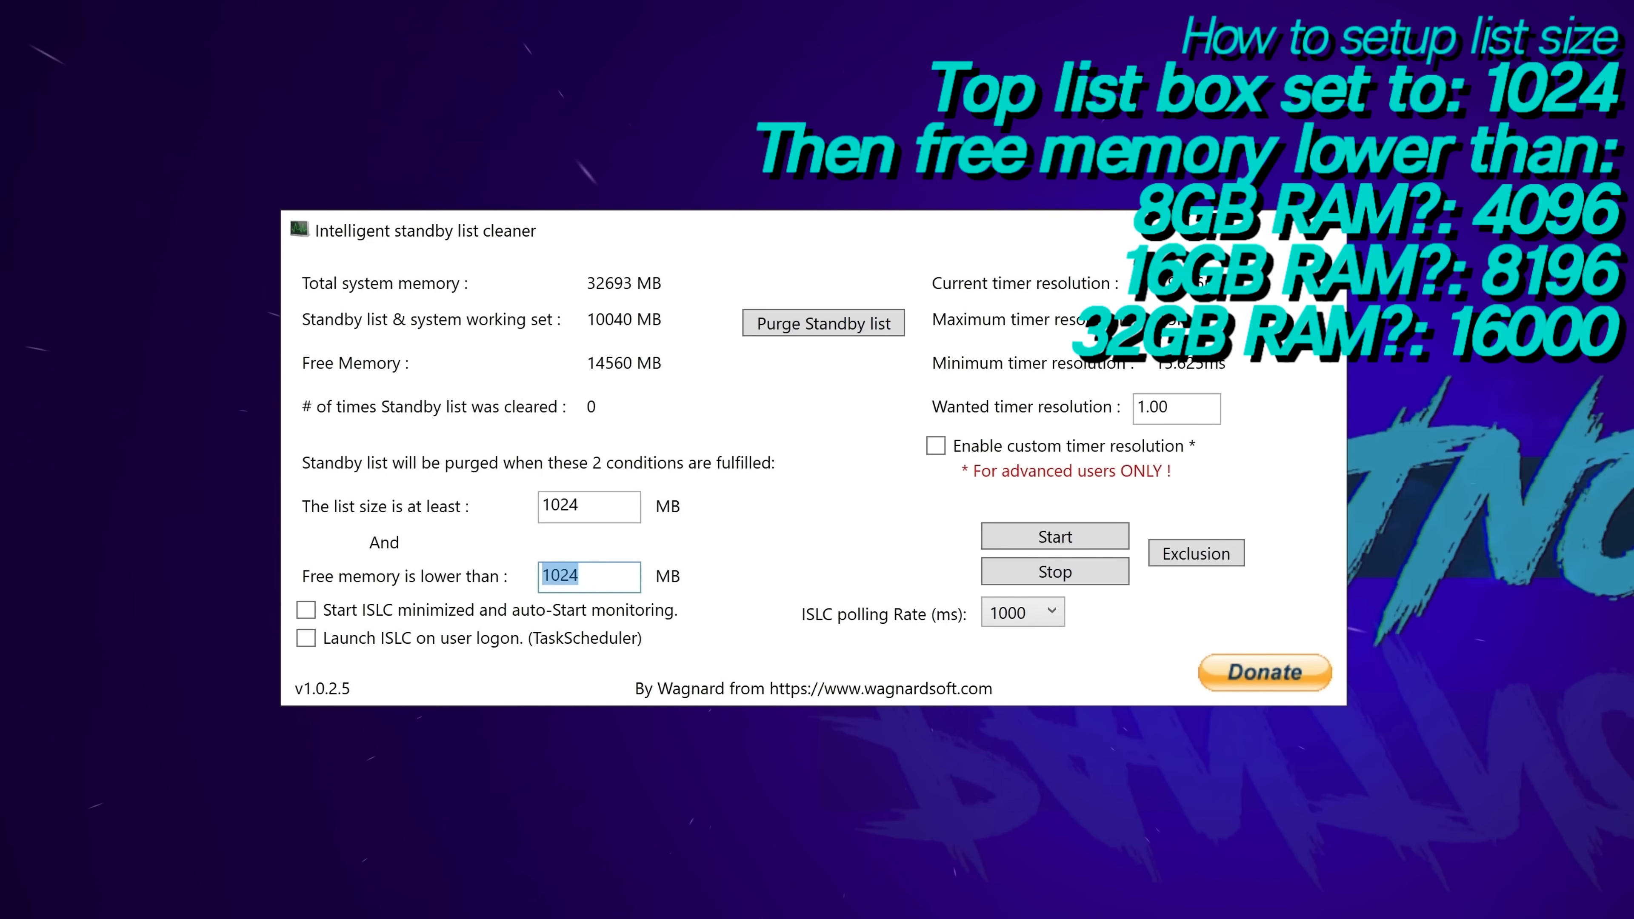
mouse_move(696, 357)
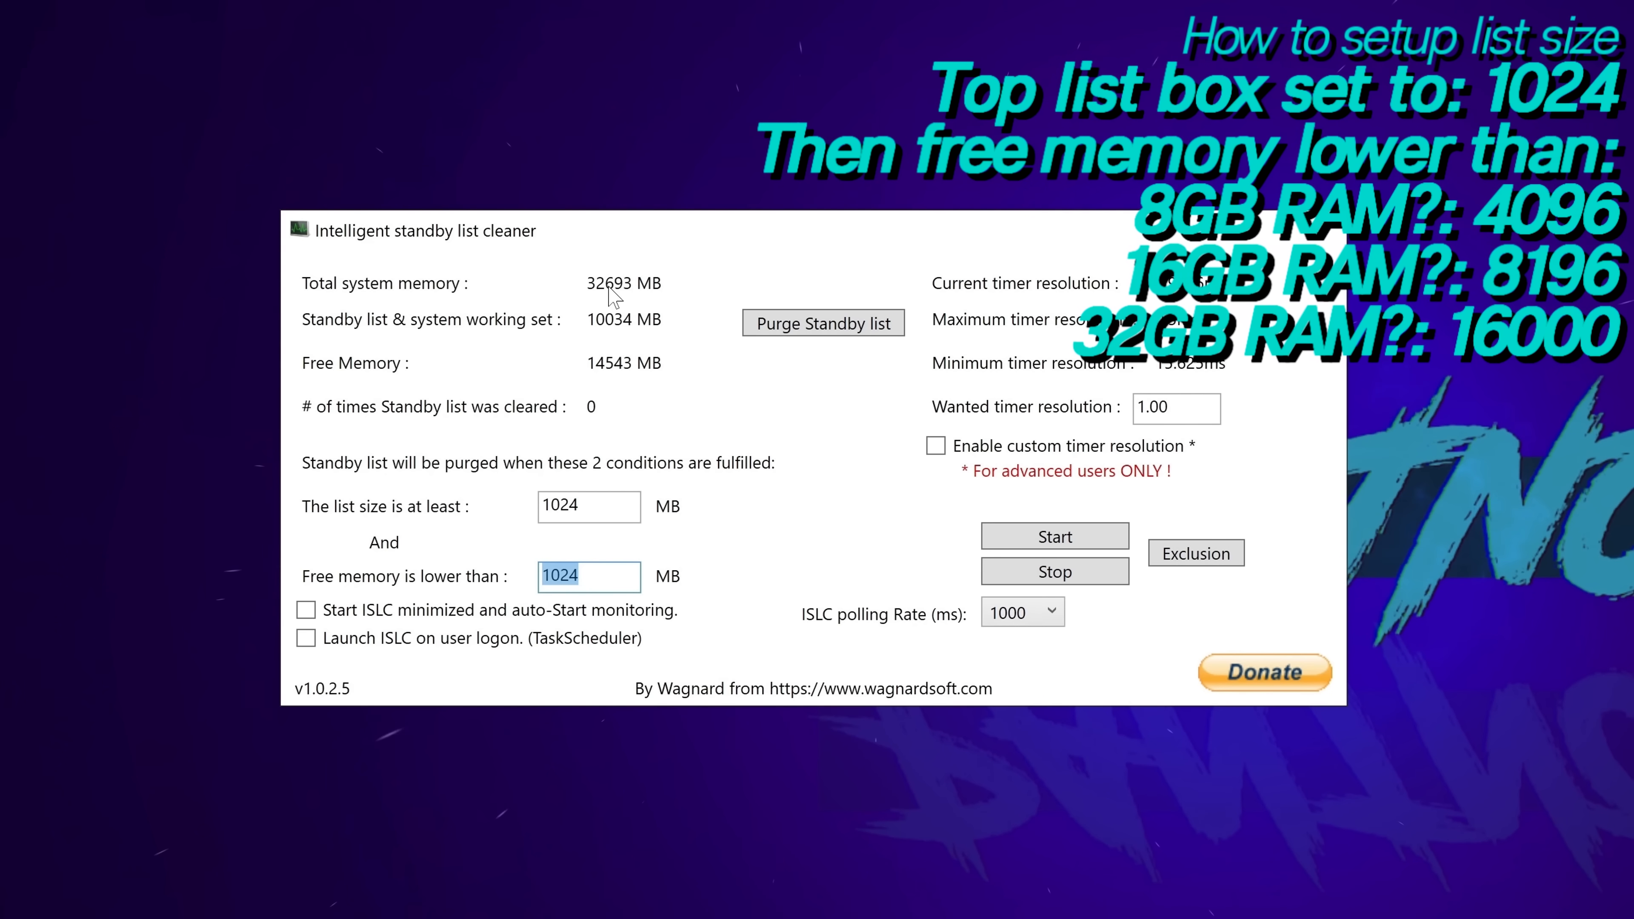
type("16000")
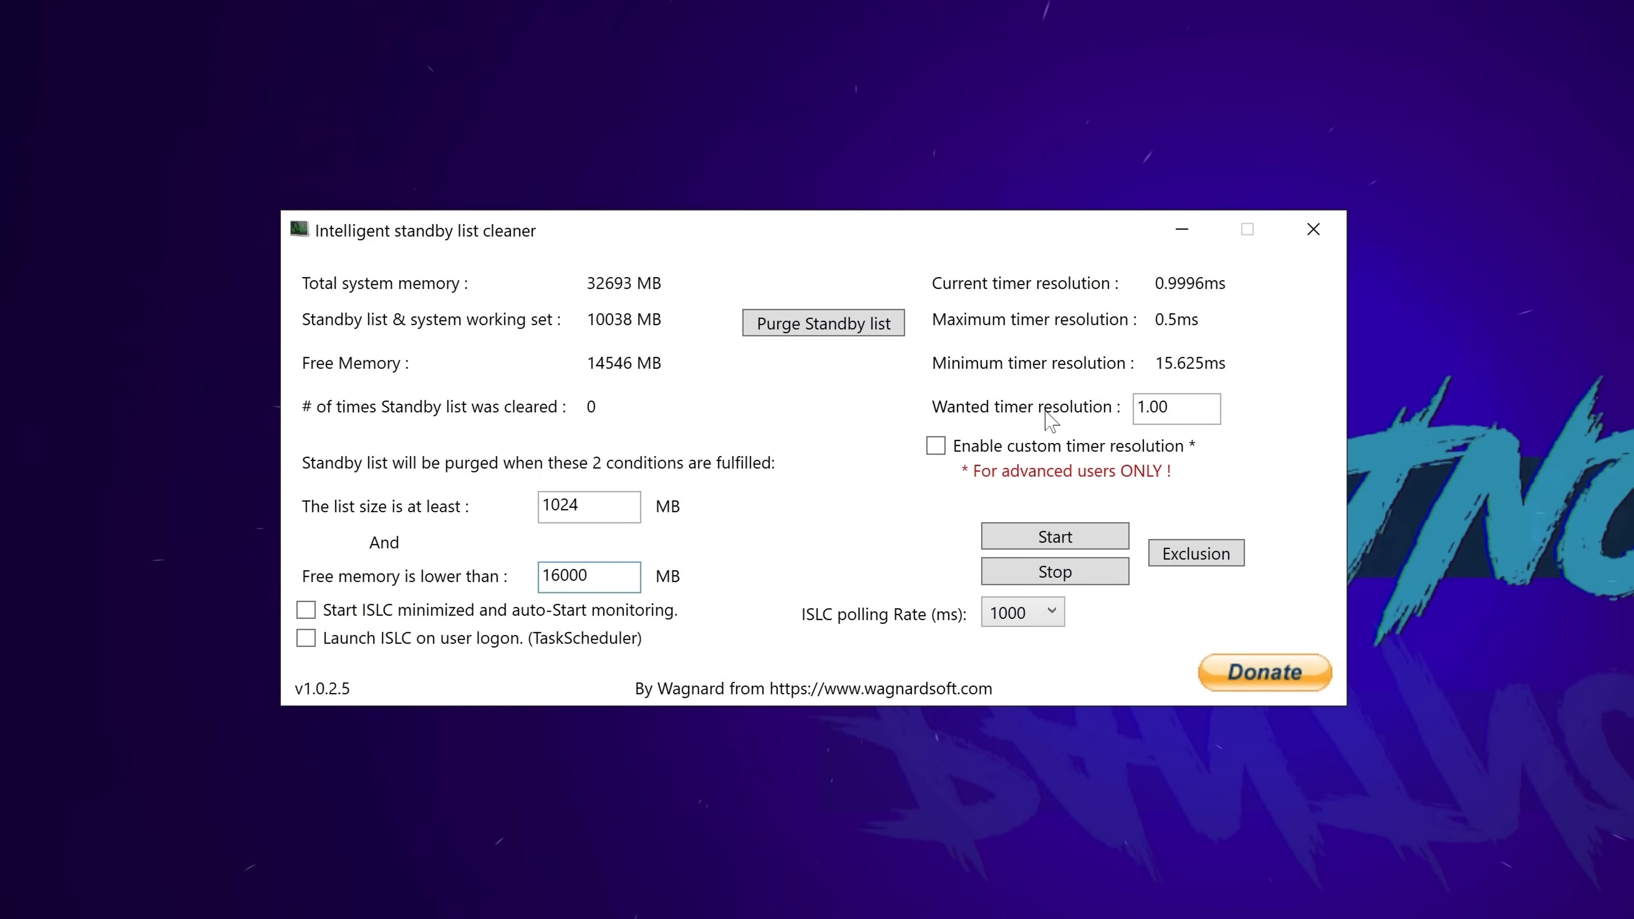
- Enable a custom timer resolution of 0.50 ms
left_click(1177, 409)
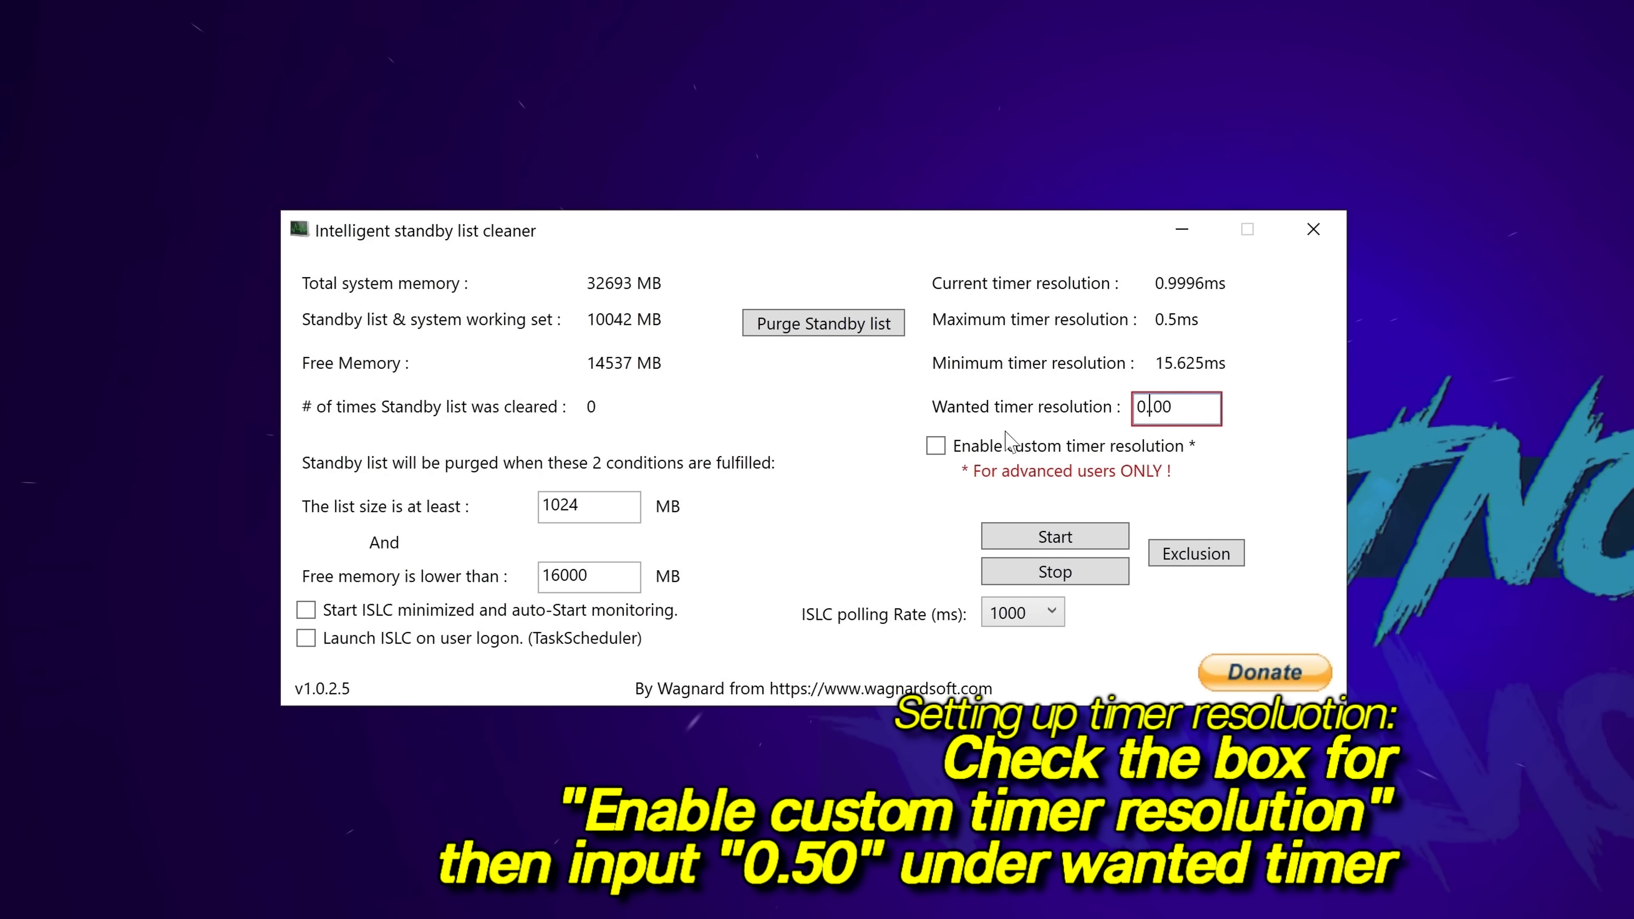
type("0.50")
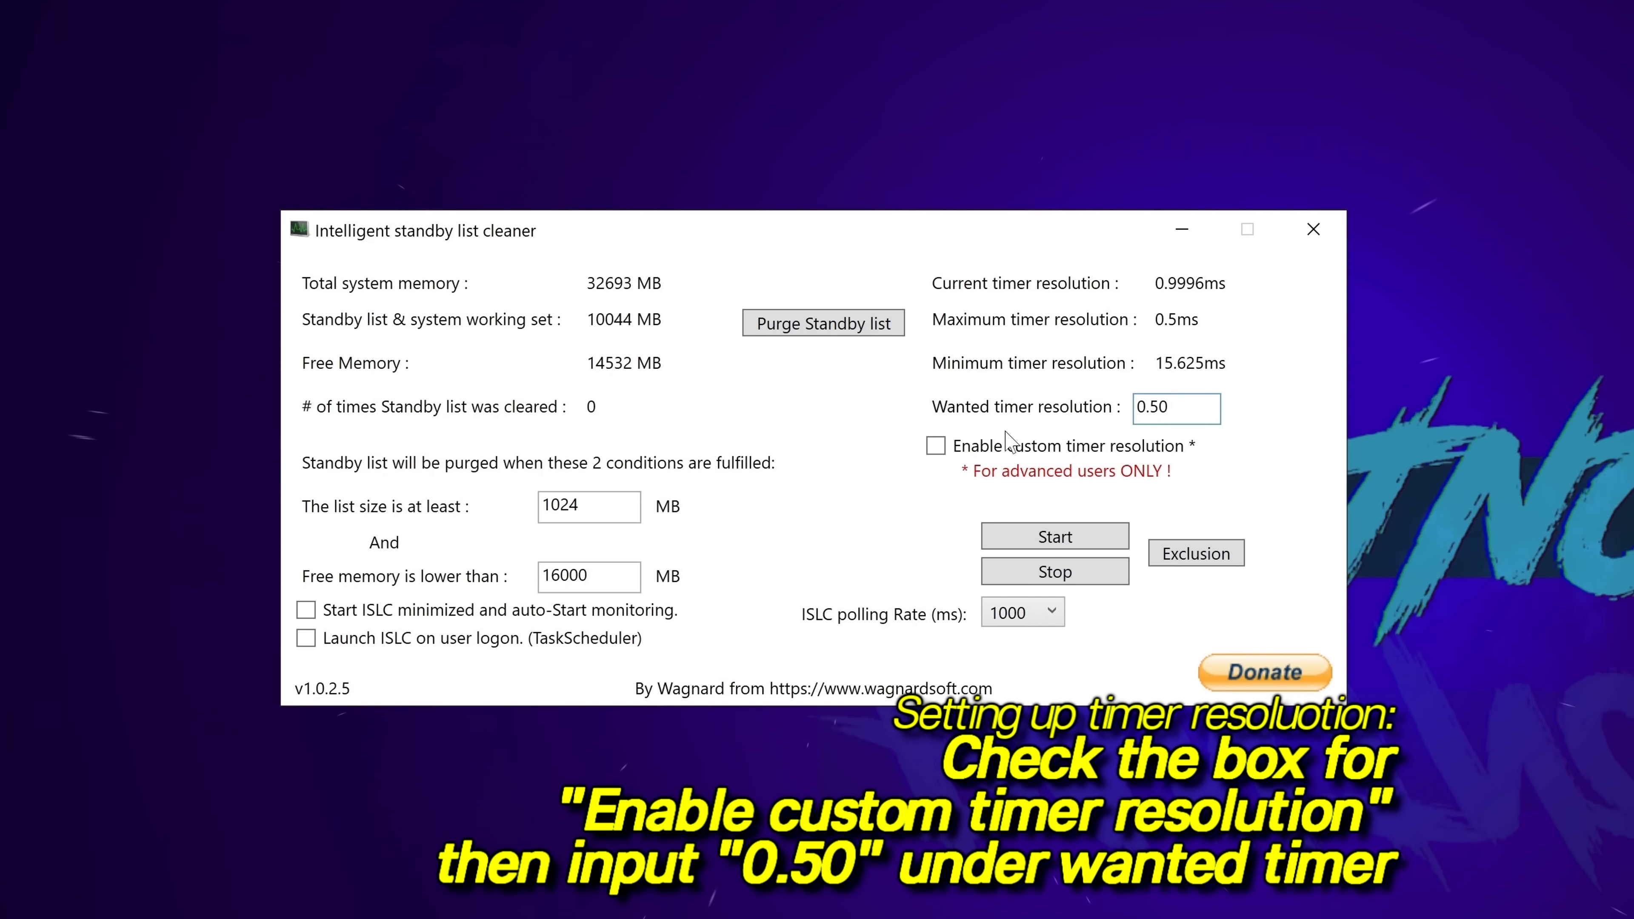
left_click(936, 446)
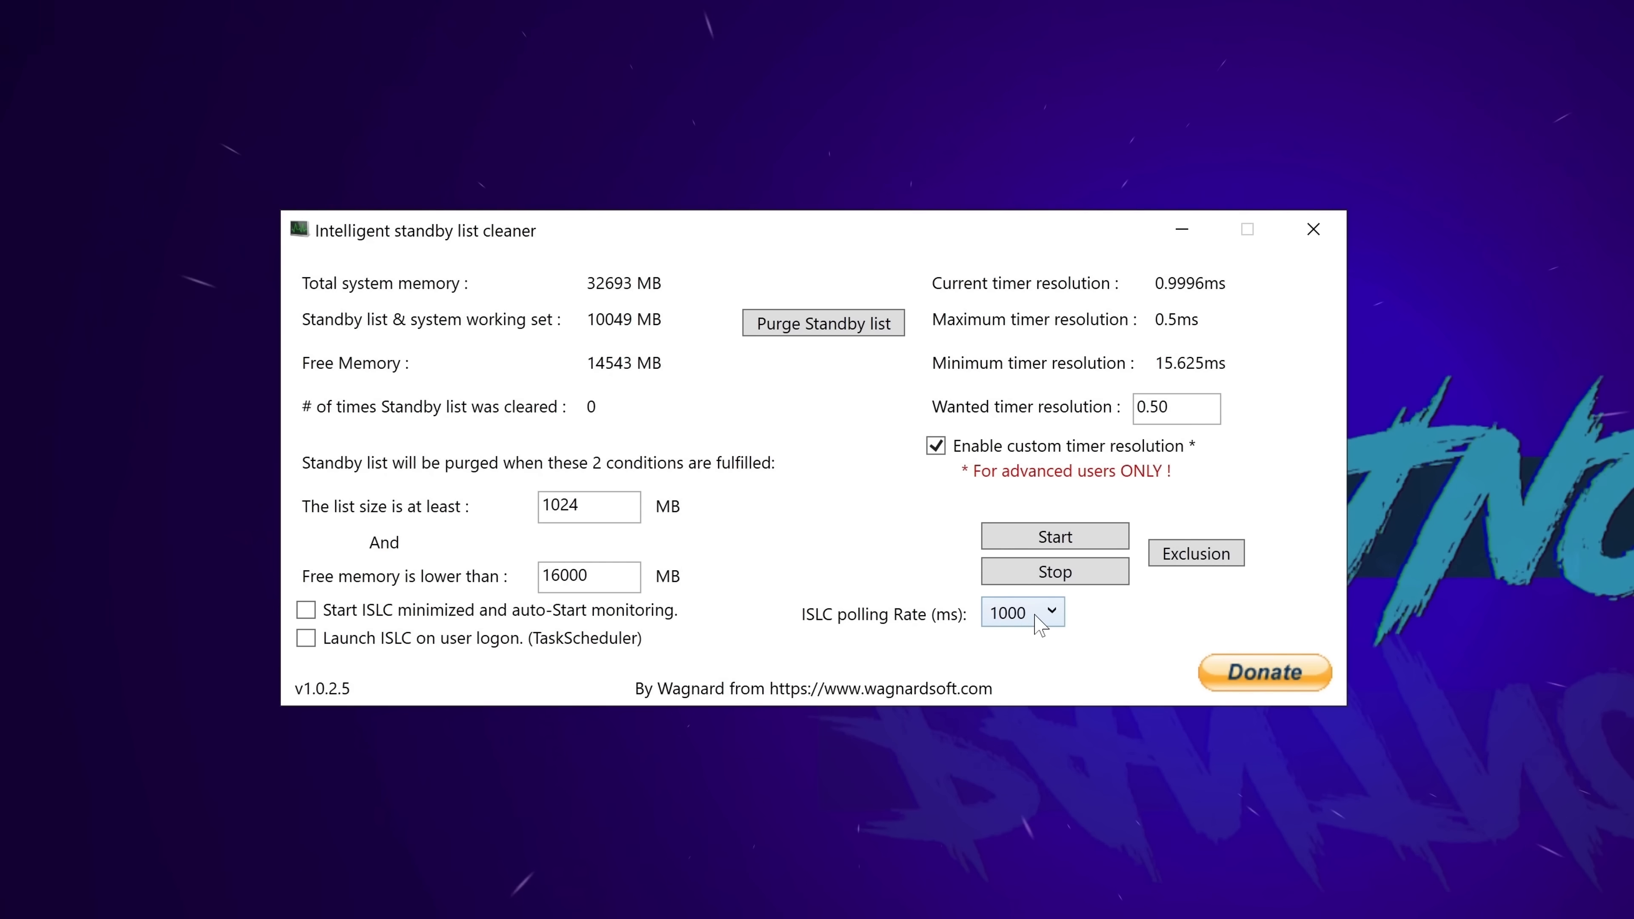
- Set the ISLC polling rate to 500 ms and start monitoring
left_click(1052, 611)
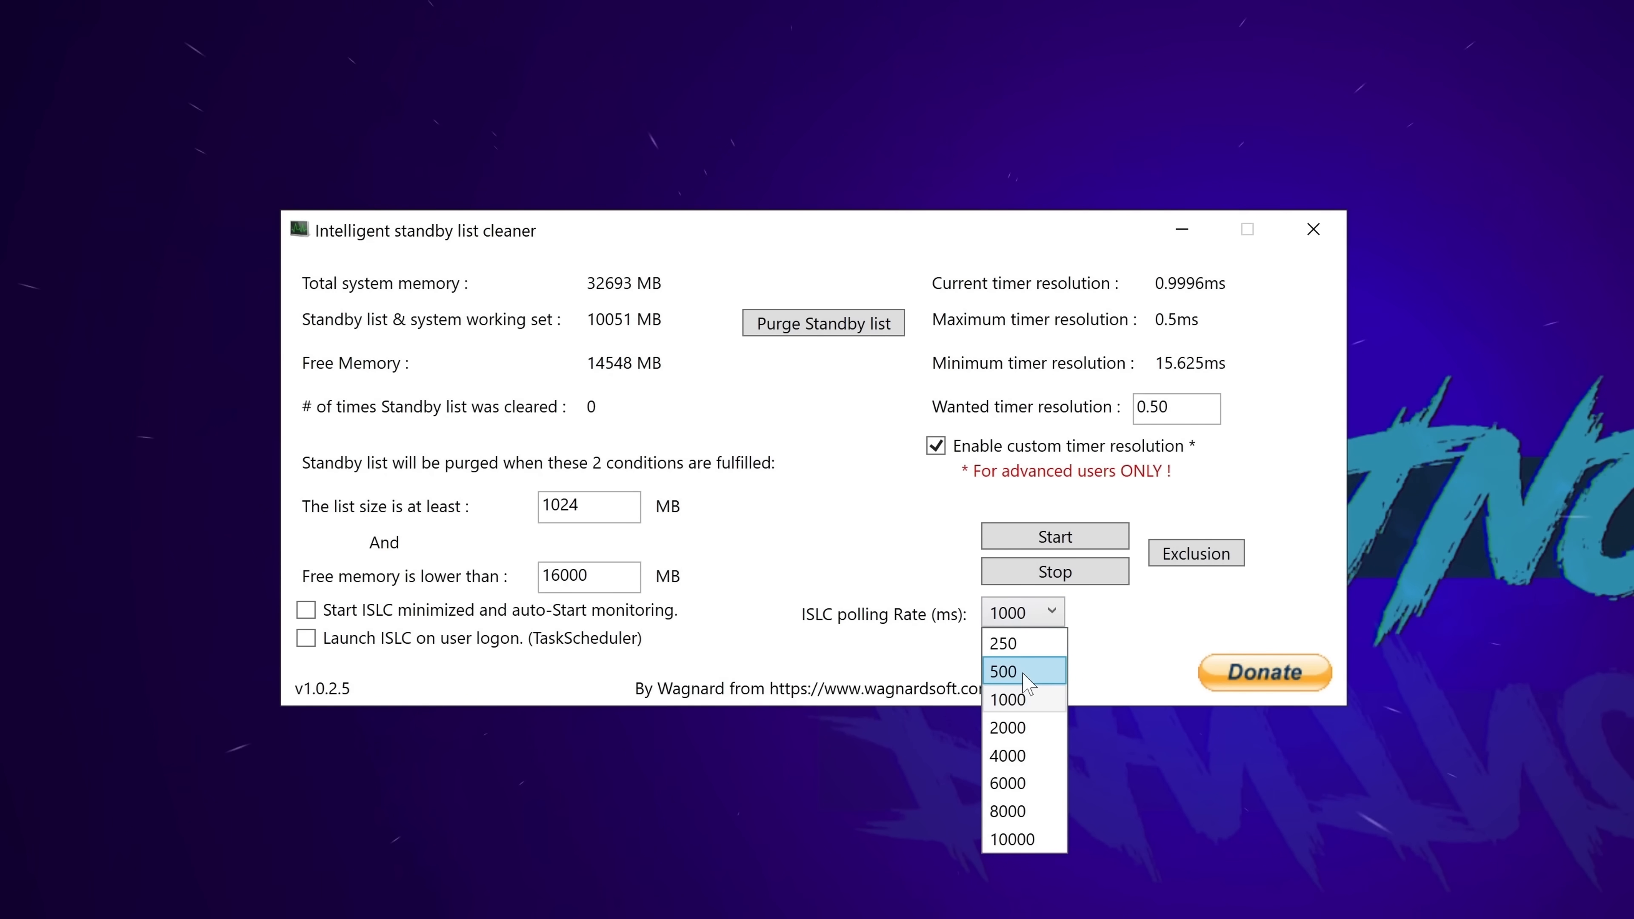
mouse_move(1026, 711)
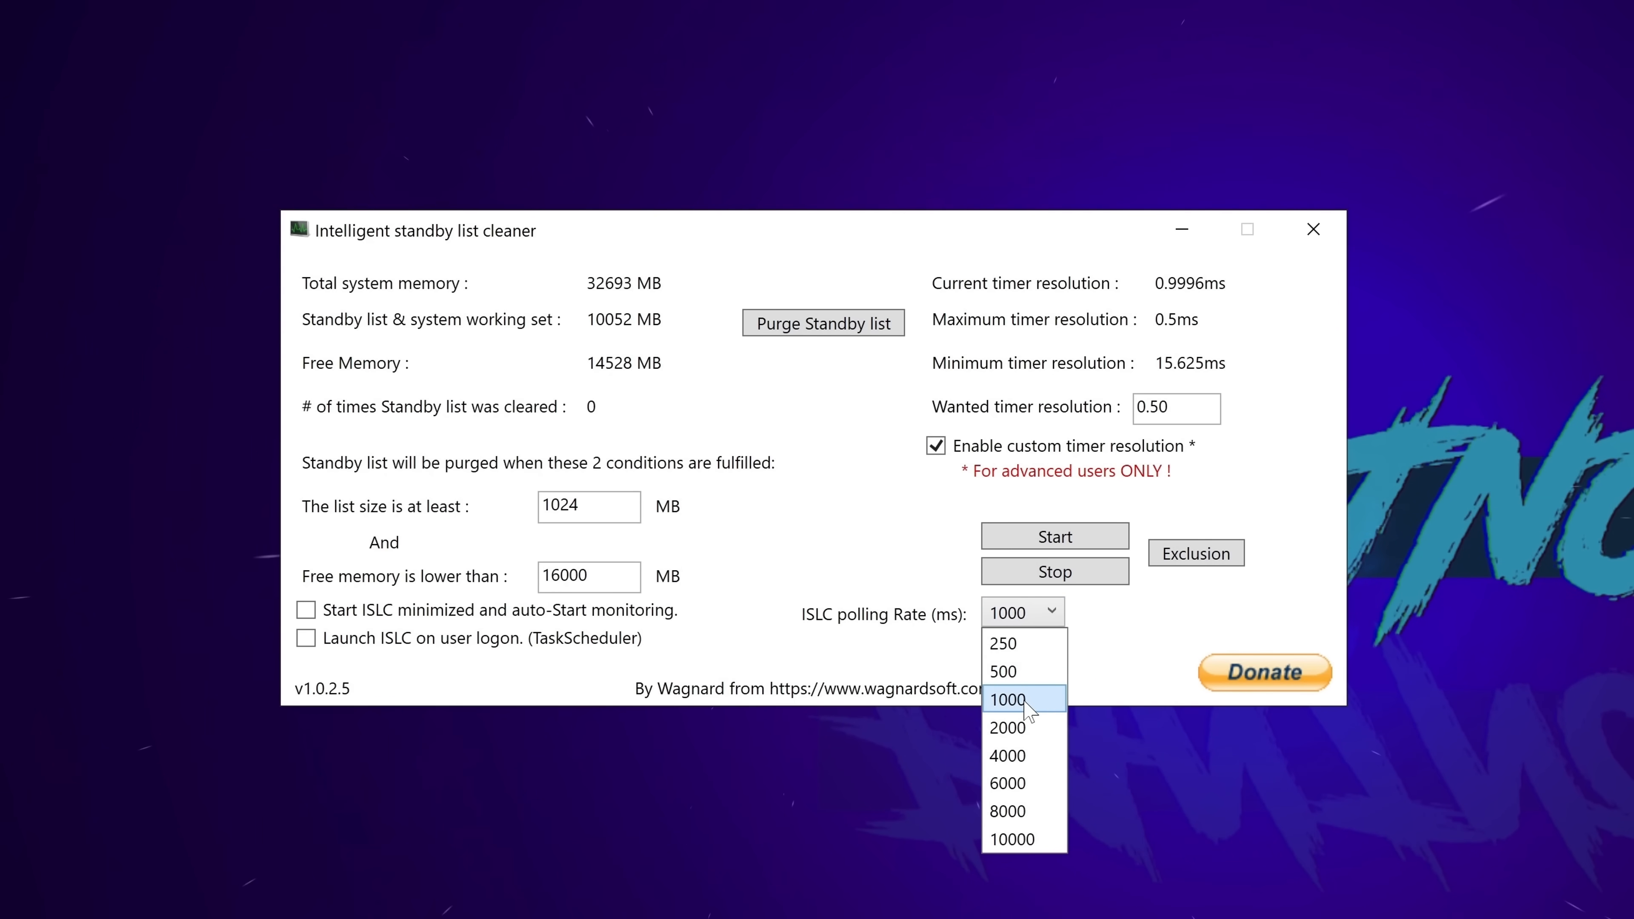
left_click(1004, 671)
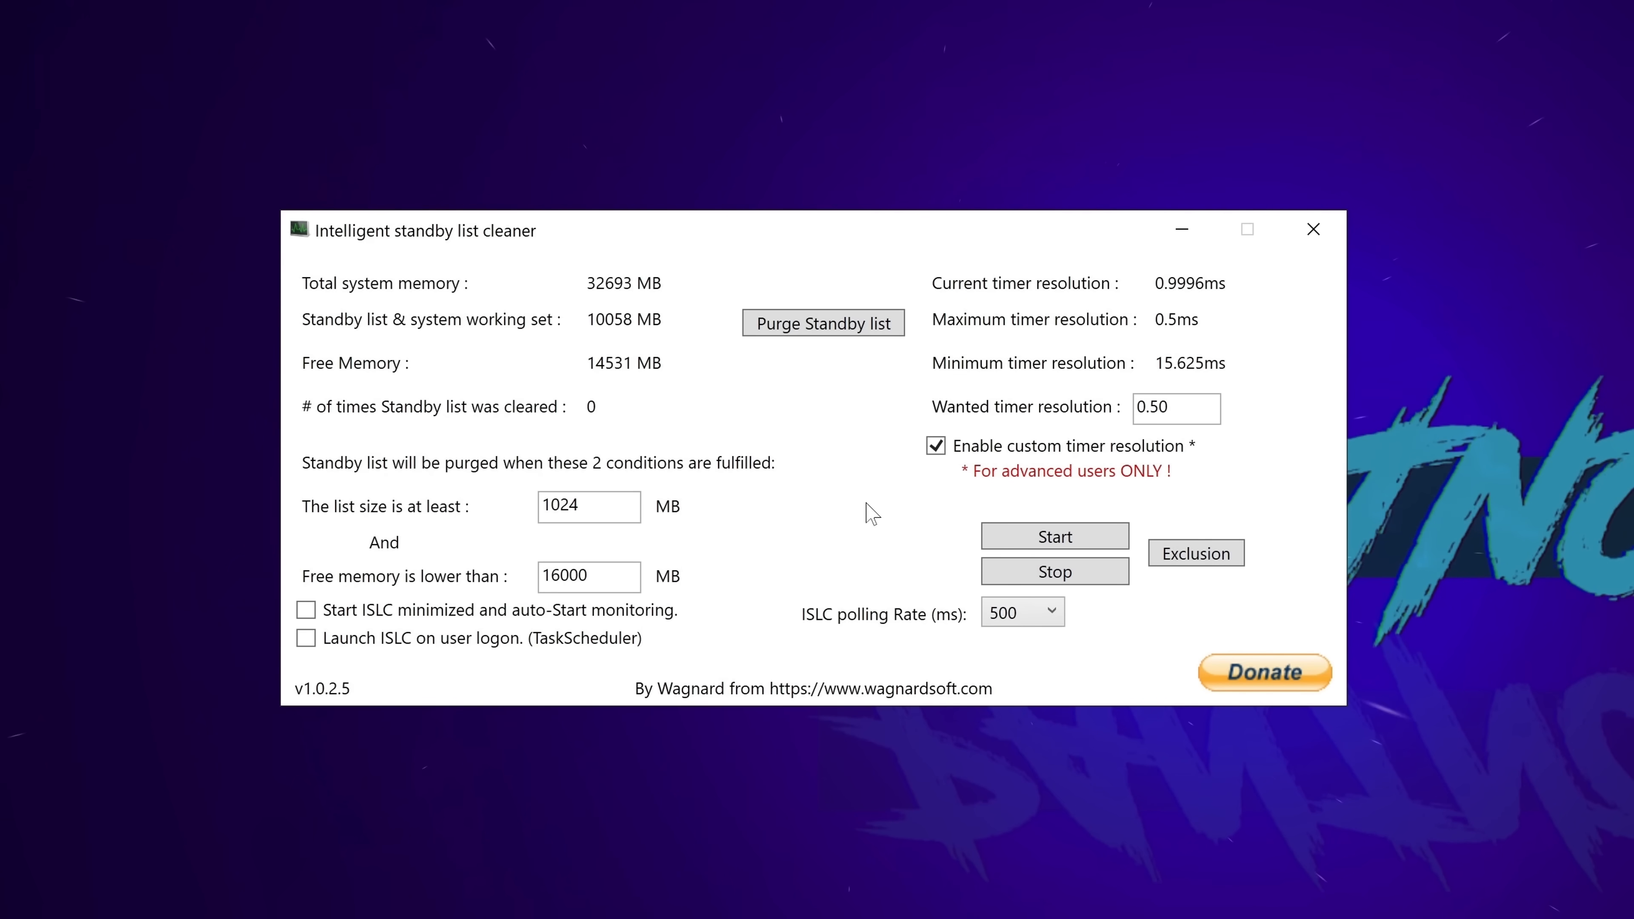
mouse_move(614, 342)
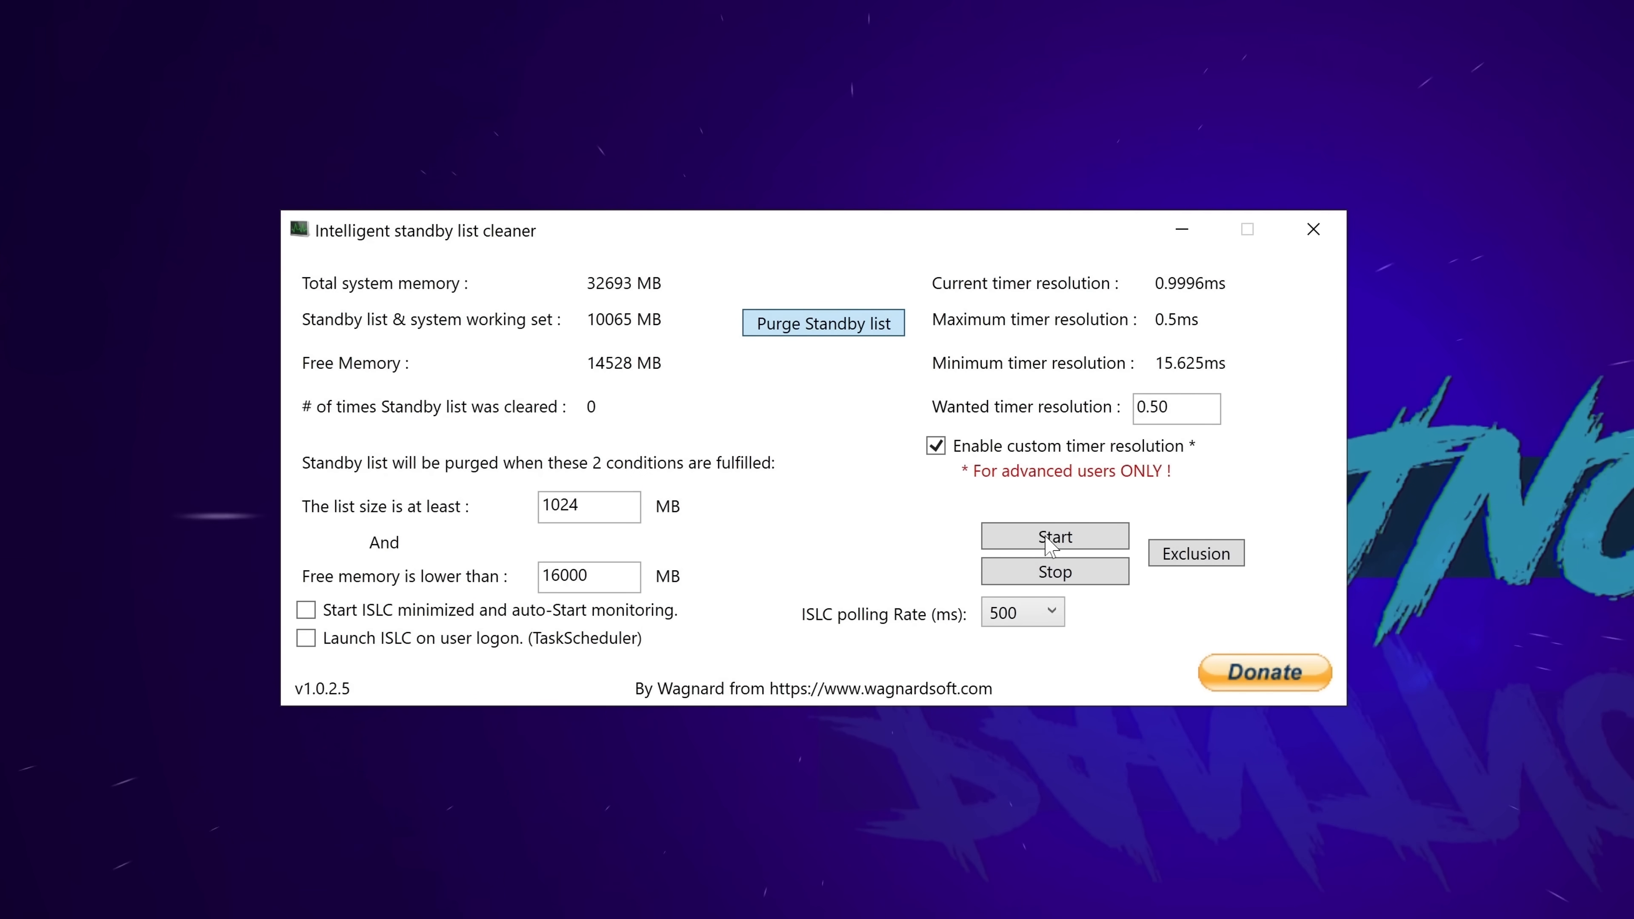
left_click(1055, 537)
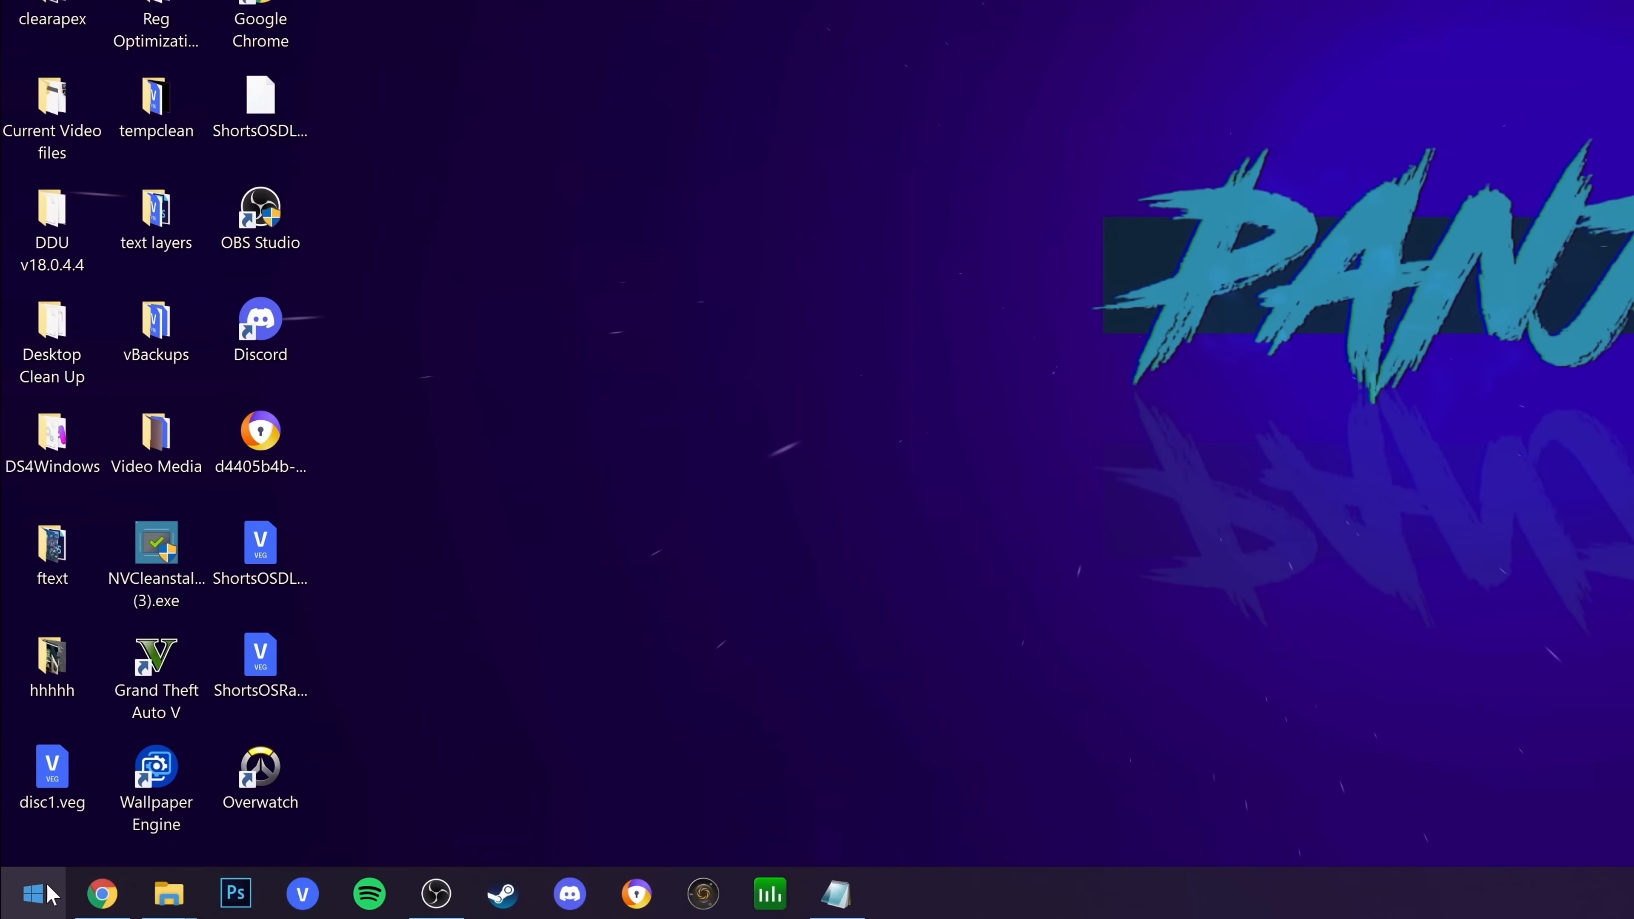
- Run regedit, go to Multimedia\SystemProfile and inspect SystemResponsiveness, keeping it at 1
type("regedit")
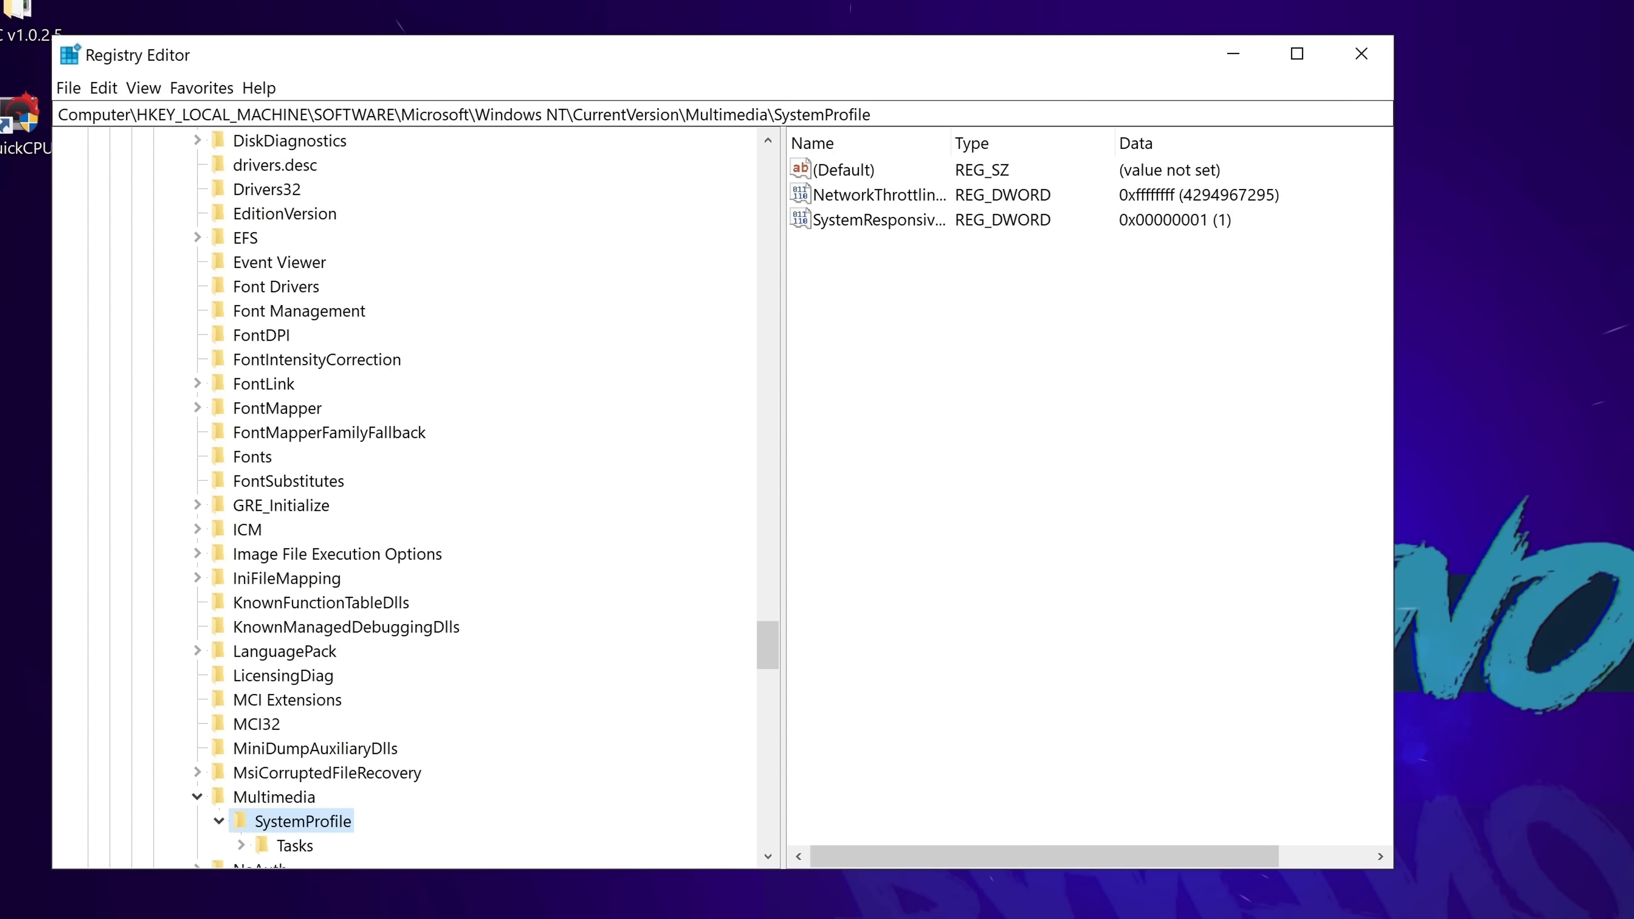
left_click(463, 114)
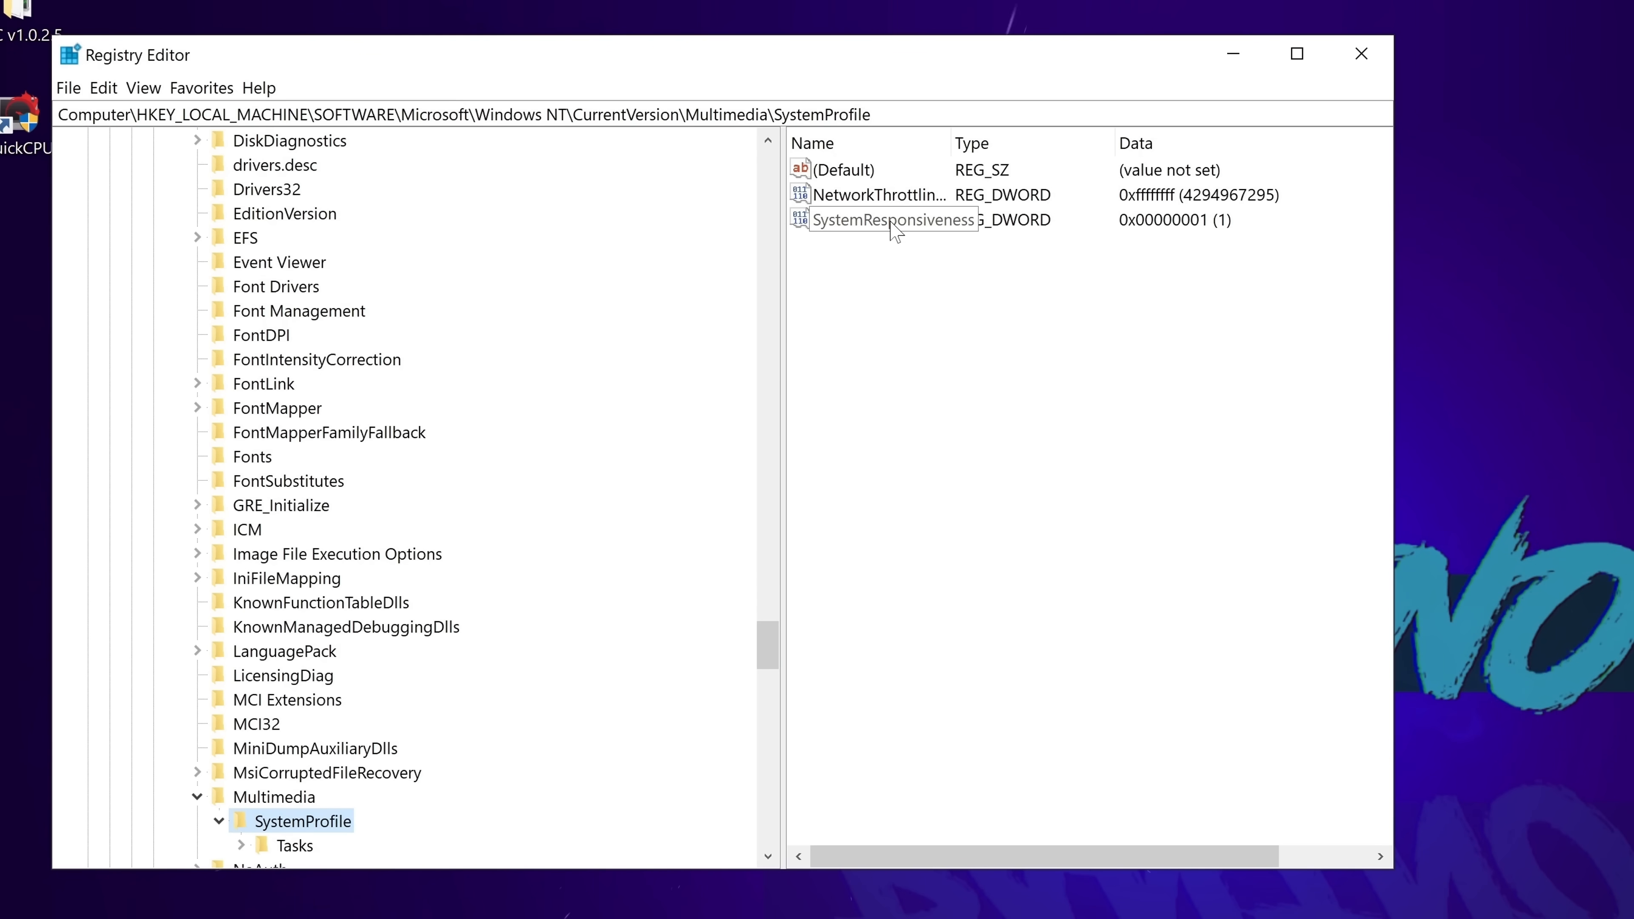
double_click(880, 219)
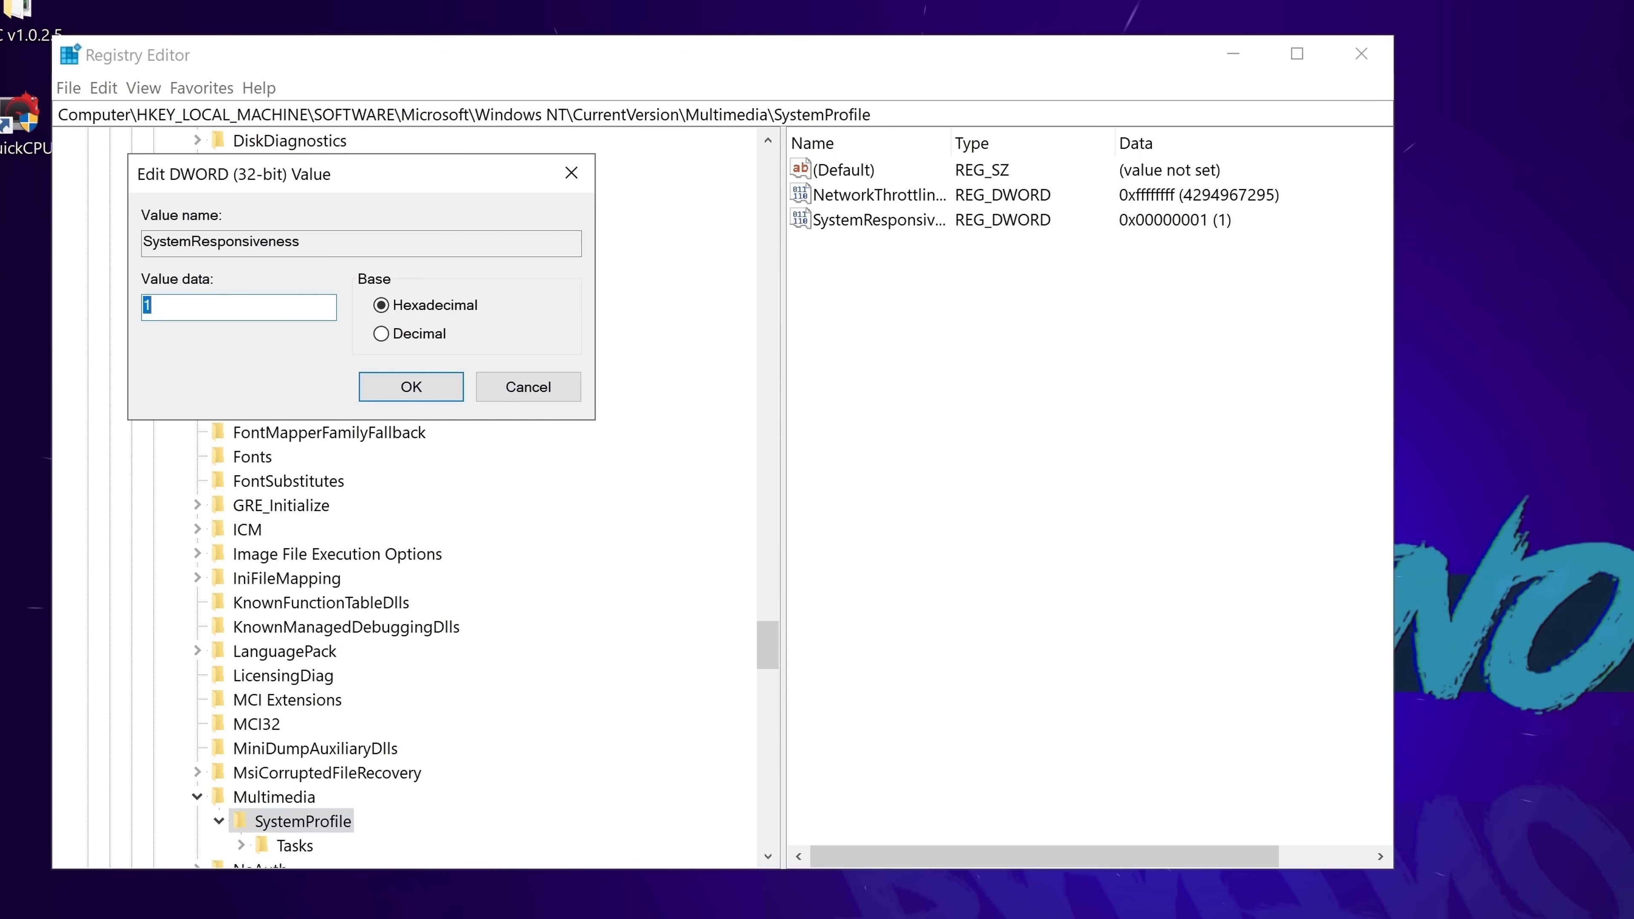
left_click(411, 387)
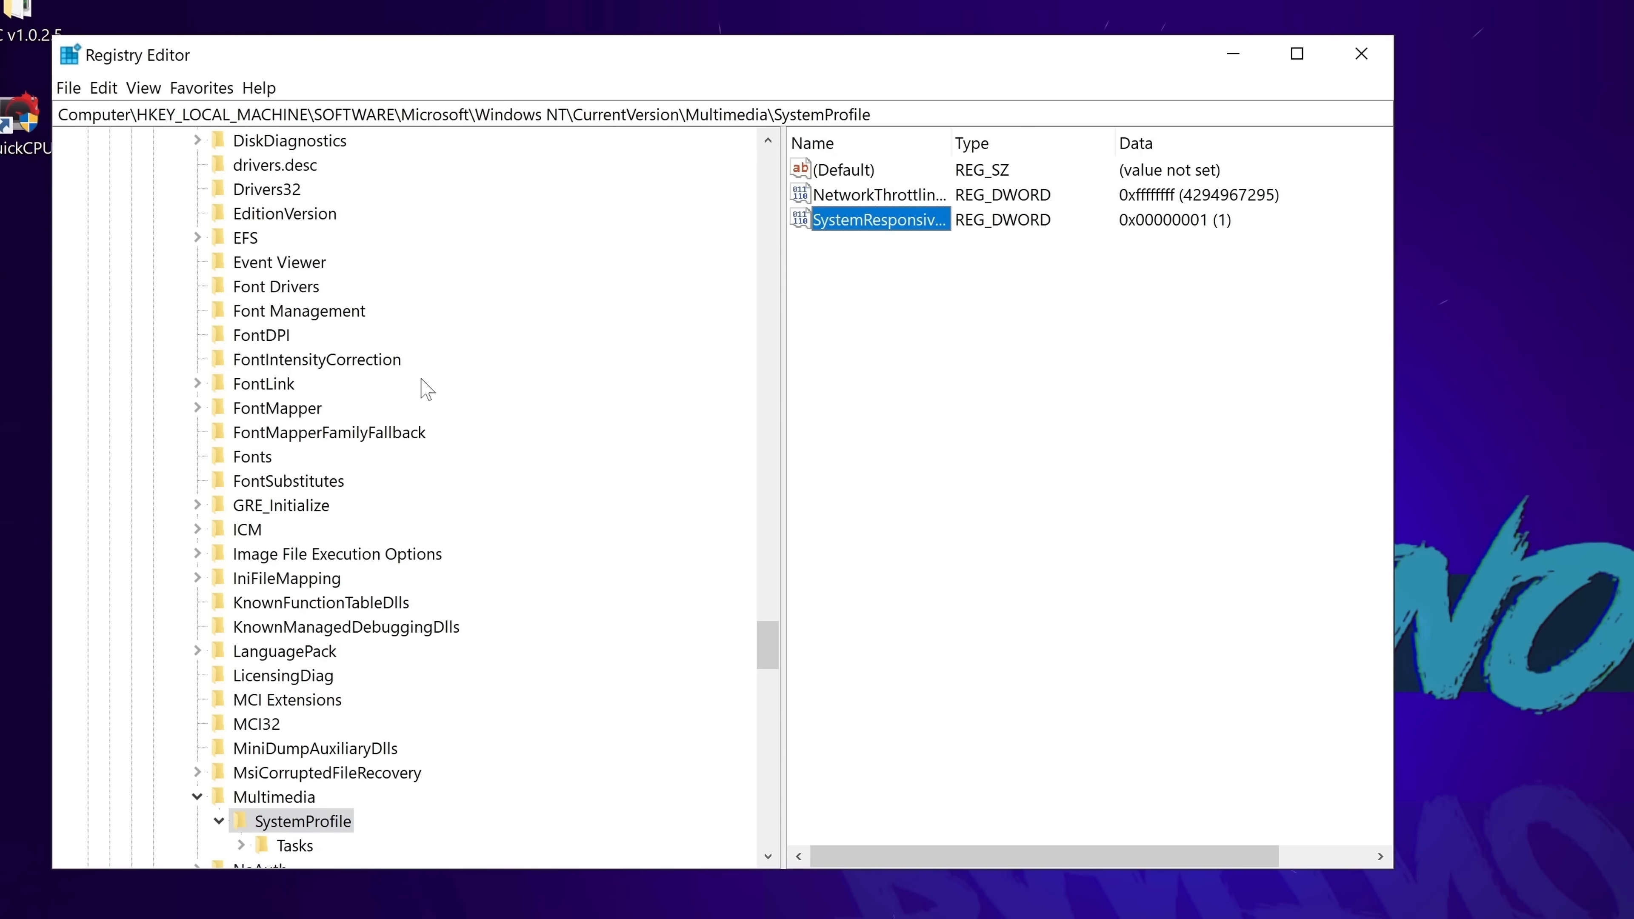
- Inspect the Games task's Priority, Scheduling Category (High) and SFIO Priority values without changing them
left_click(242, 846)
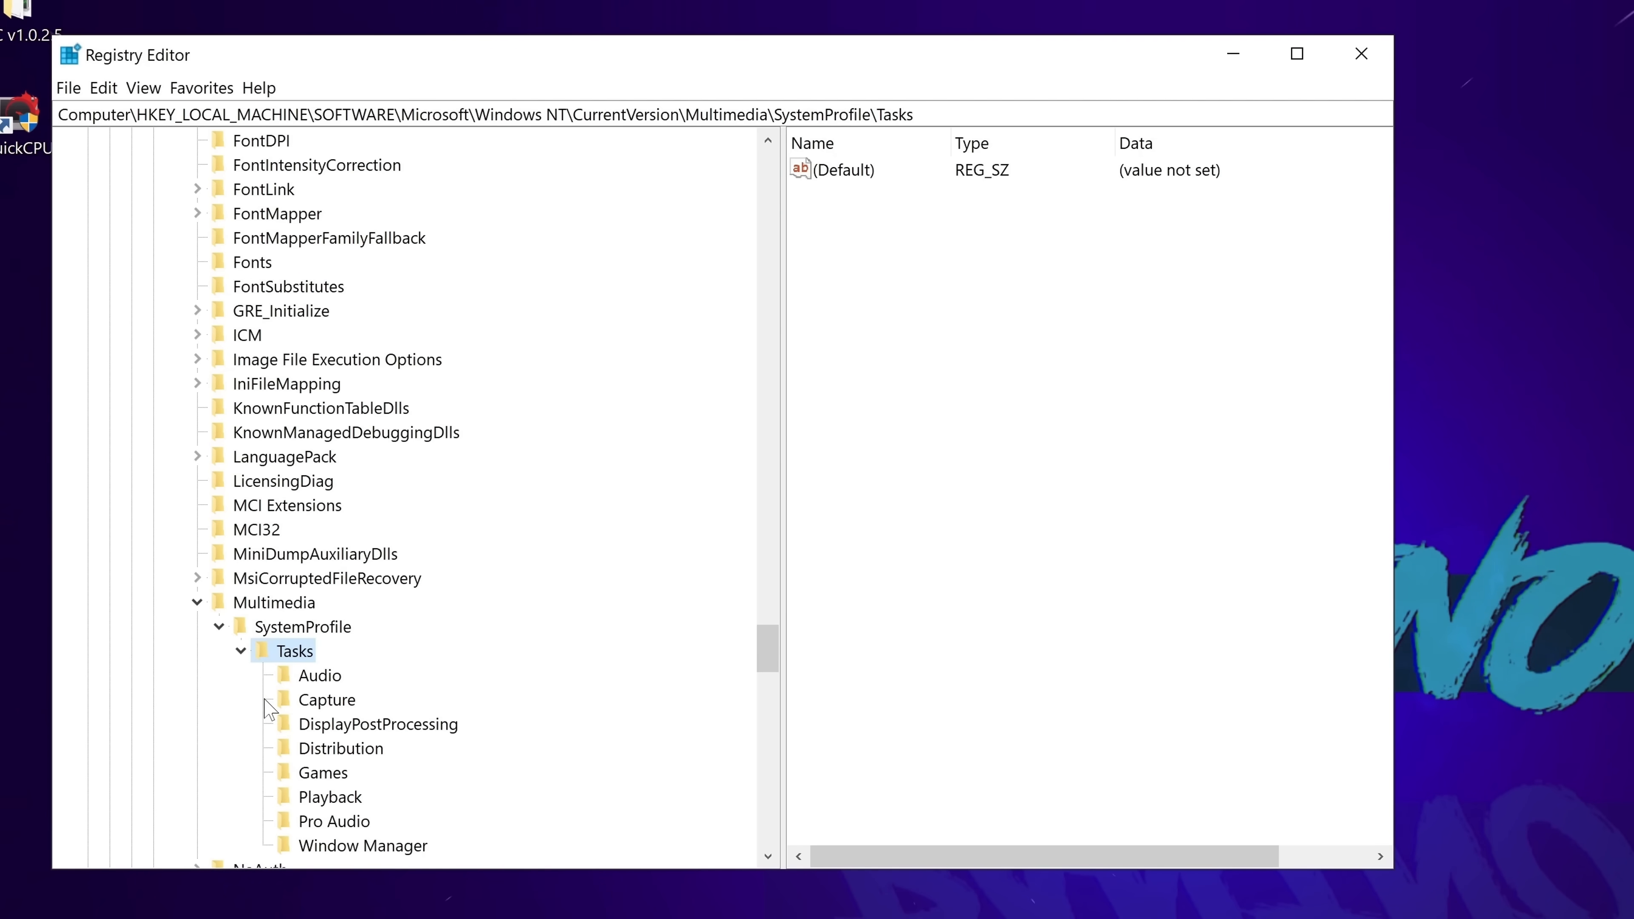
left_click(323, 773)
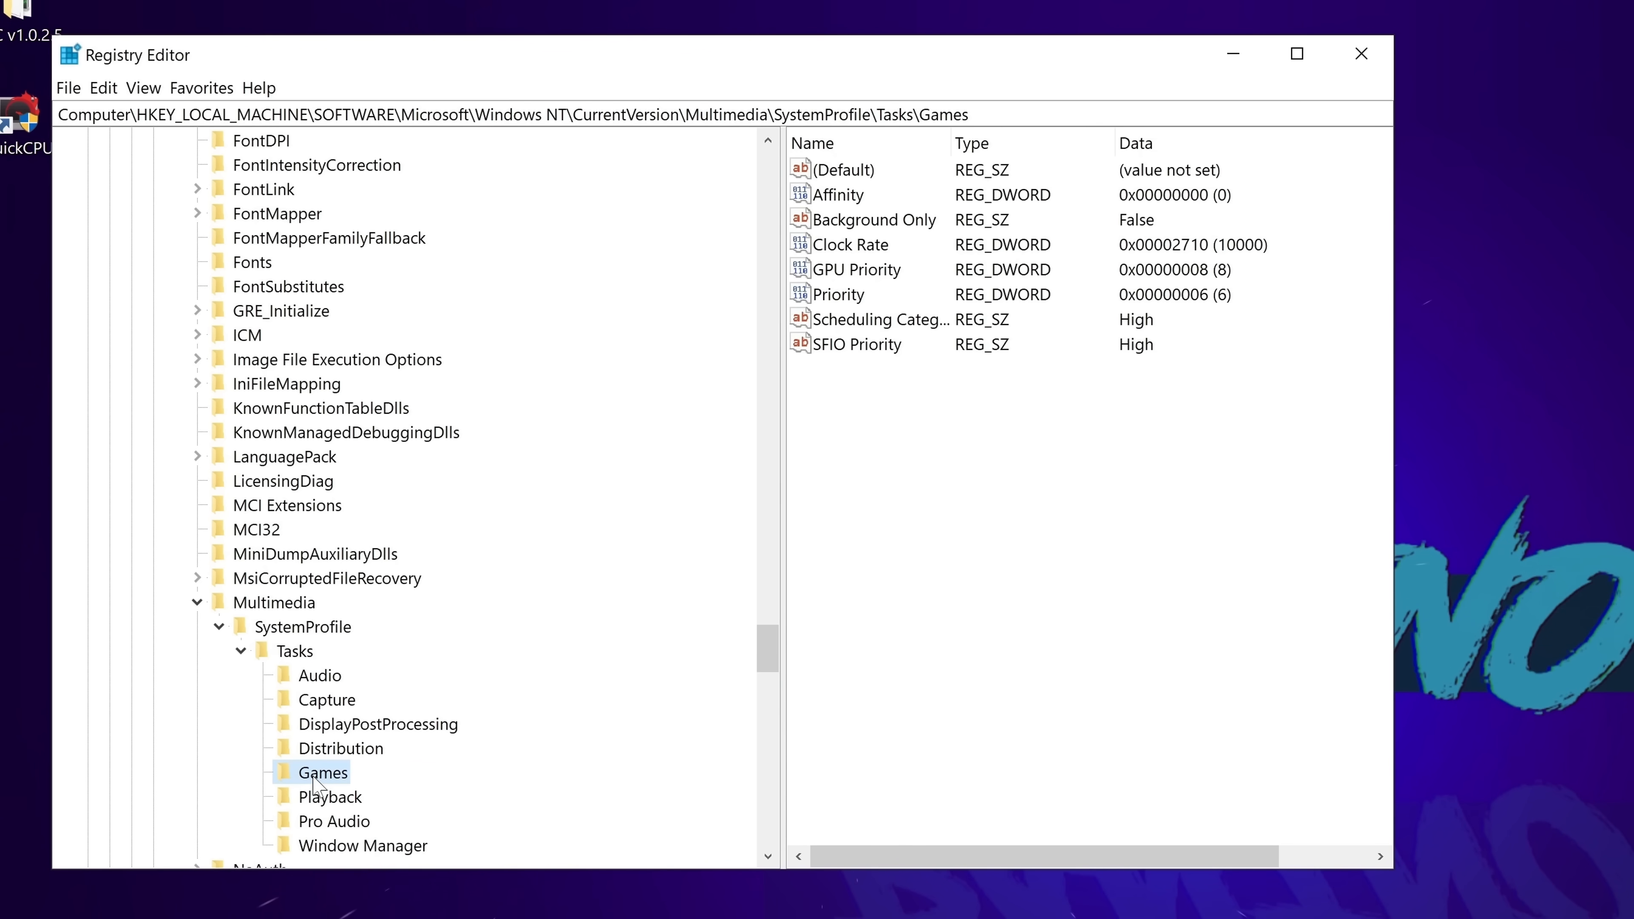
double_click(856, 269)
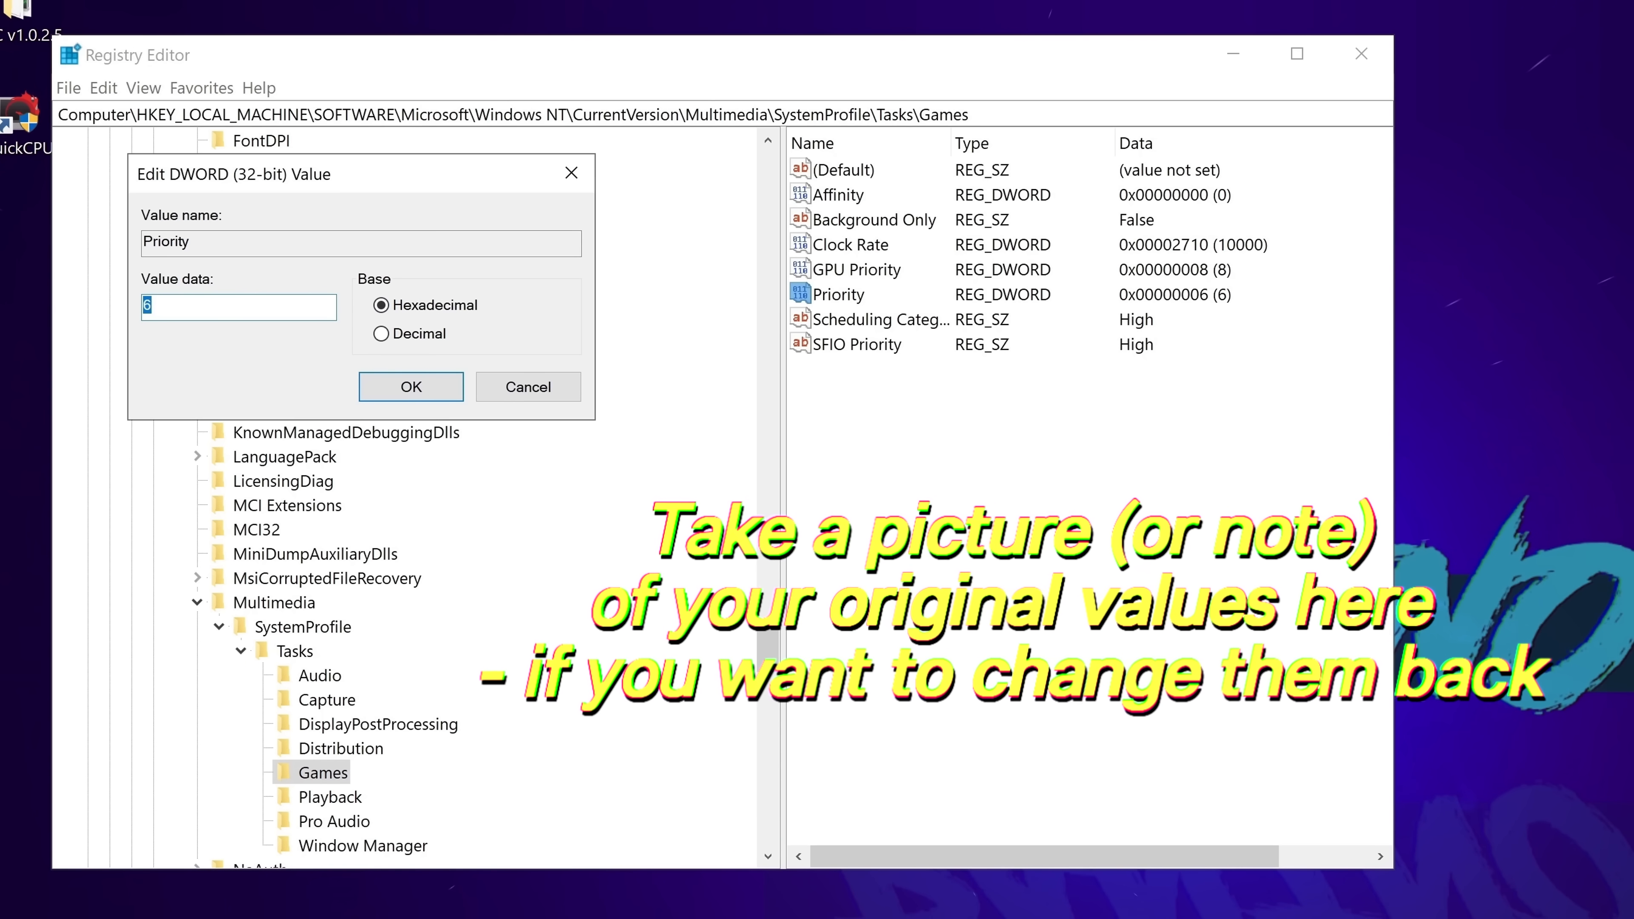
double_click(874, 319)
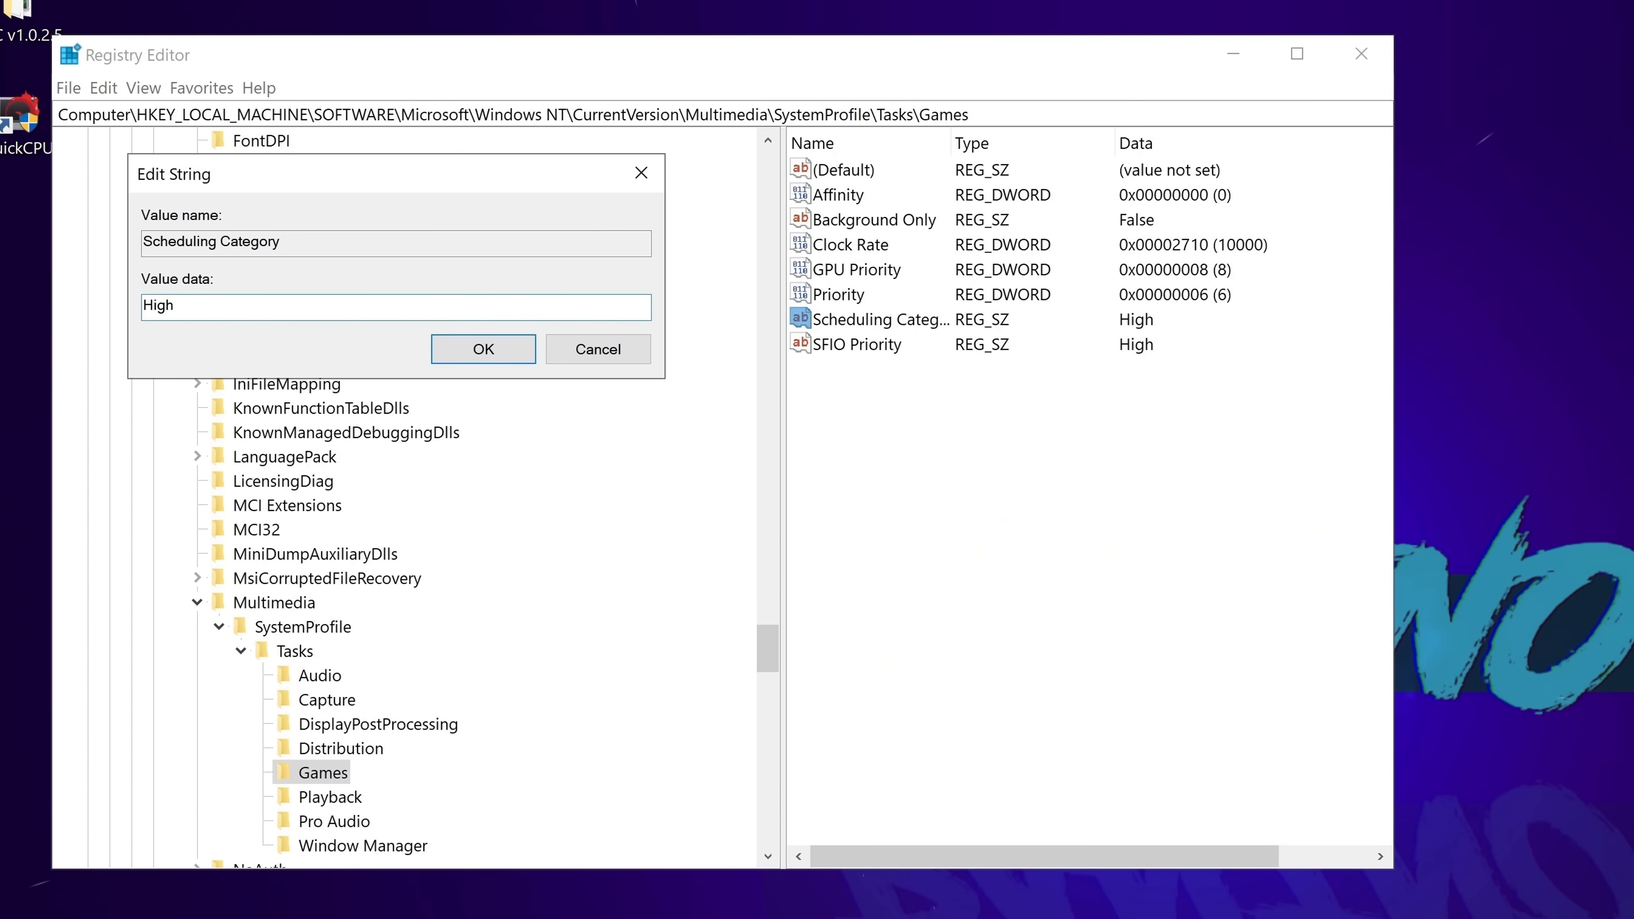
left_click(483, 349)
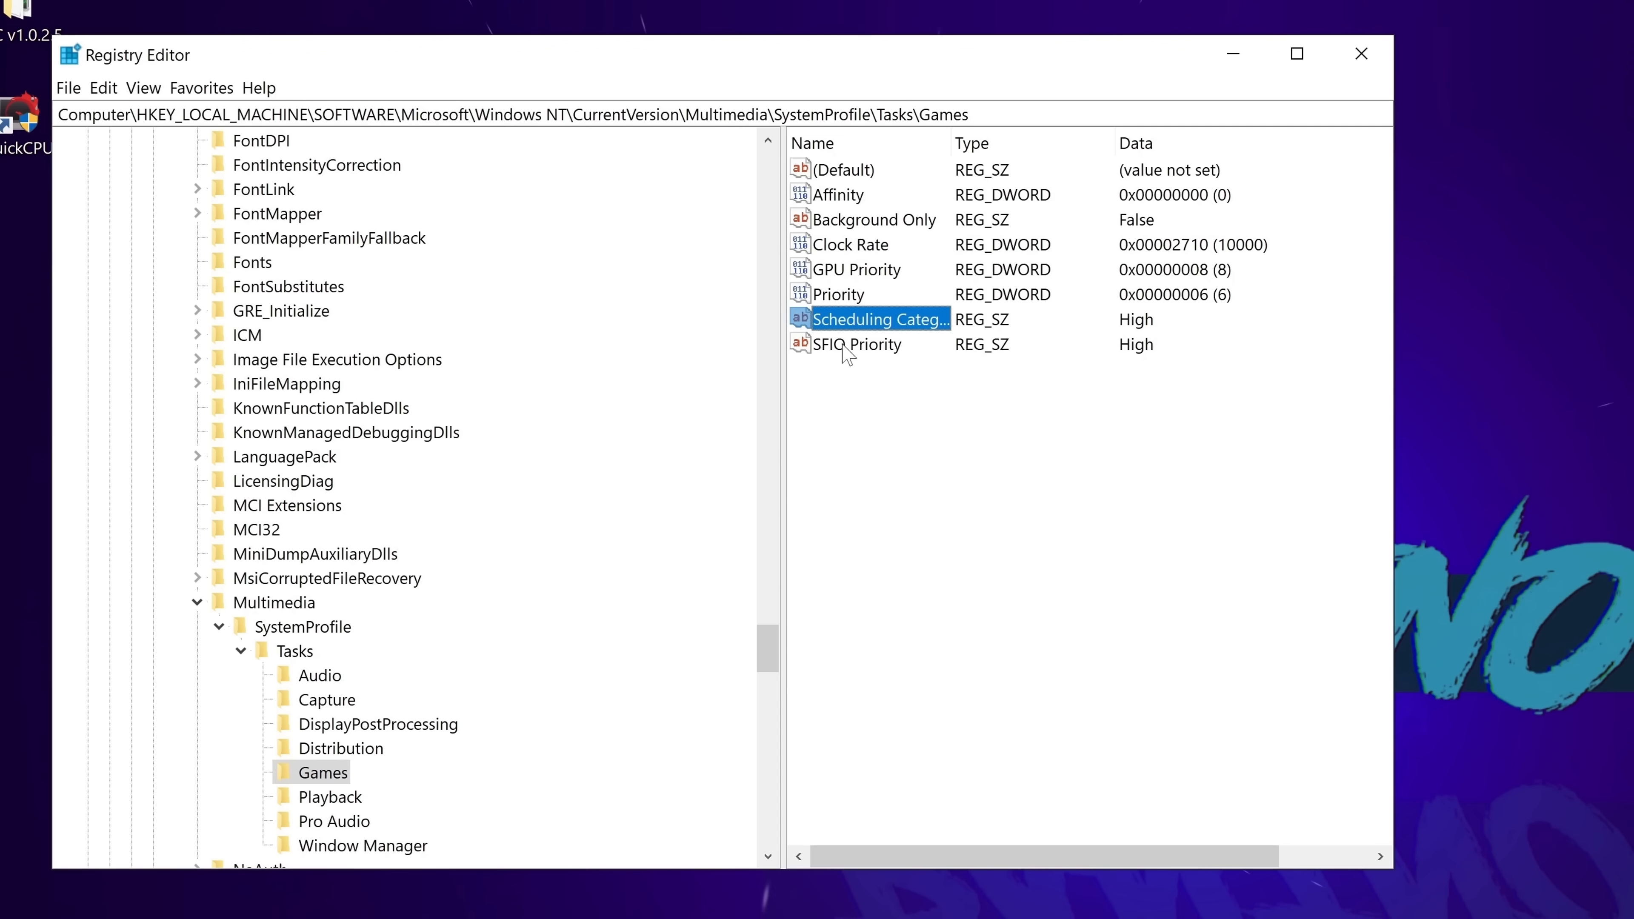
double_click(856, 344)
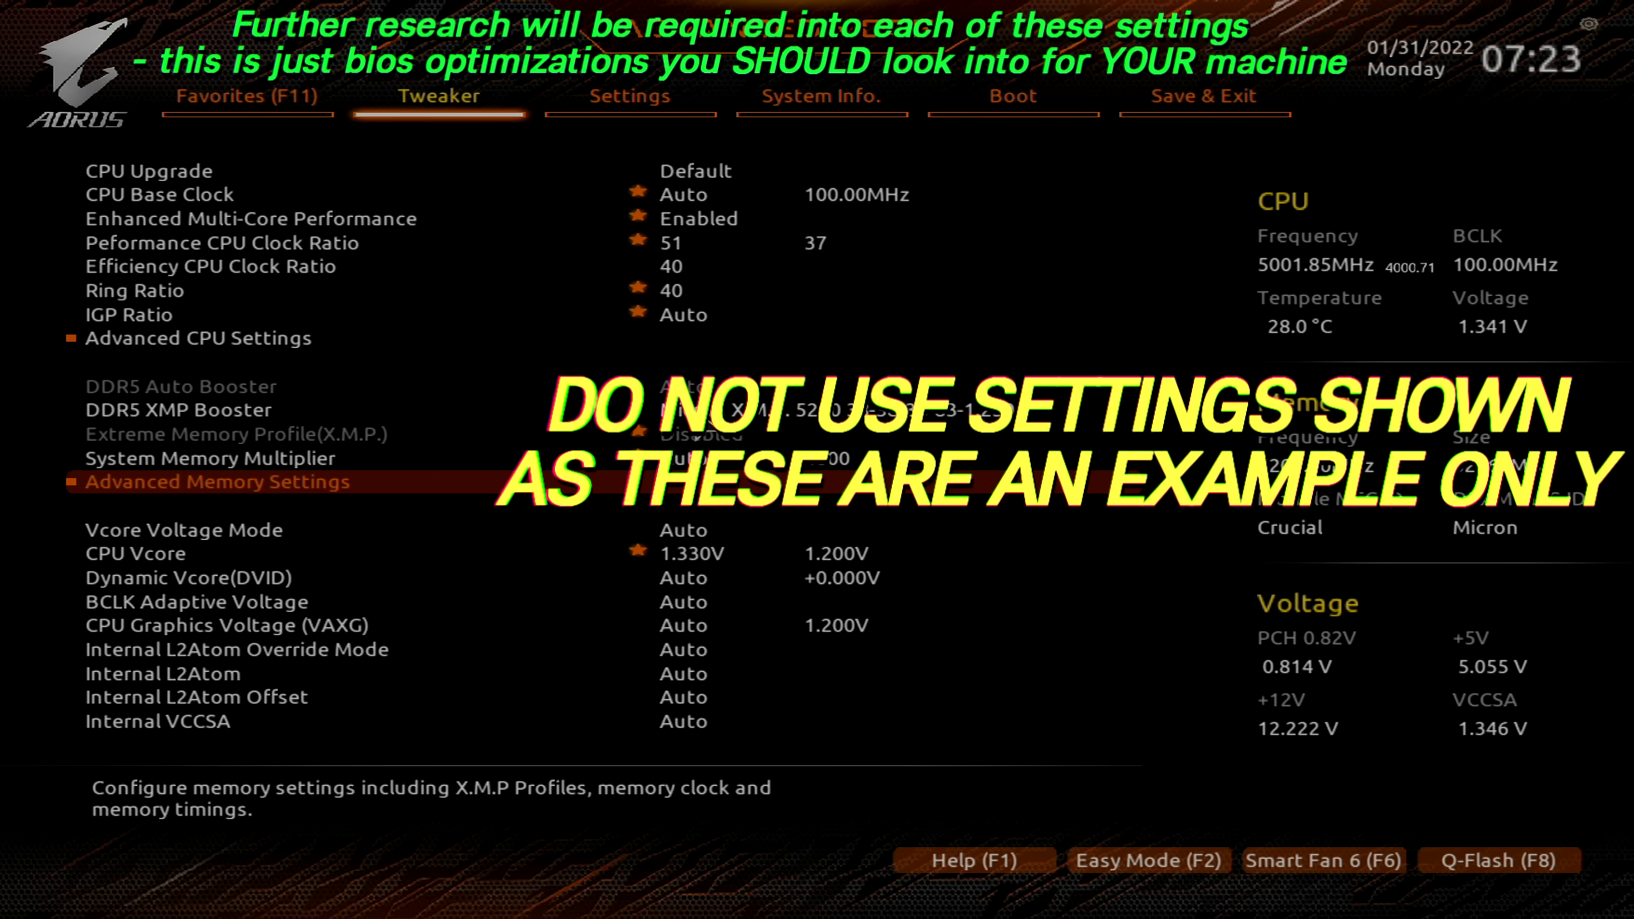
- Select DDR5 XMP Booster and show the System Memory Multiplier choices, currently Auto
left_click(178, 409)
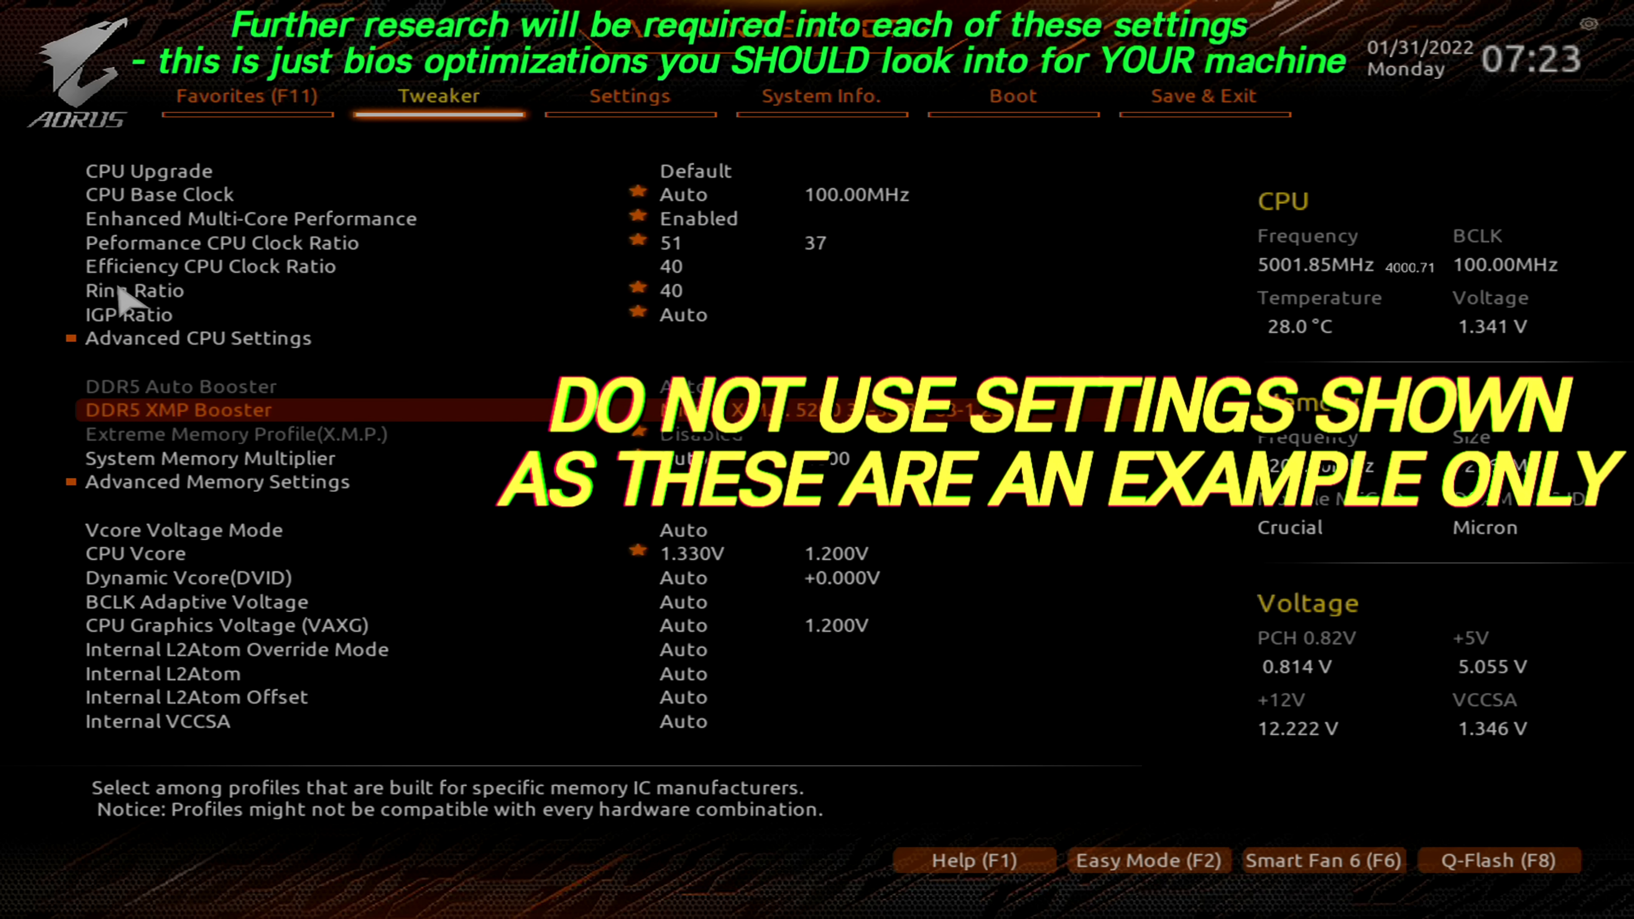
mouse_move(406, 457)
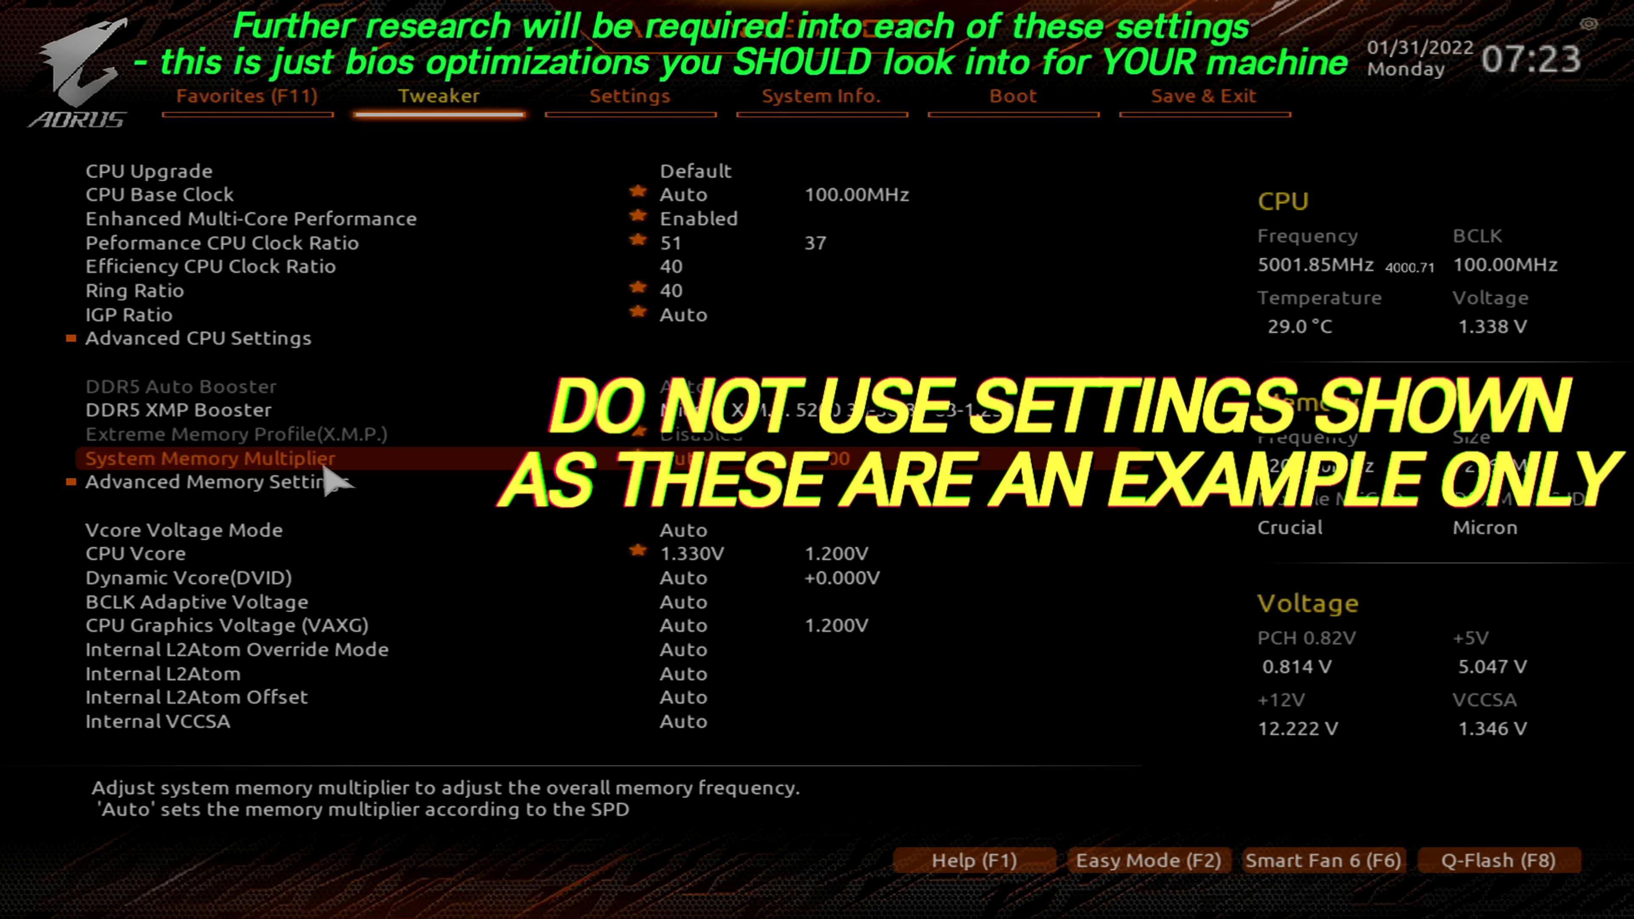
left_click(210, 459)
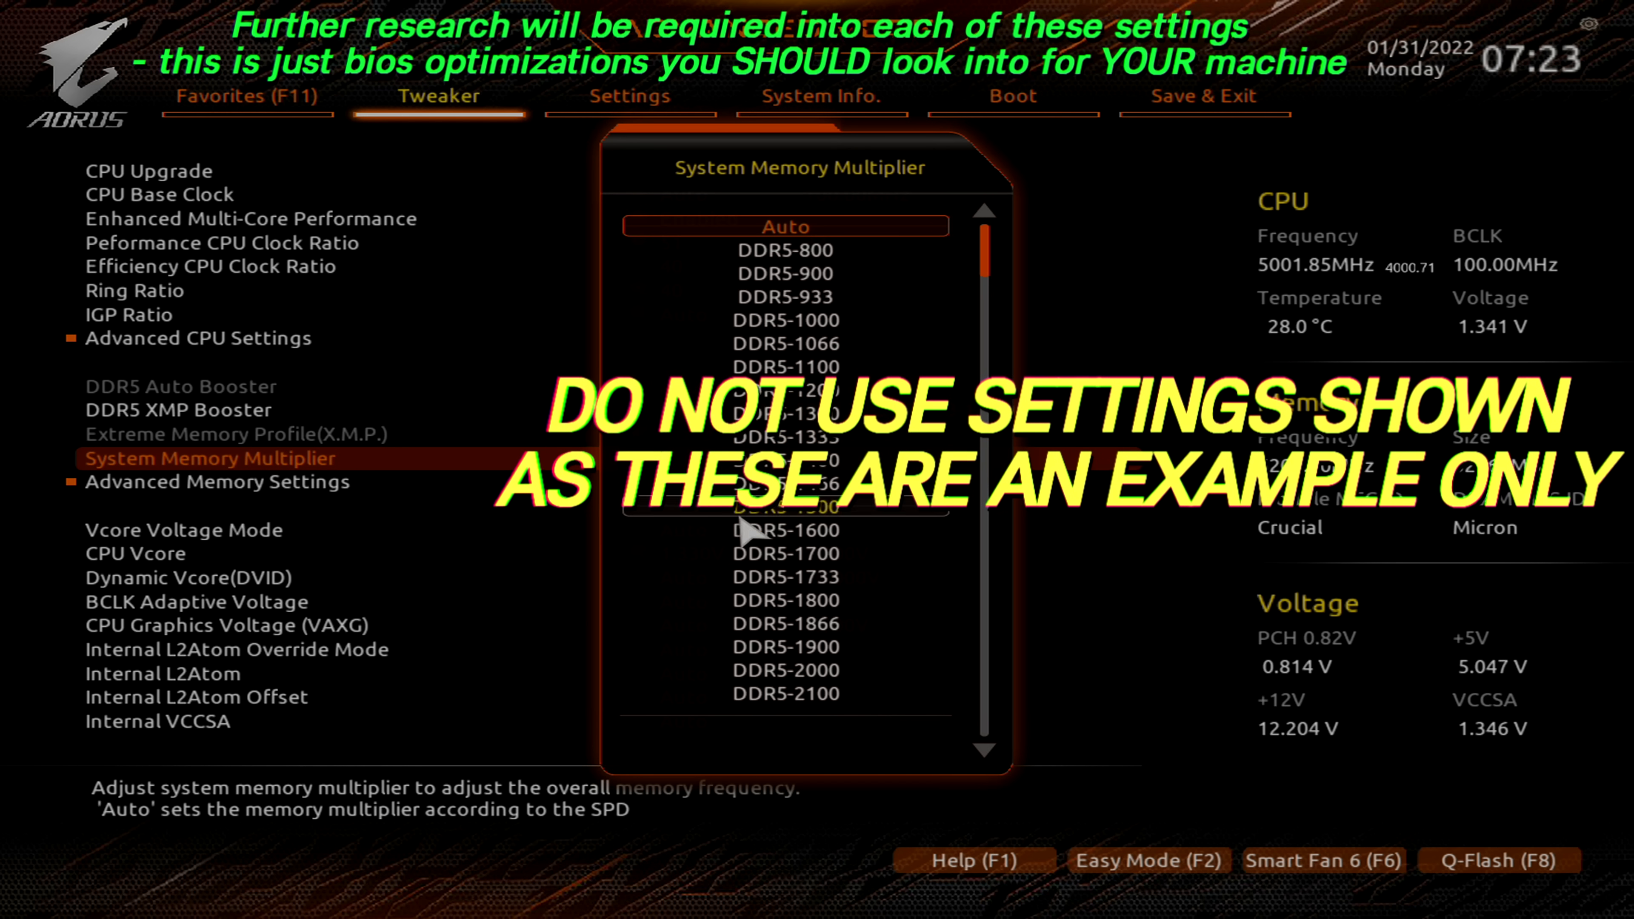